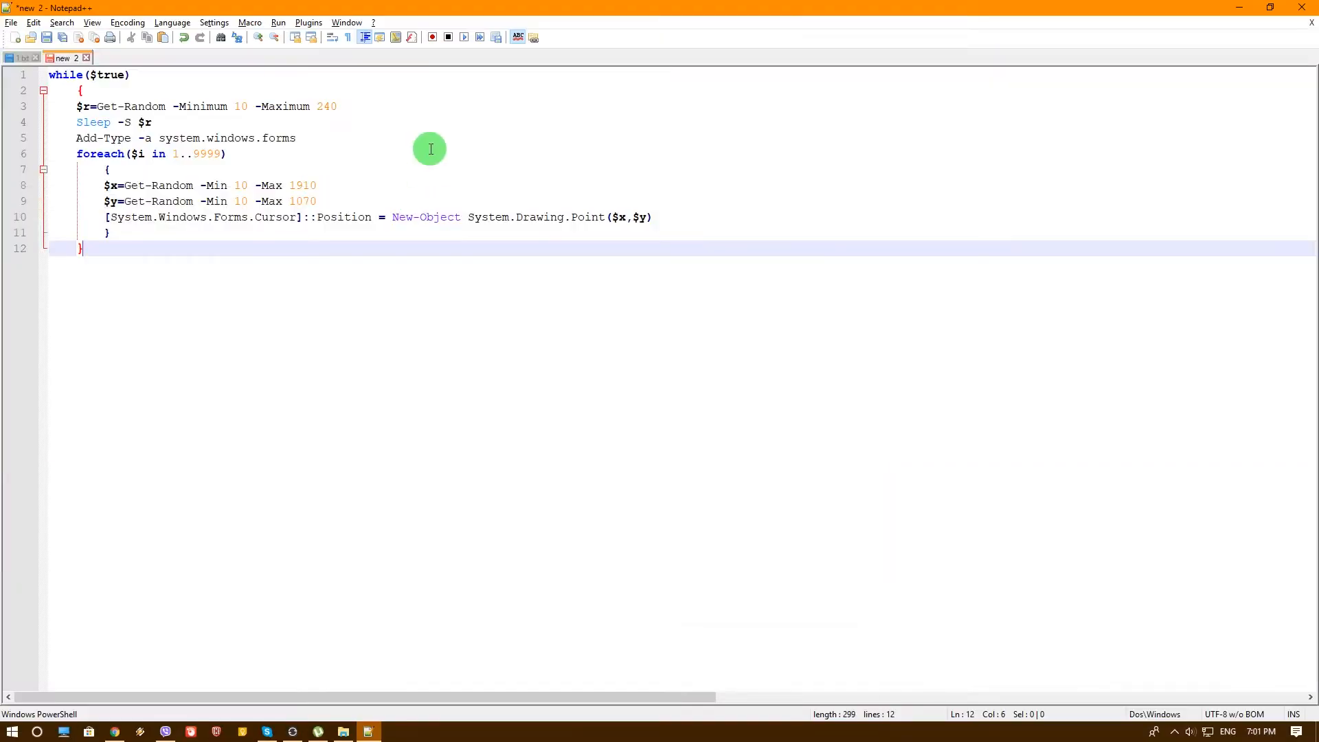
pyautogui.moveTo(396, 136)
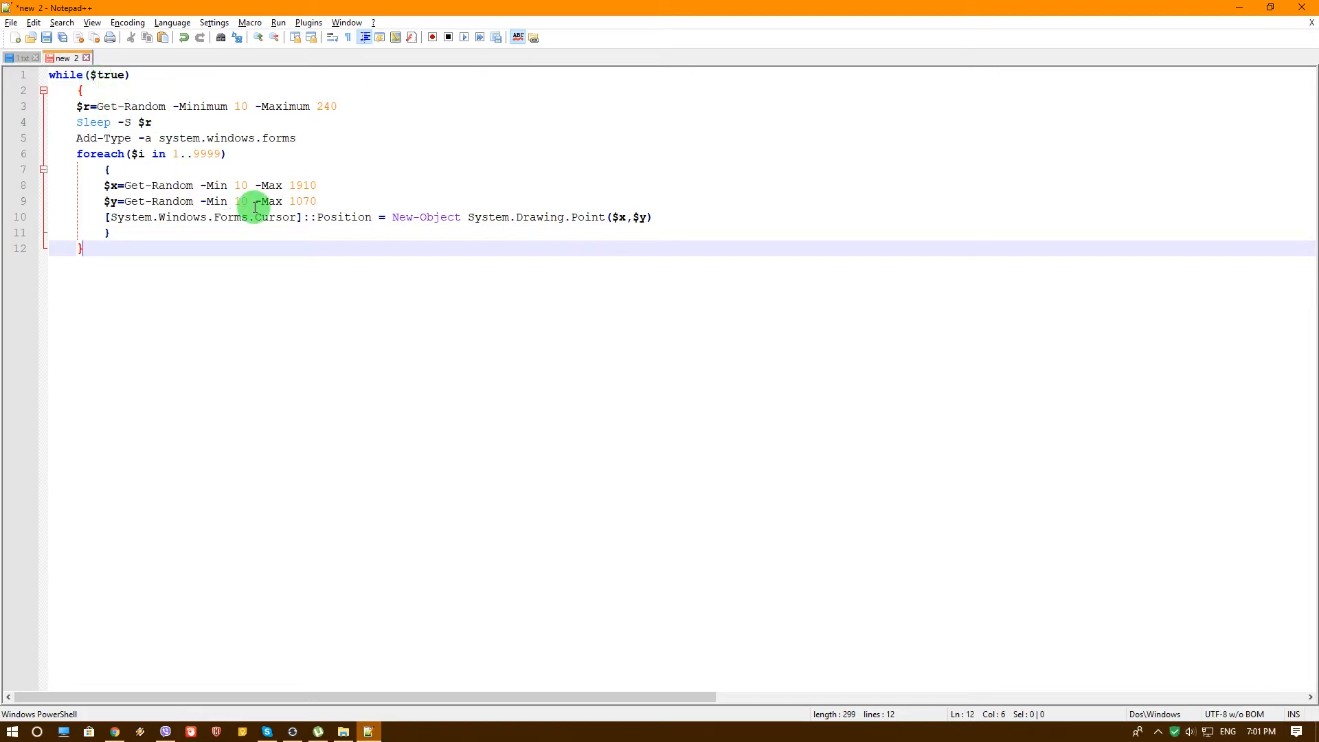
pyautogui.moveTo(132, 222)
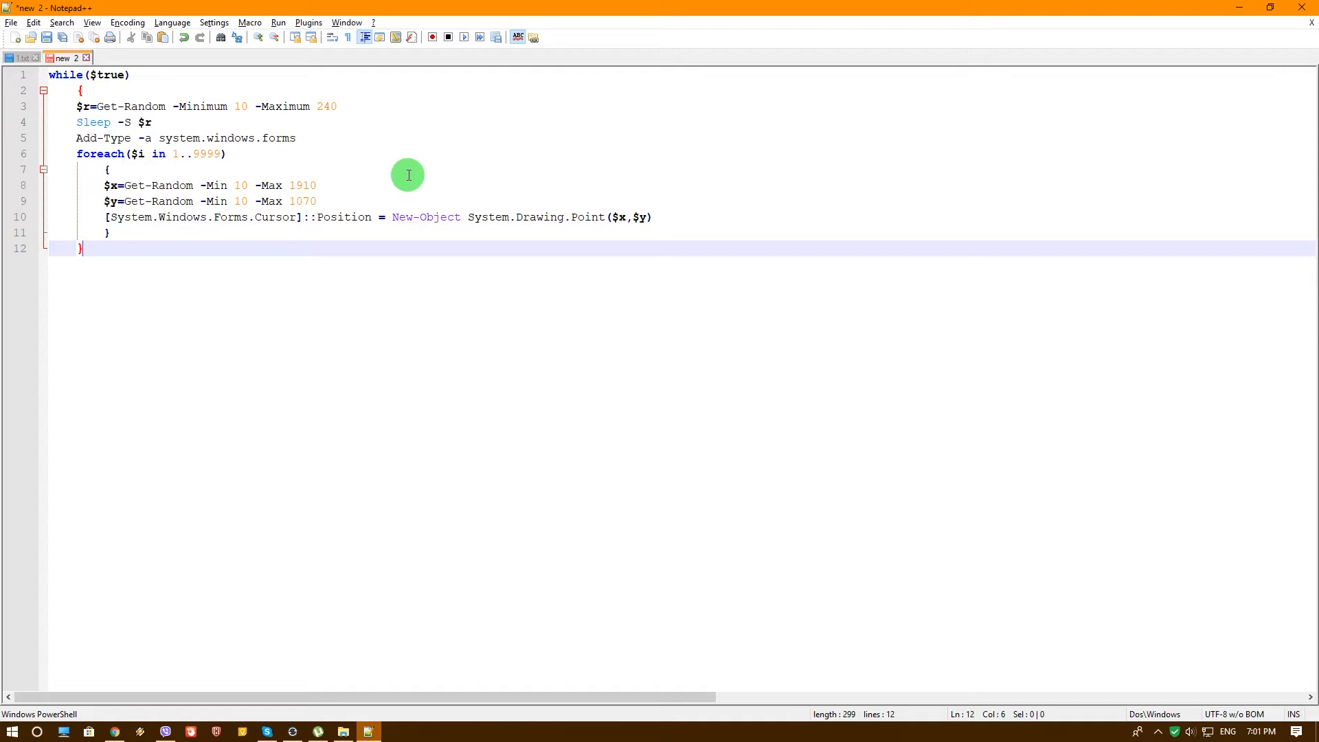
pyautogui.moveTo(101, 177)
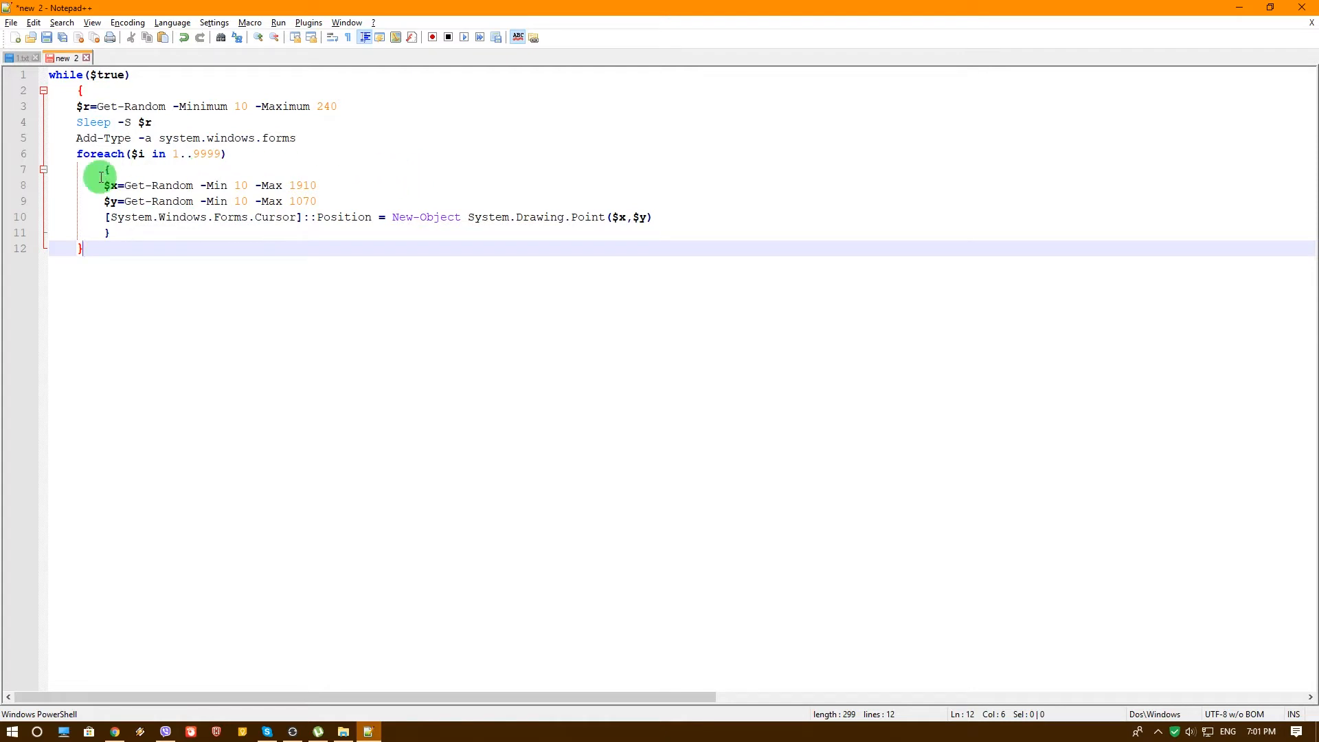
pyautogui.moveTo(348, 154)
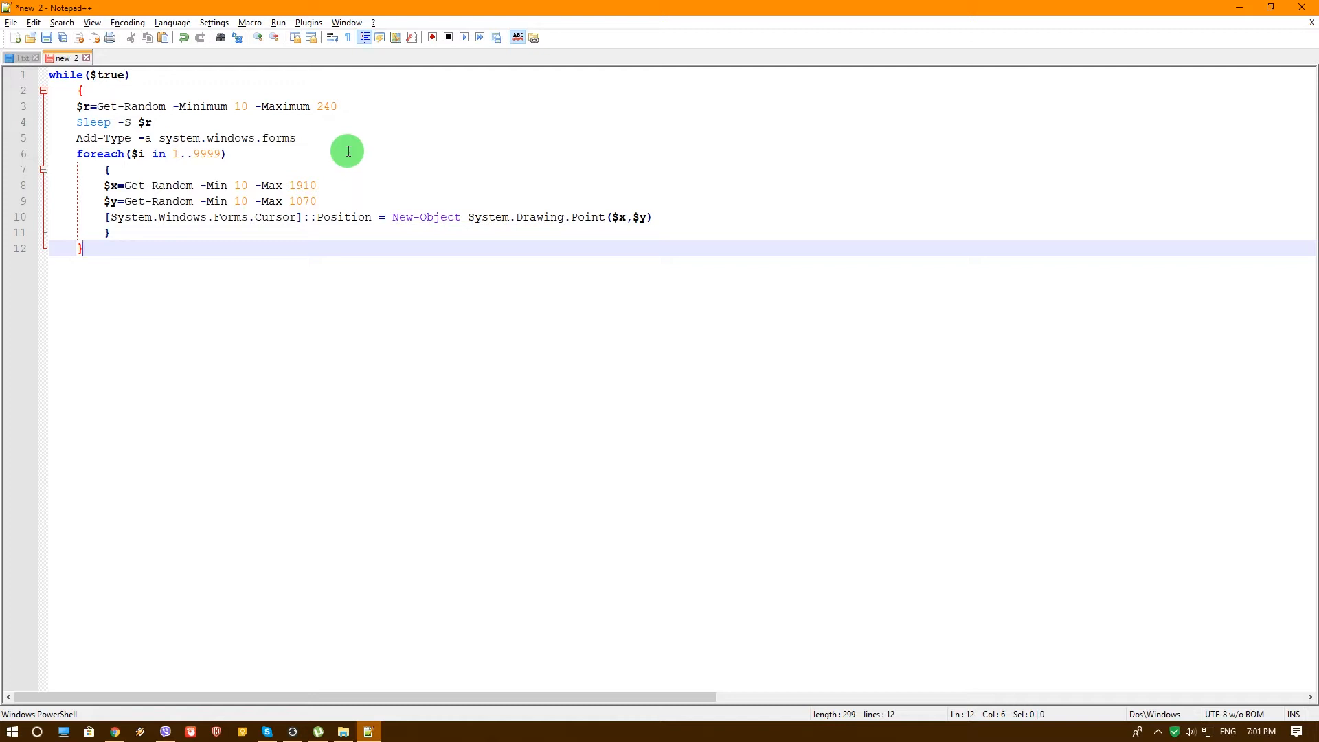
pyautogui.moveTo(418, 186)
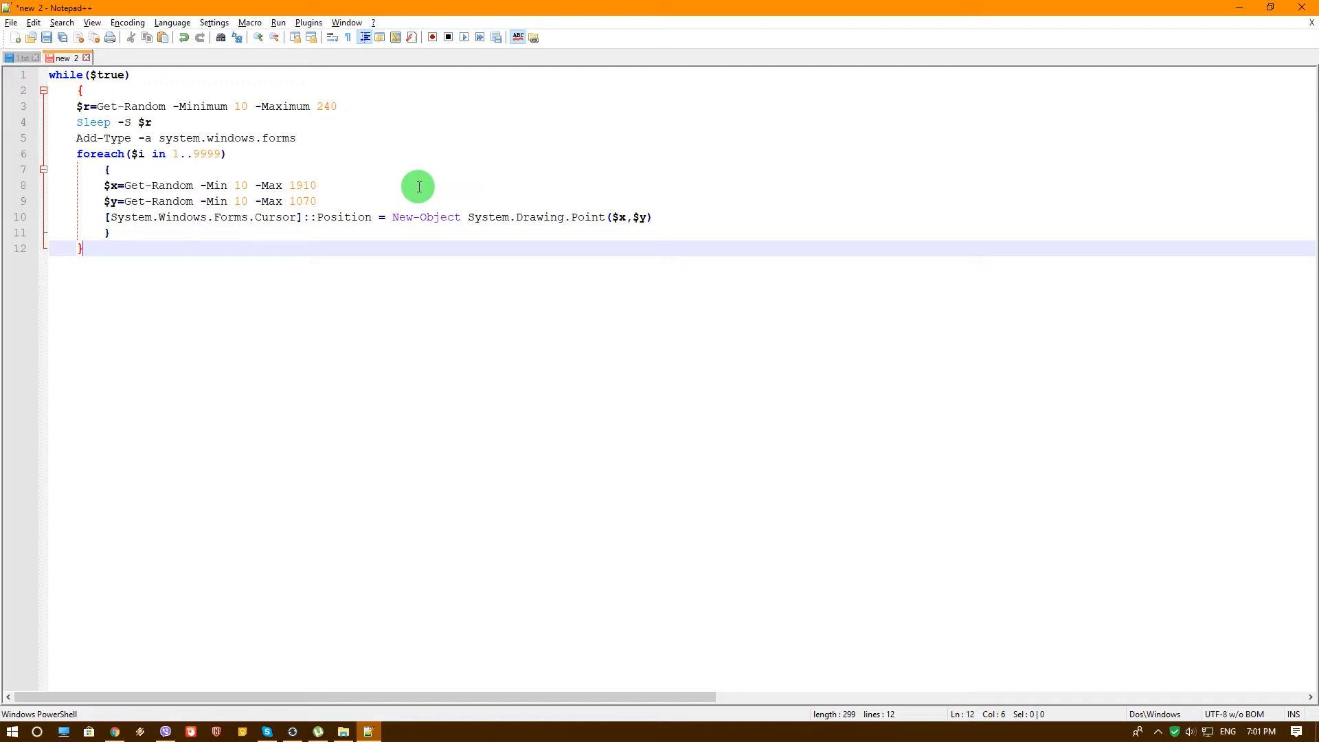
pyautogui.moveTo(360, 182)
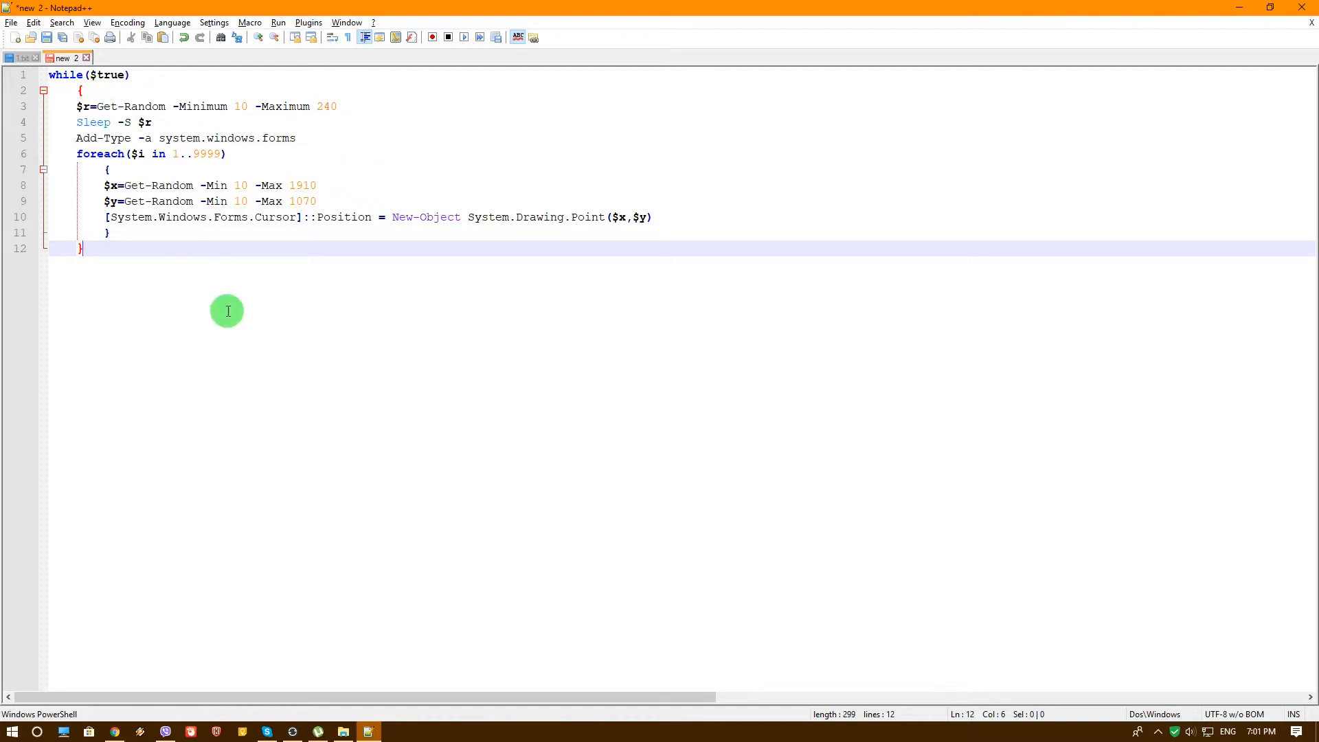
# - Launch Windows PowerShell from the Win+R Run dialog by entering 'powershell'
pyautogui.press('ctrl+a')
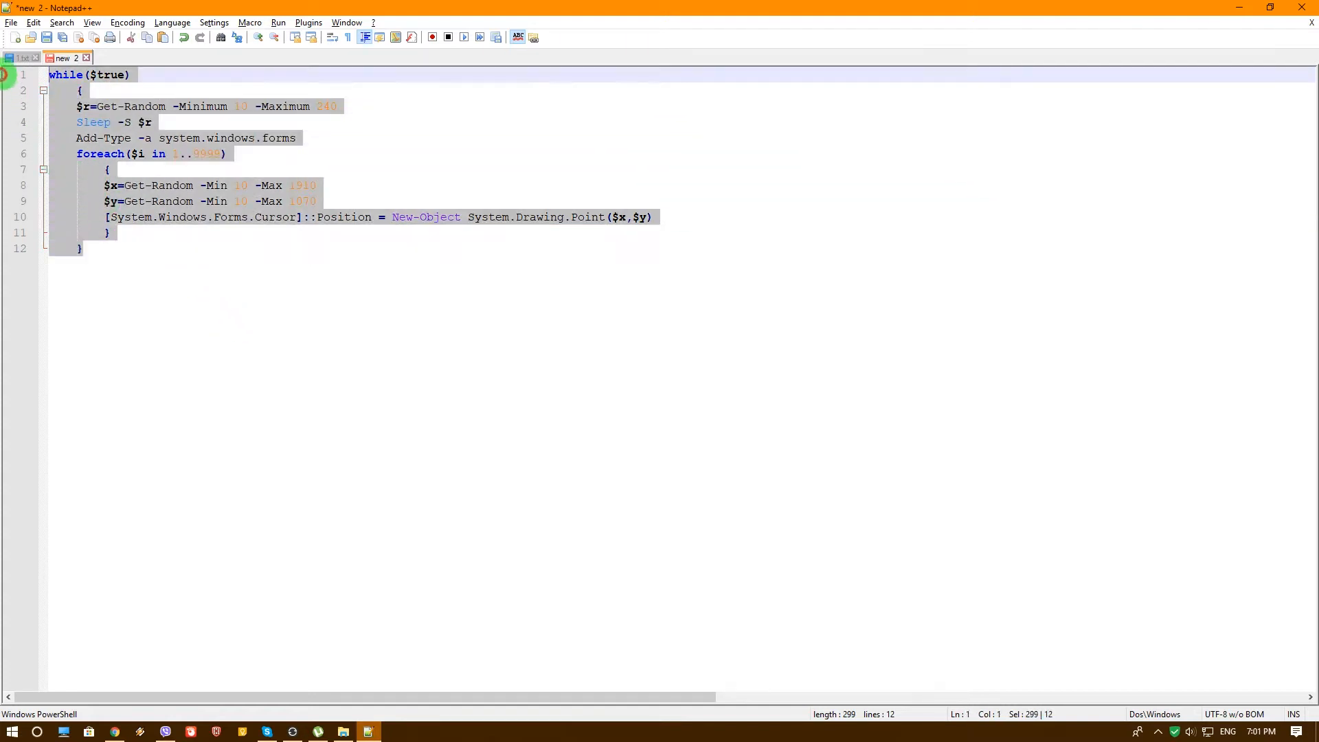
pyautogui.click(94, 248)
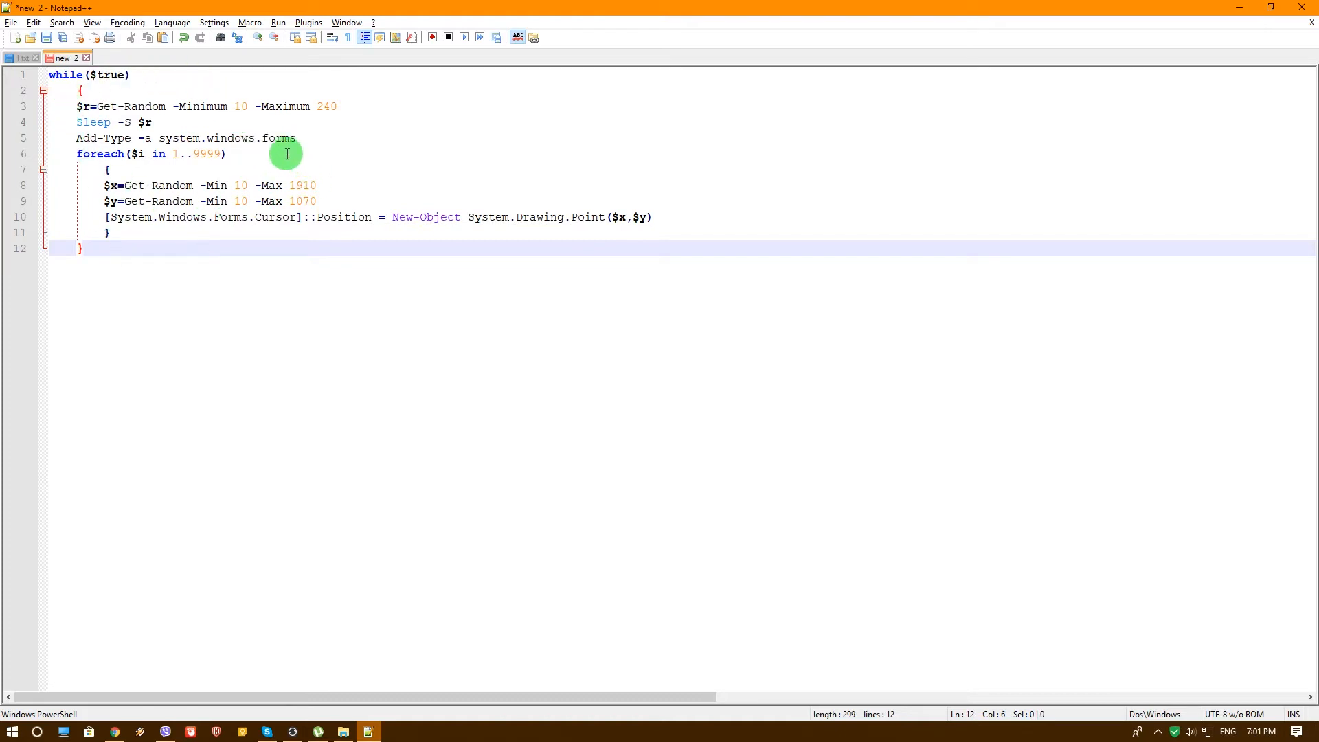
pyautogui.moveTo(237, 228)
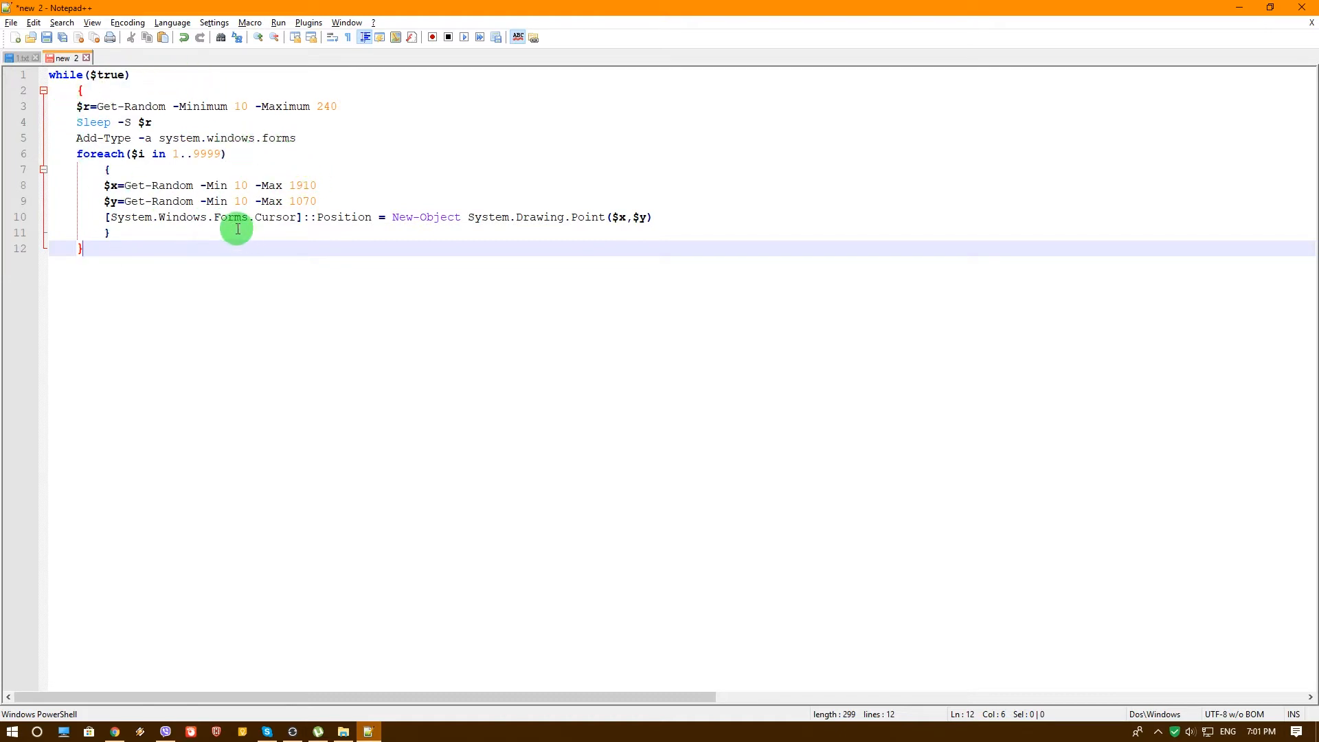
pyautogui.moveTo(206, 246)
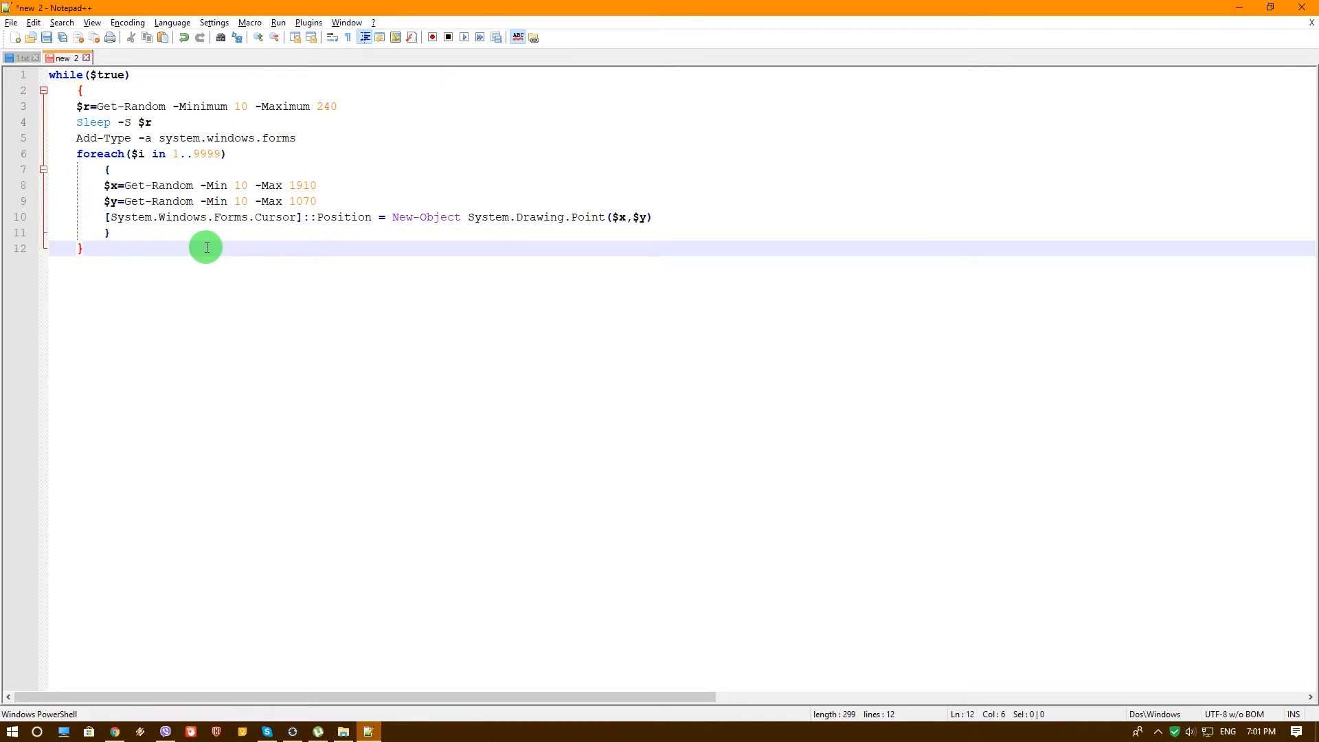
pyautogui.press('win+r')
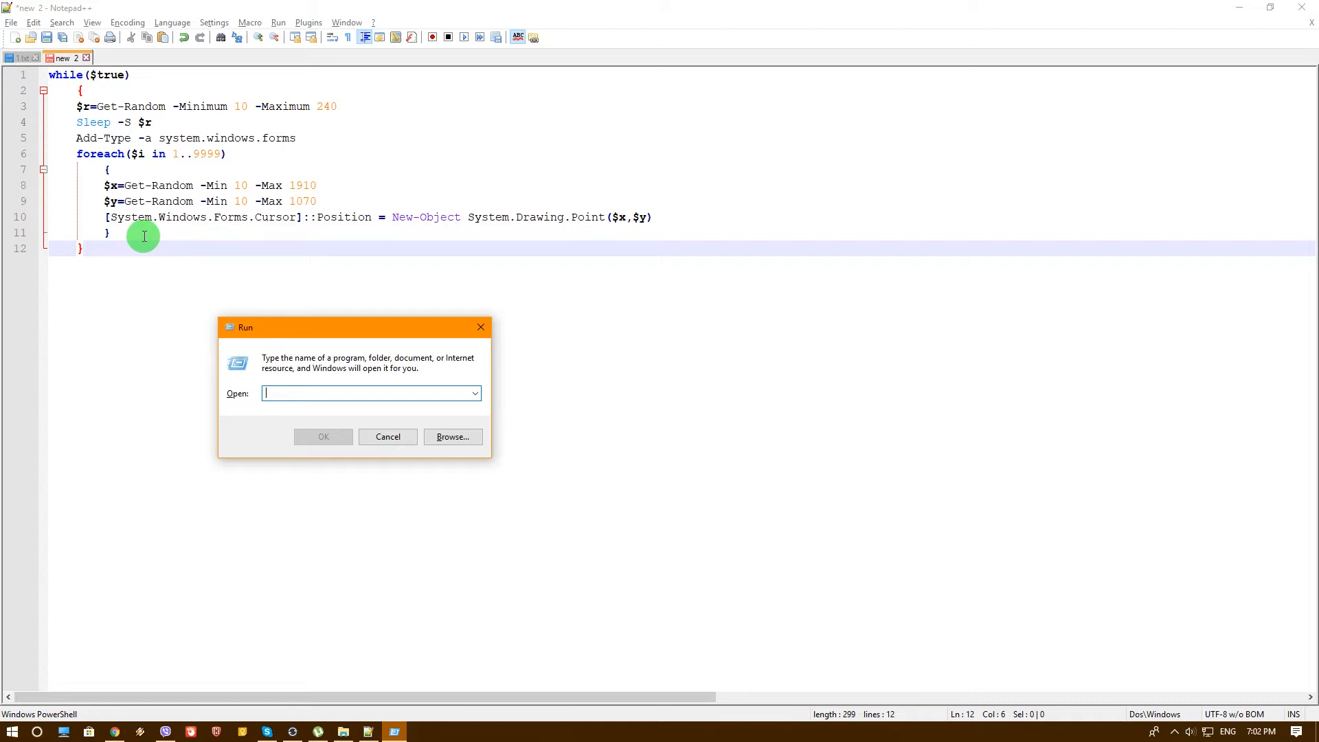
pyautogui.moveTo(64, 89)
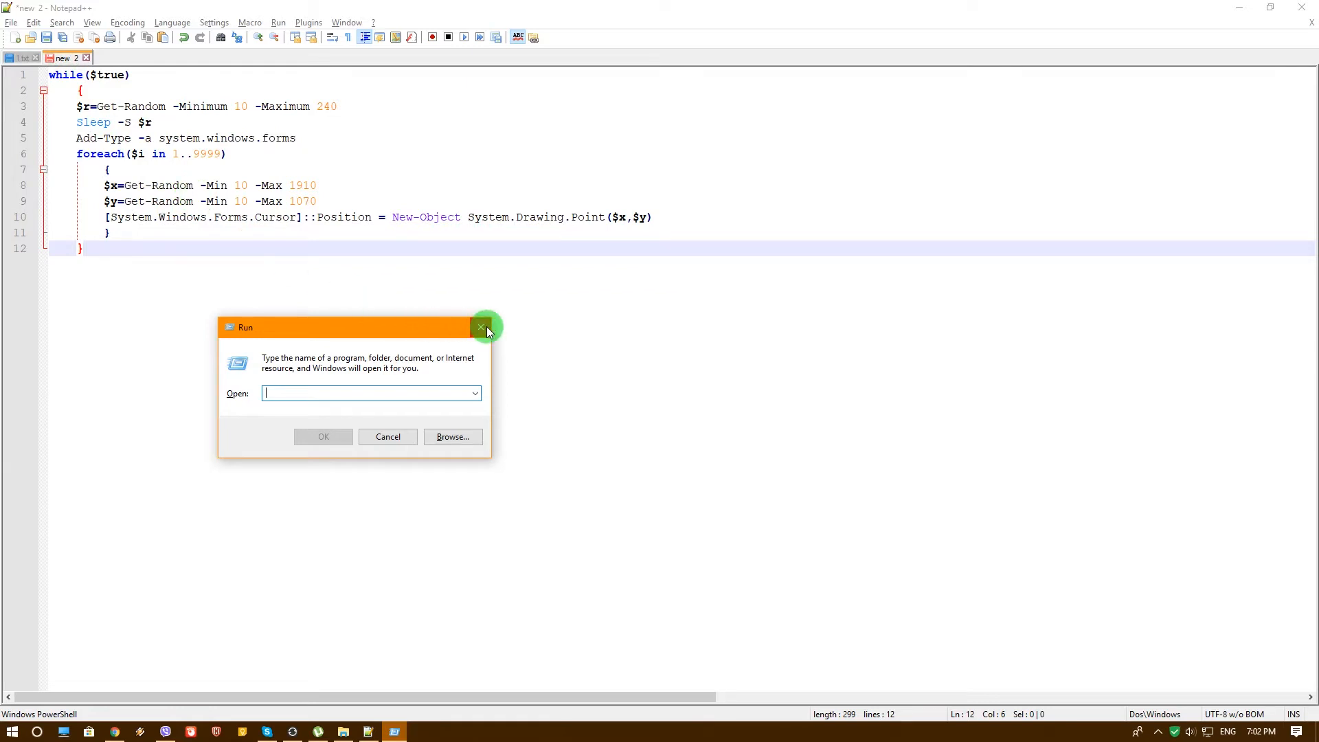
pyautogui.click(480, 327)
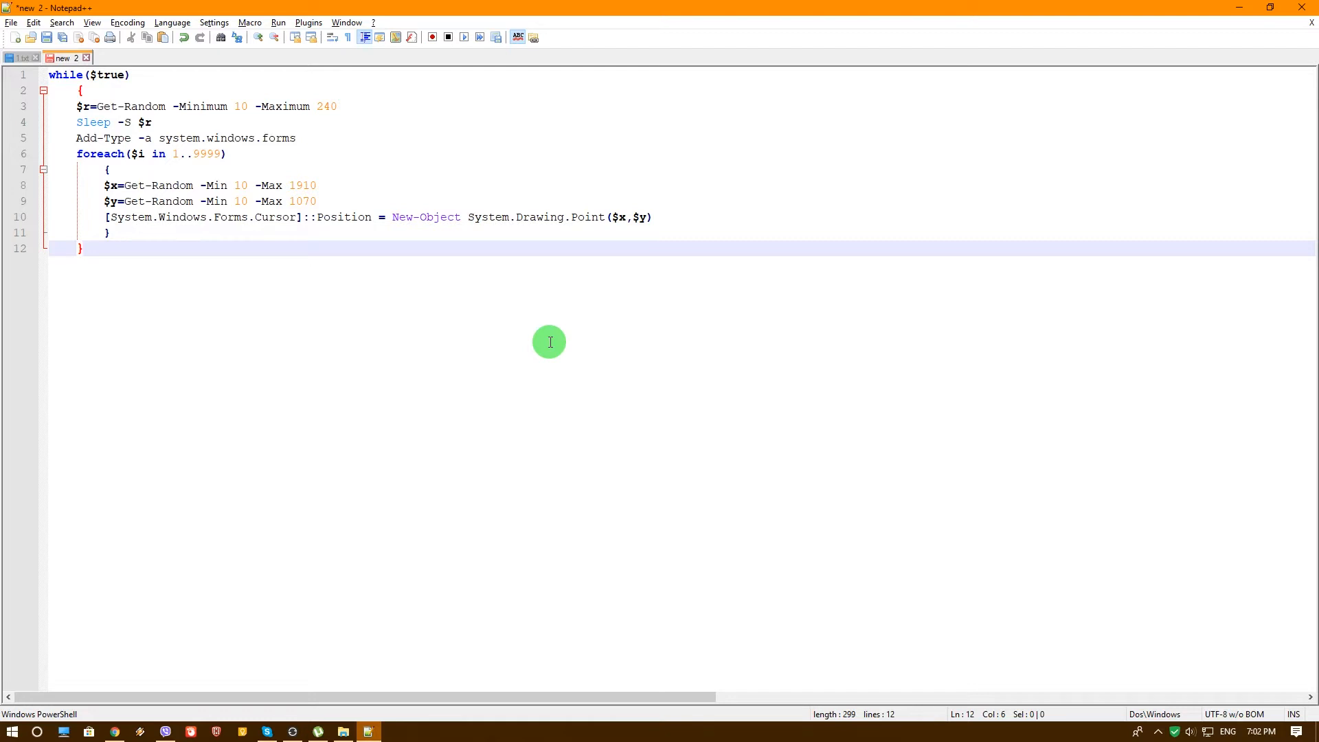
pyautogui.write('p')
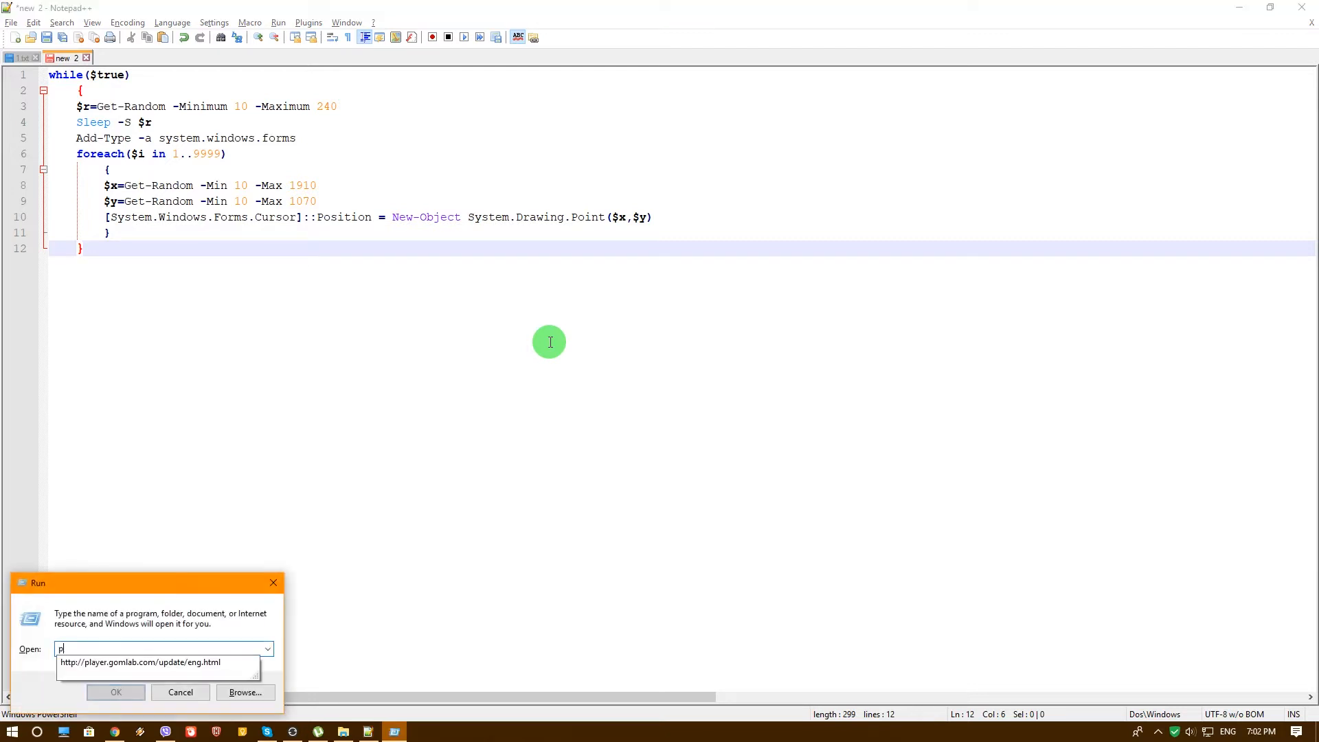
pyautogui.write('owershell')
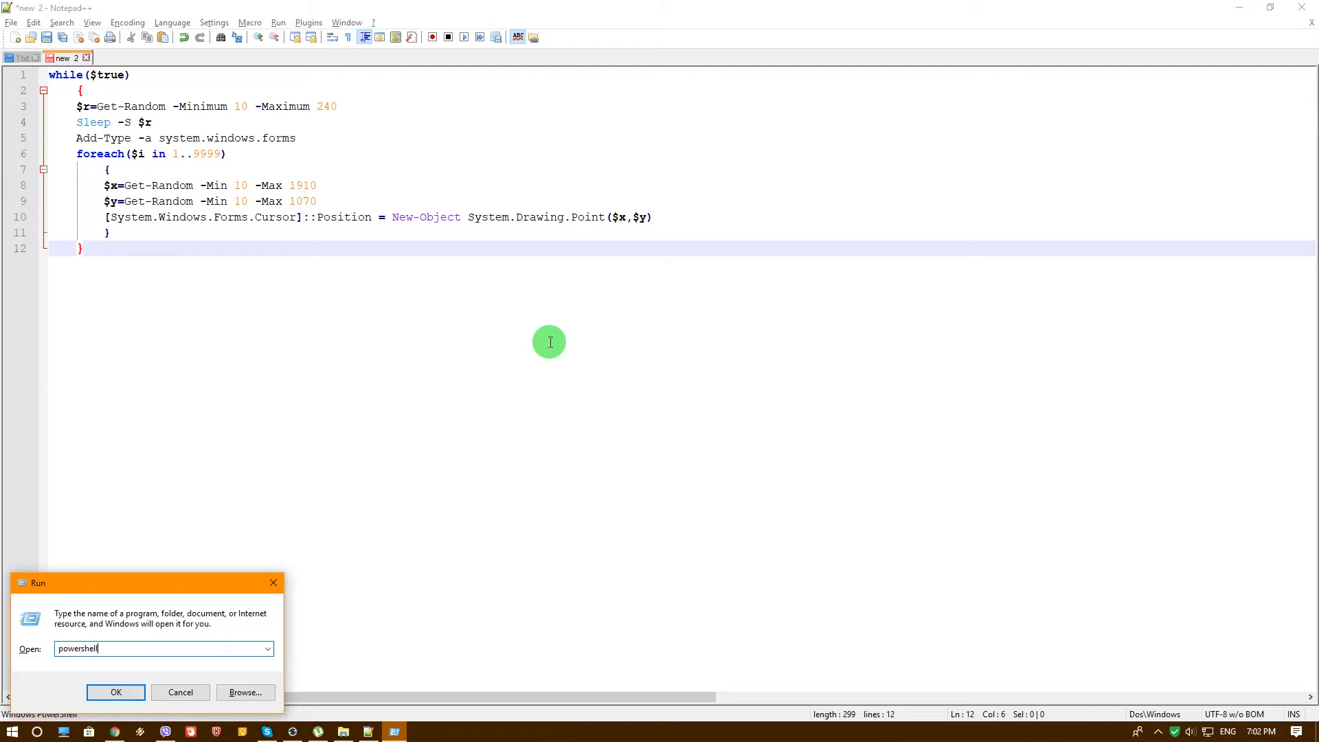
pyautogui.click(116, 692)
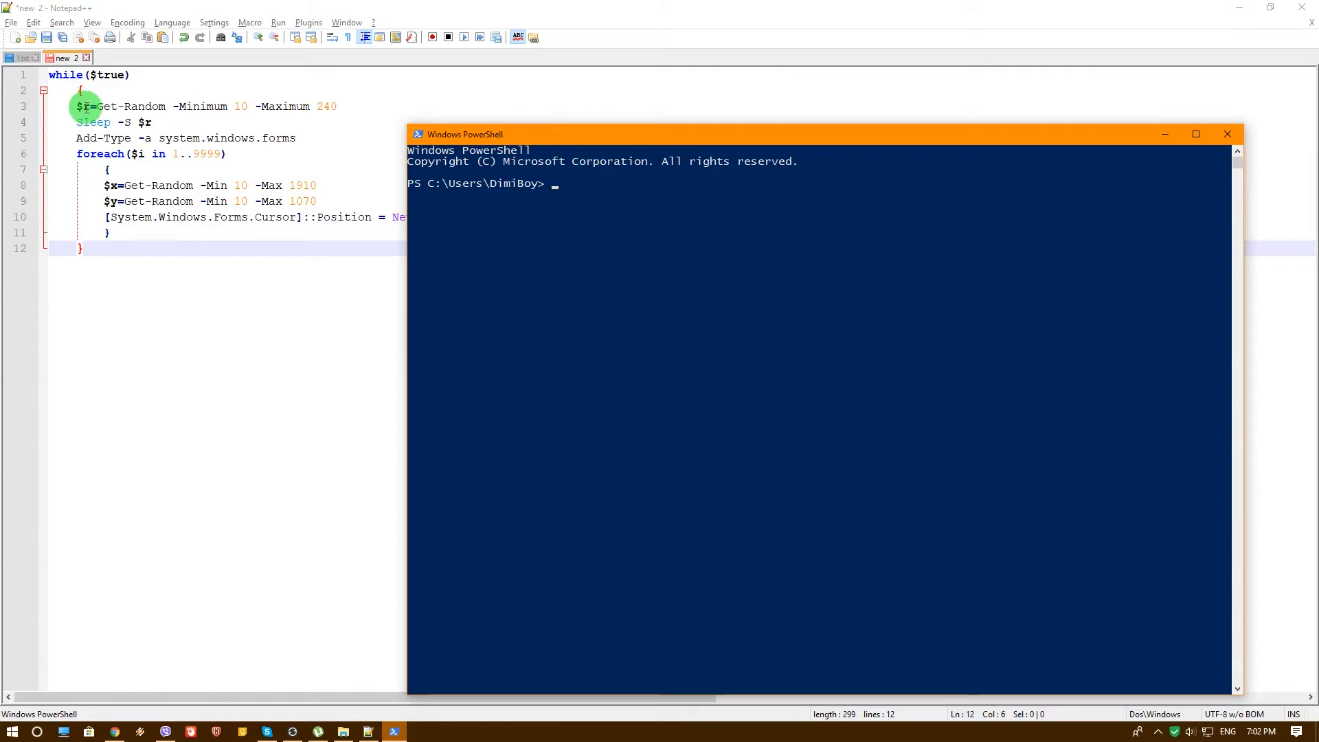
pyautogui.moveTo(168, 121)
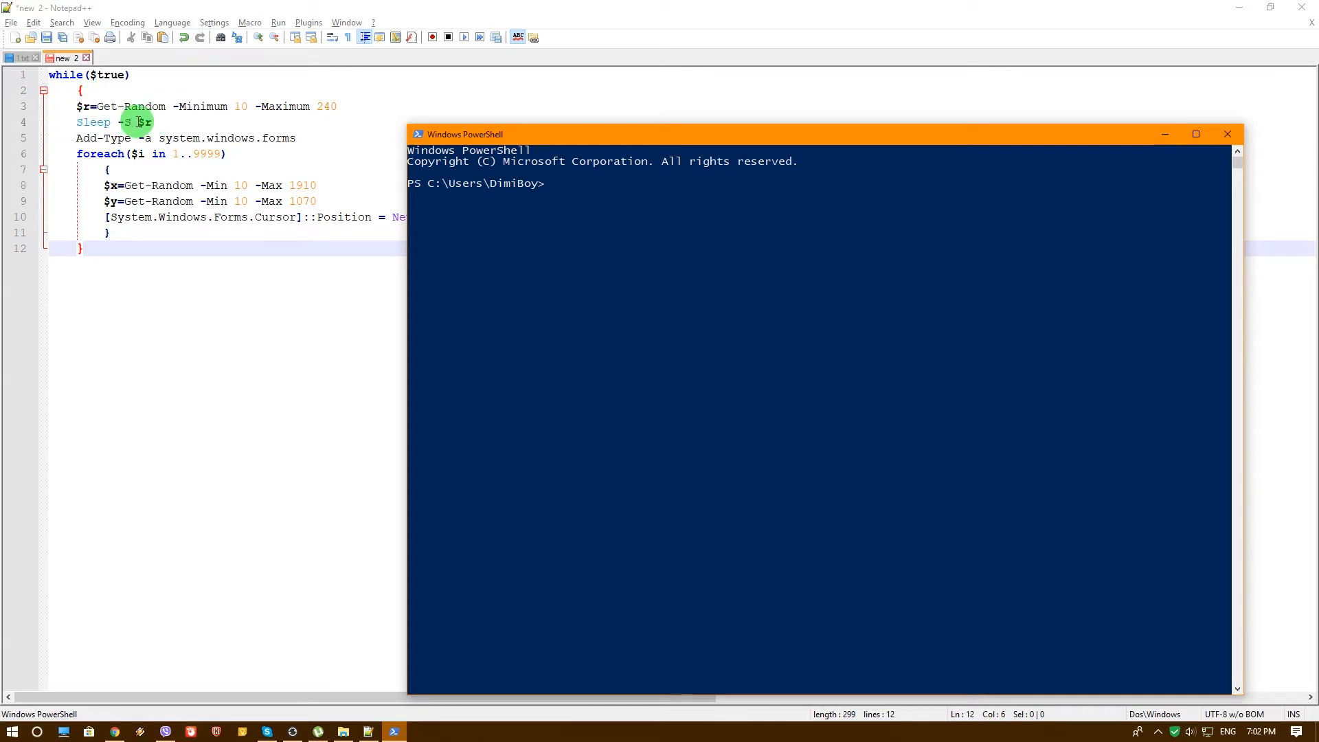
pyautogui.moveTo(336, 106)
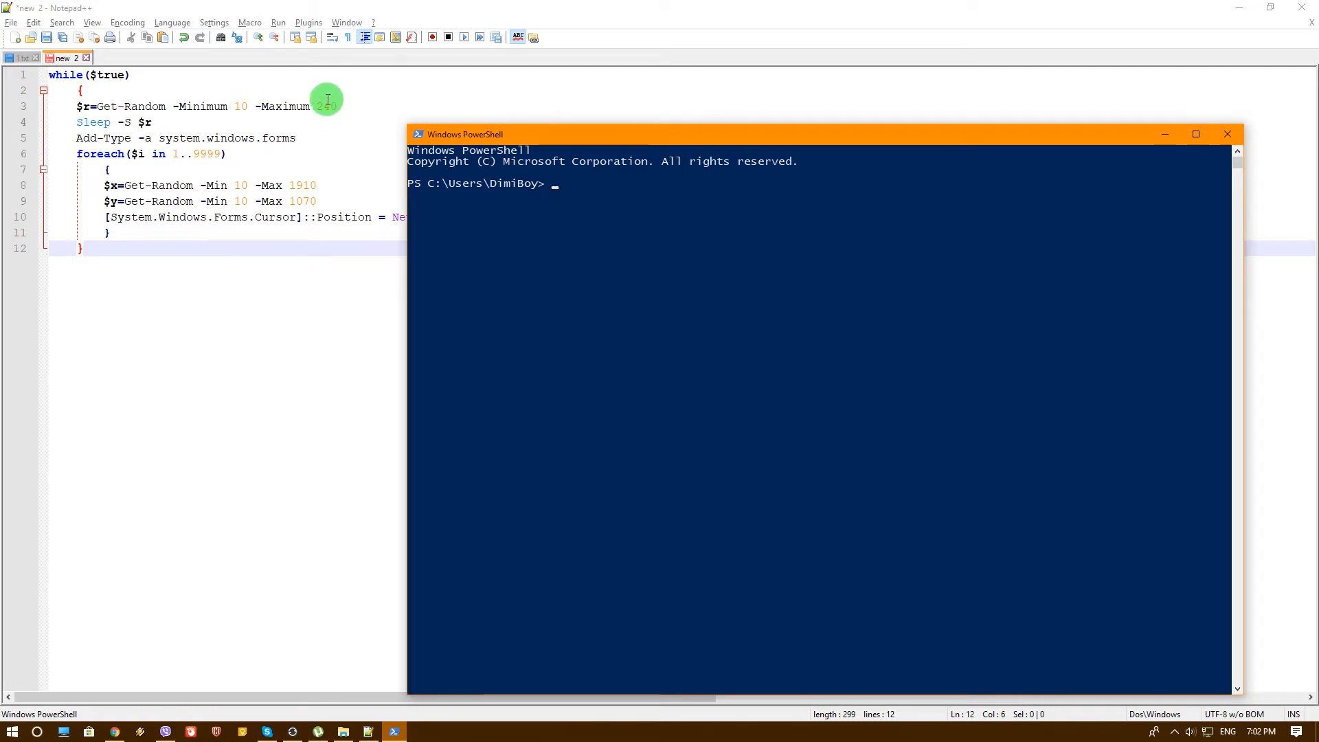
# - Run 'Add-Type -a system.windows.forms' in PowerShell, then return to the script editor
pyautogui.write('240')
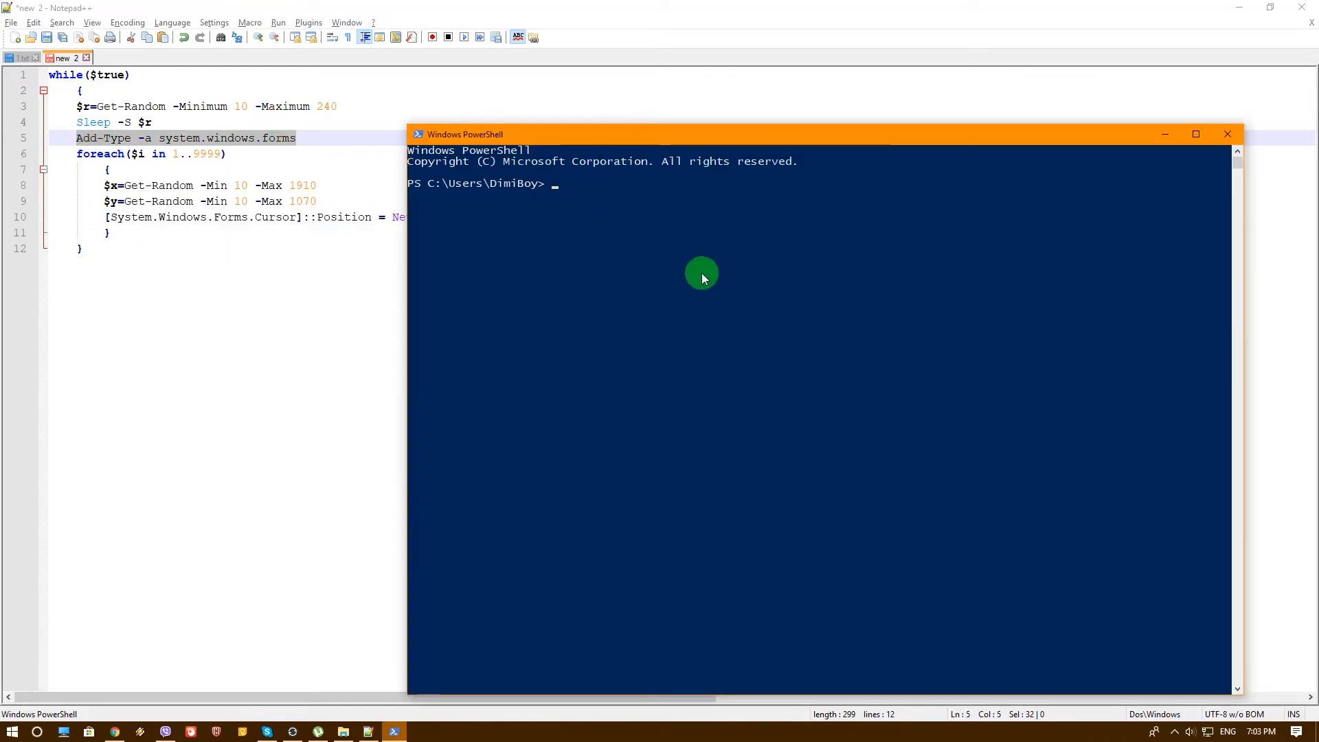
pyautogui.write('Add-Type -a system.windows.forms')
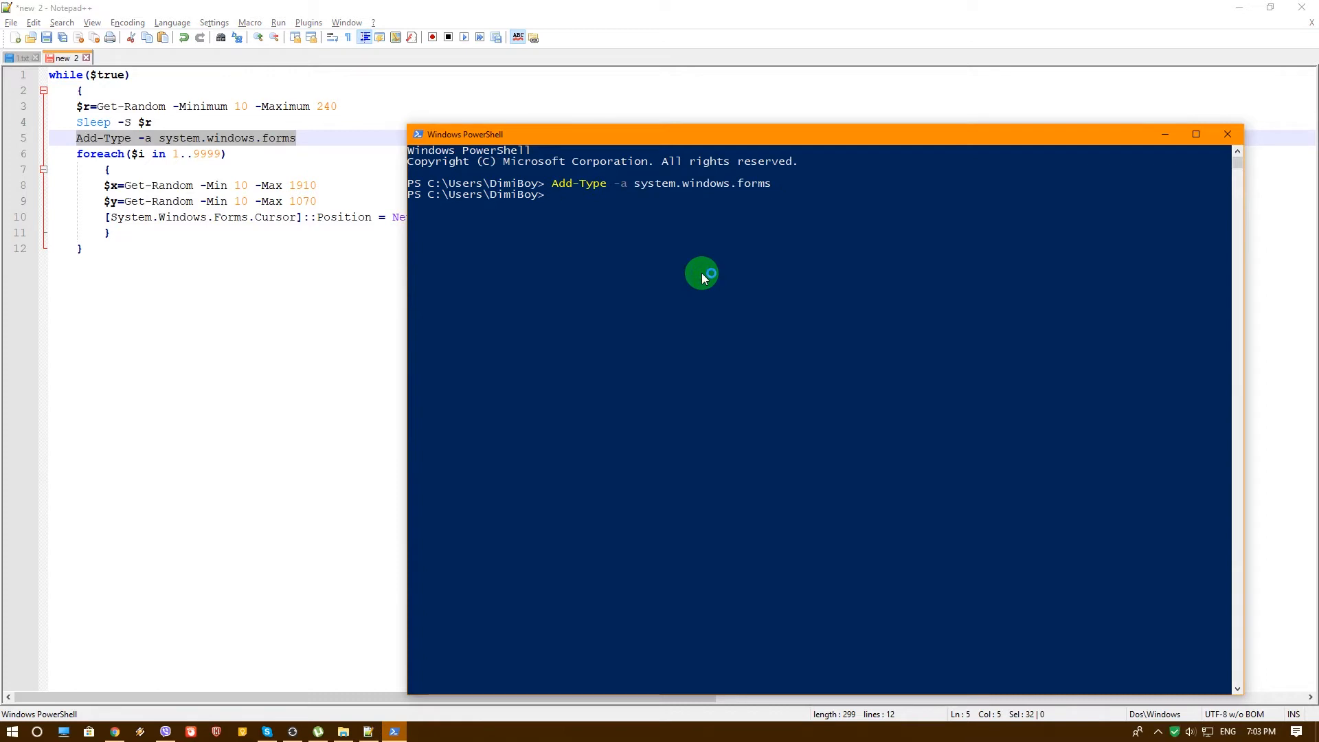
pyautogui.click(165, 154)
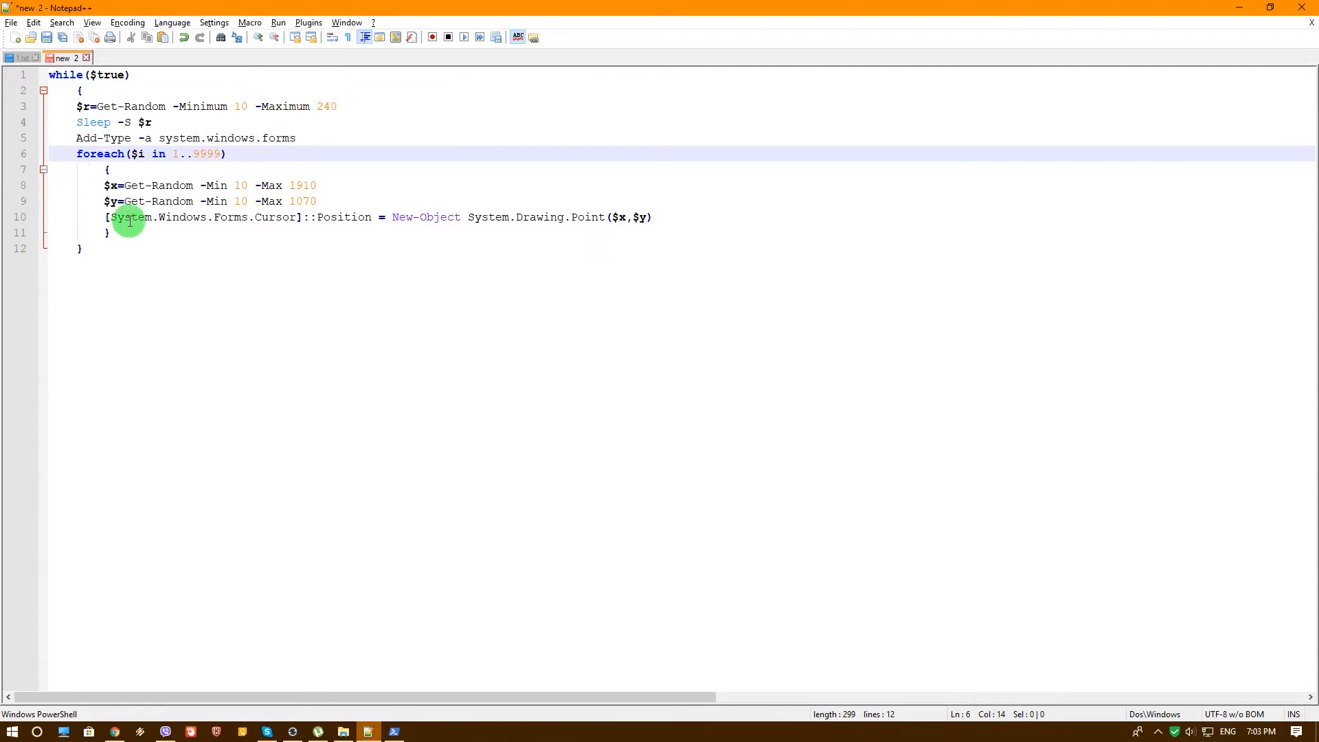
# - Set the random $x maximum on the foreach line to 1910
pyautogui.click(209, 154)
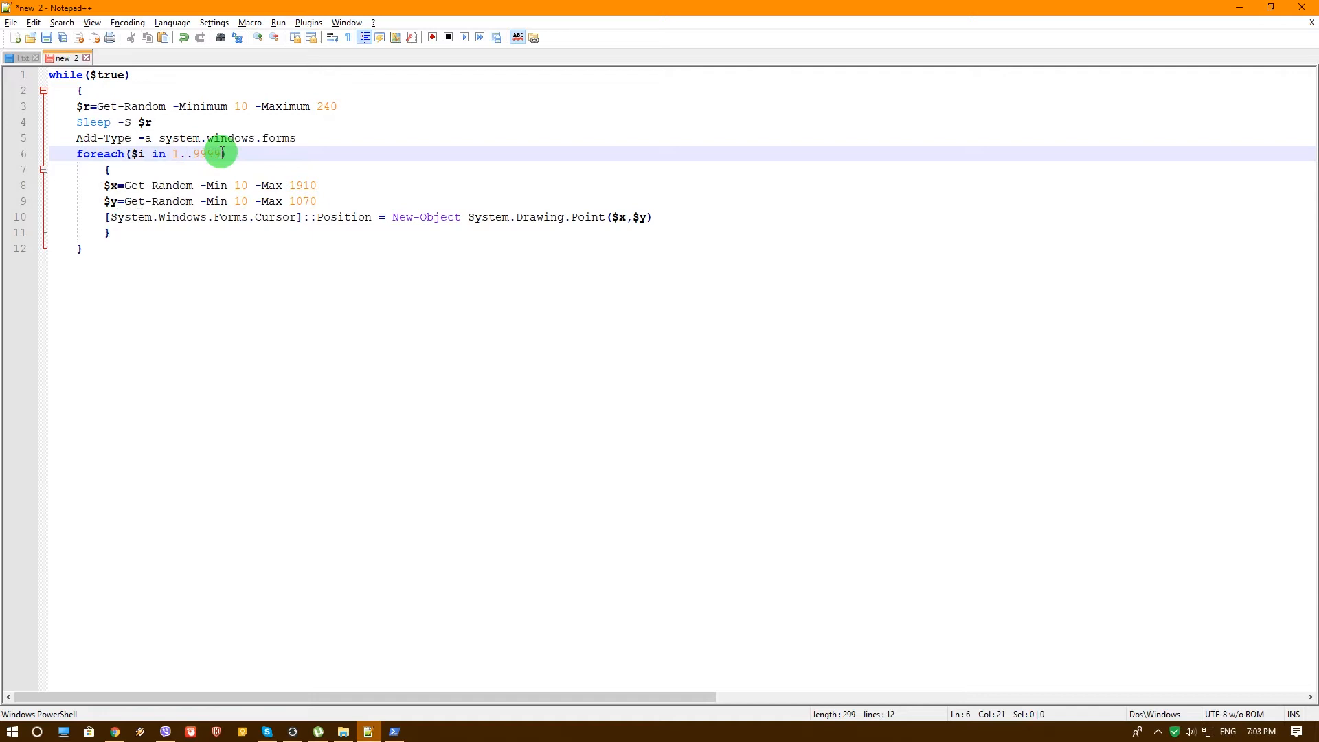
pyautogui.moveTo(191, 160)
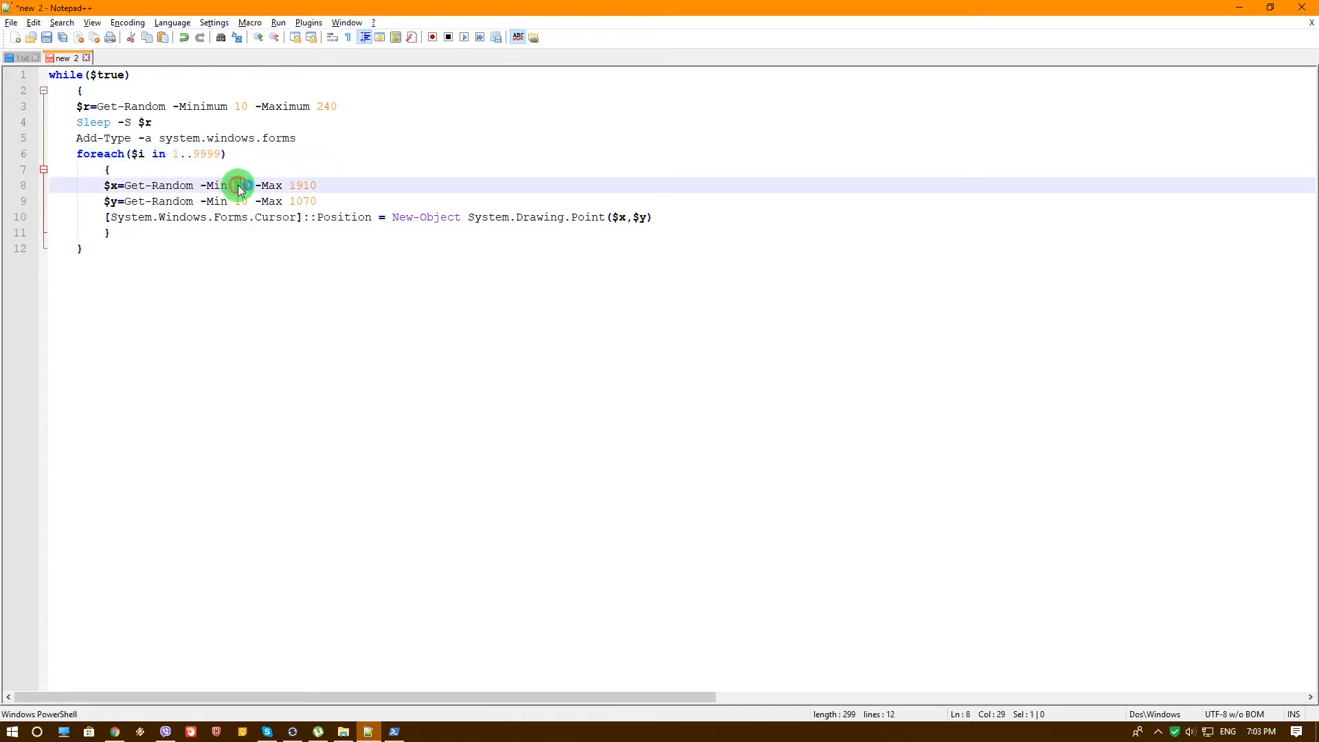
pyautogui.click(323, 185)
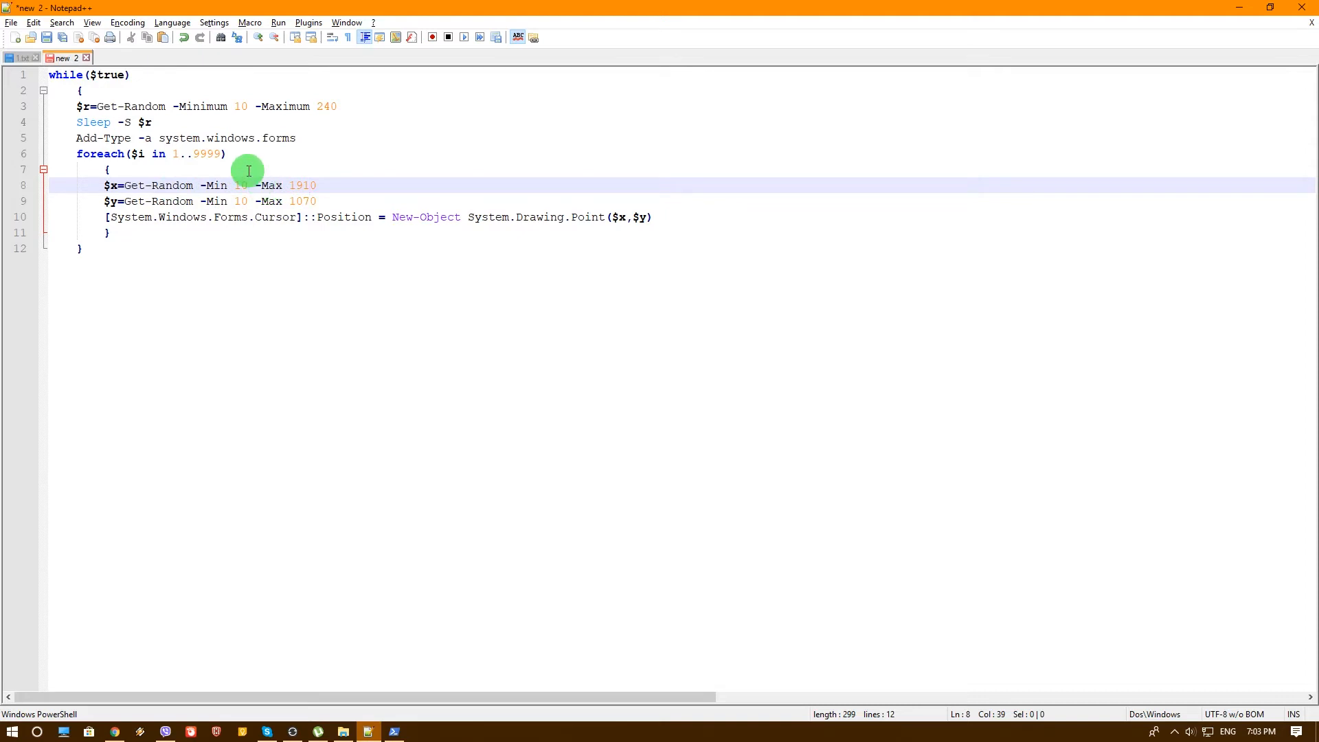
pyautogui.moveTo(441, 229)
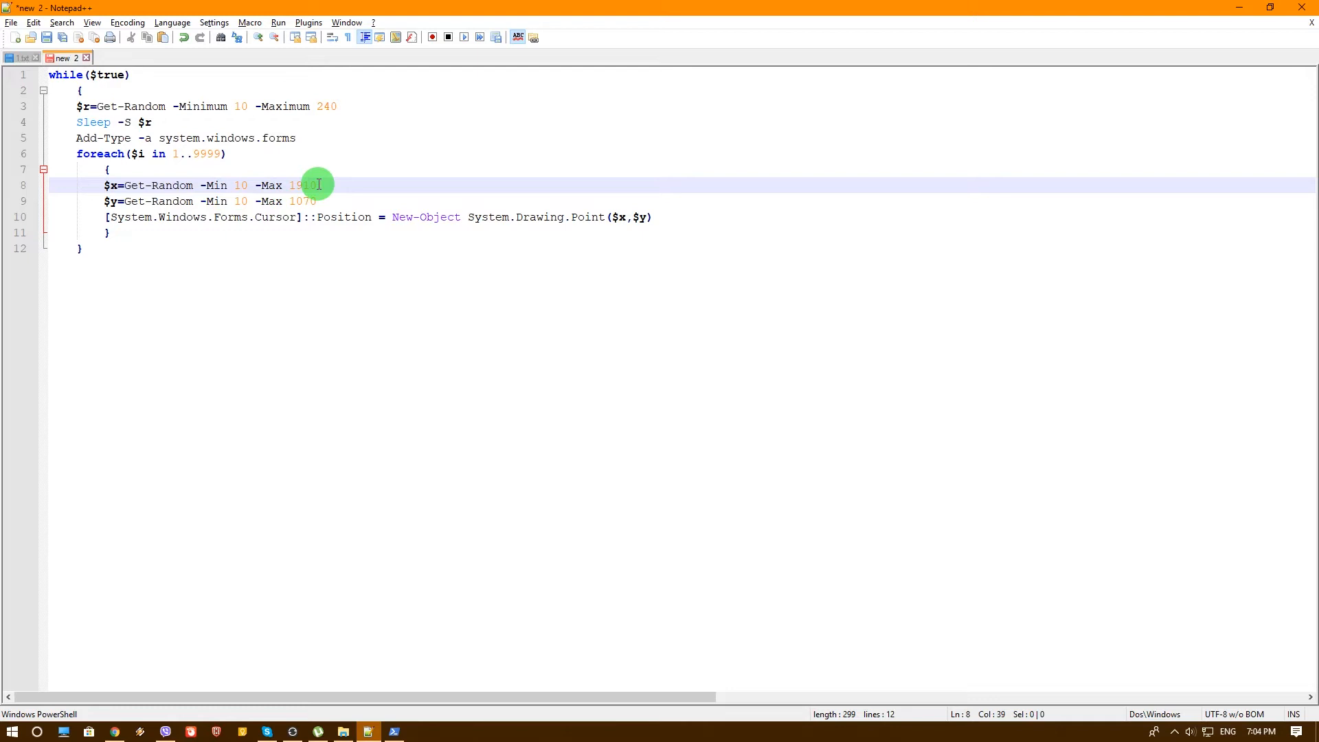
pyautogui.moveTo(303, 184)
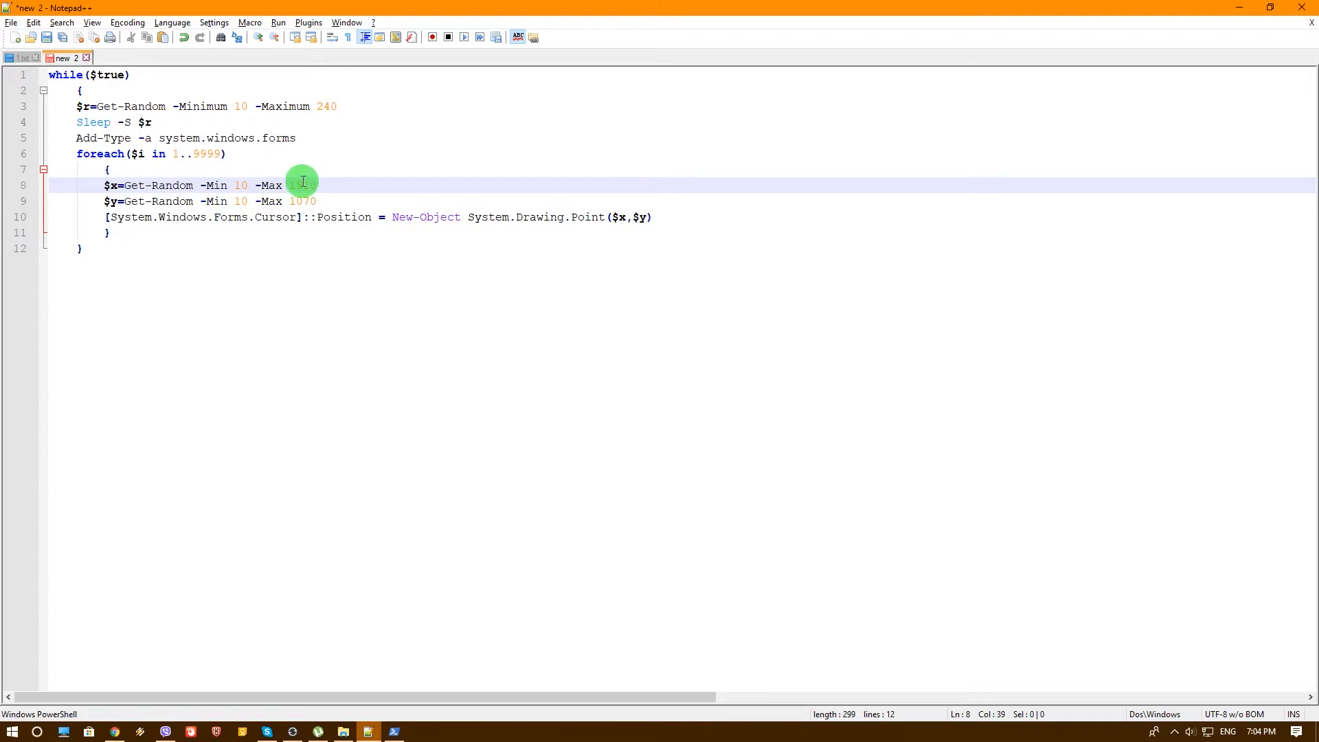
pyautogui.write('1910')
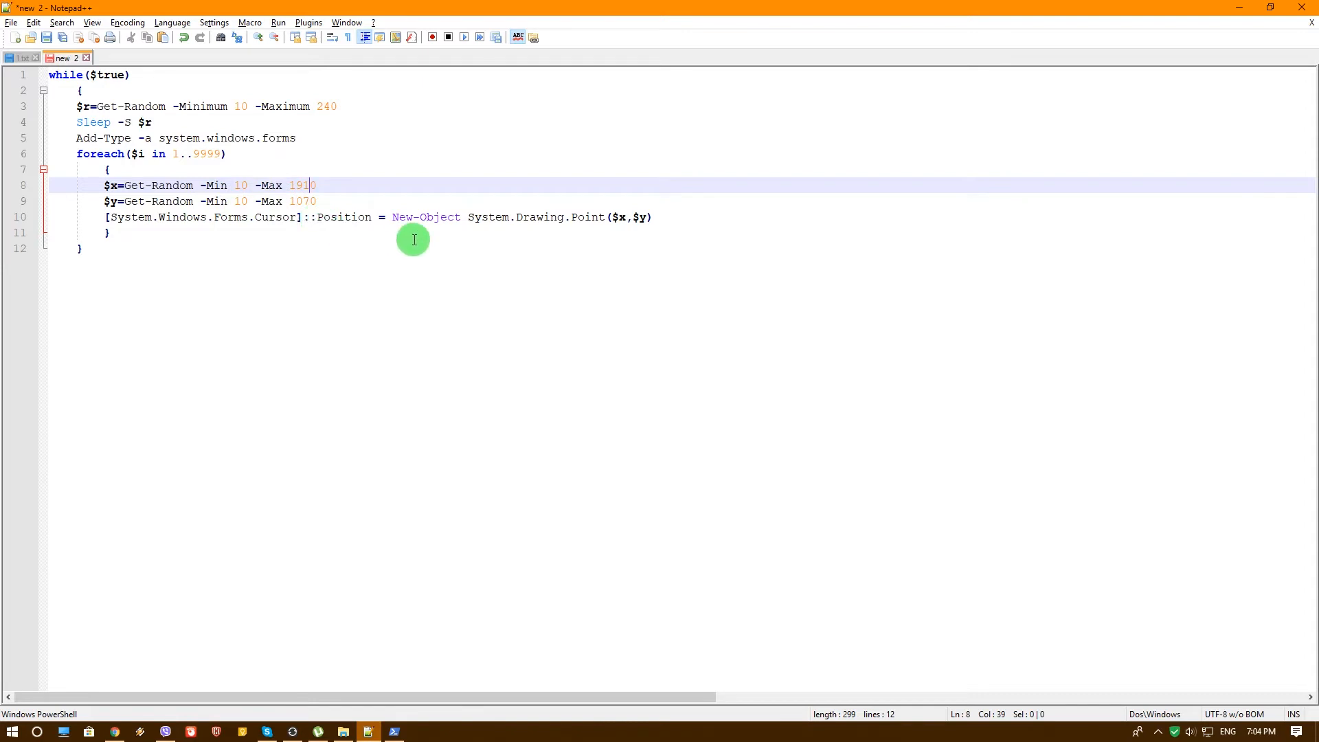
pyautogui.moveTo(107, 217)
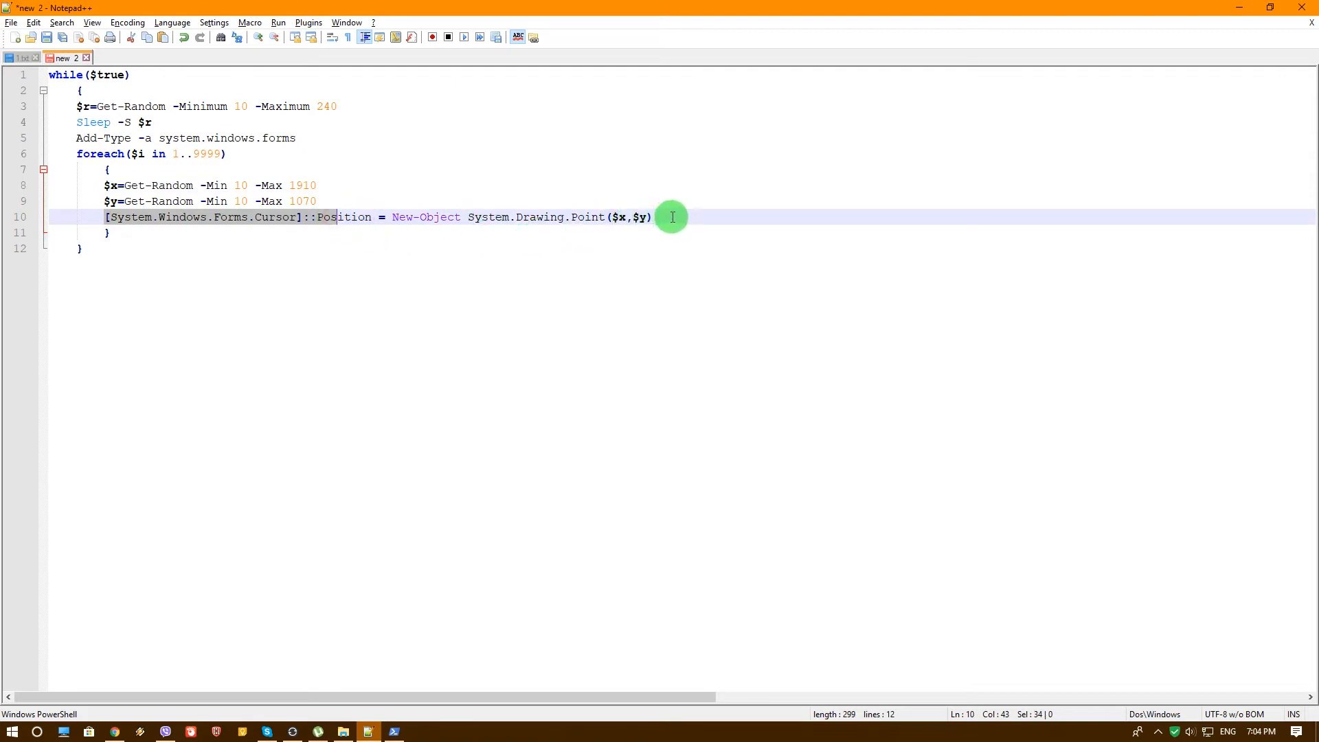
pyautogui.moveTo(143, 233)
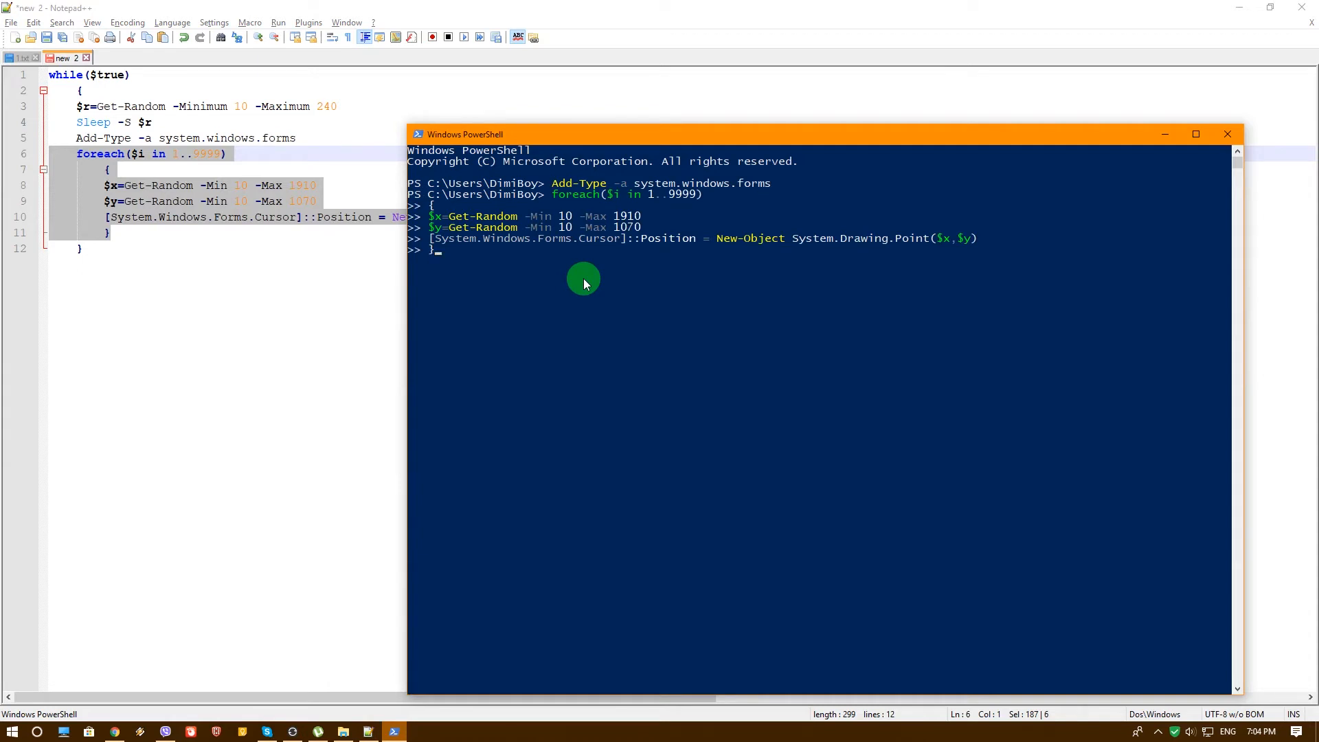
pyautogui.moveTo(632, 323)
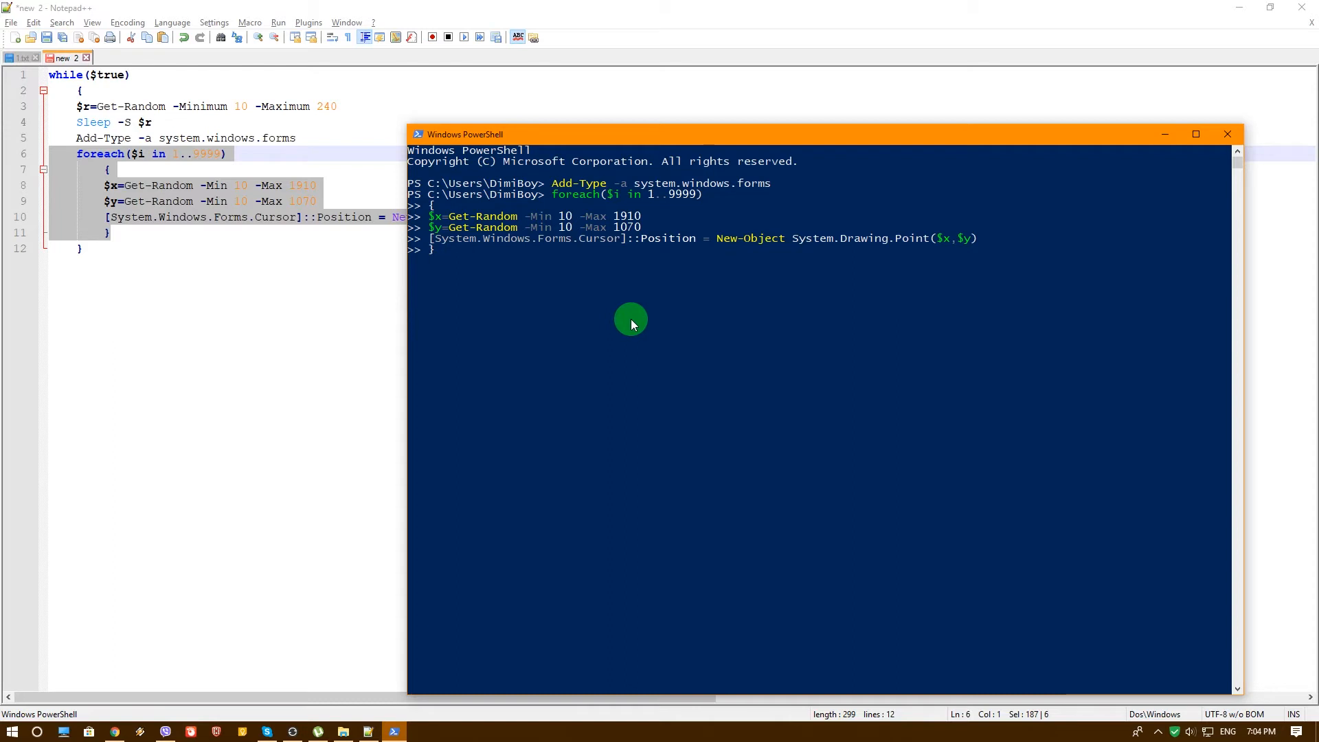
pyautogui.moveTo(614, 344)
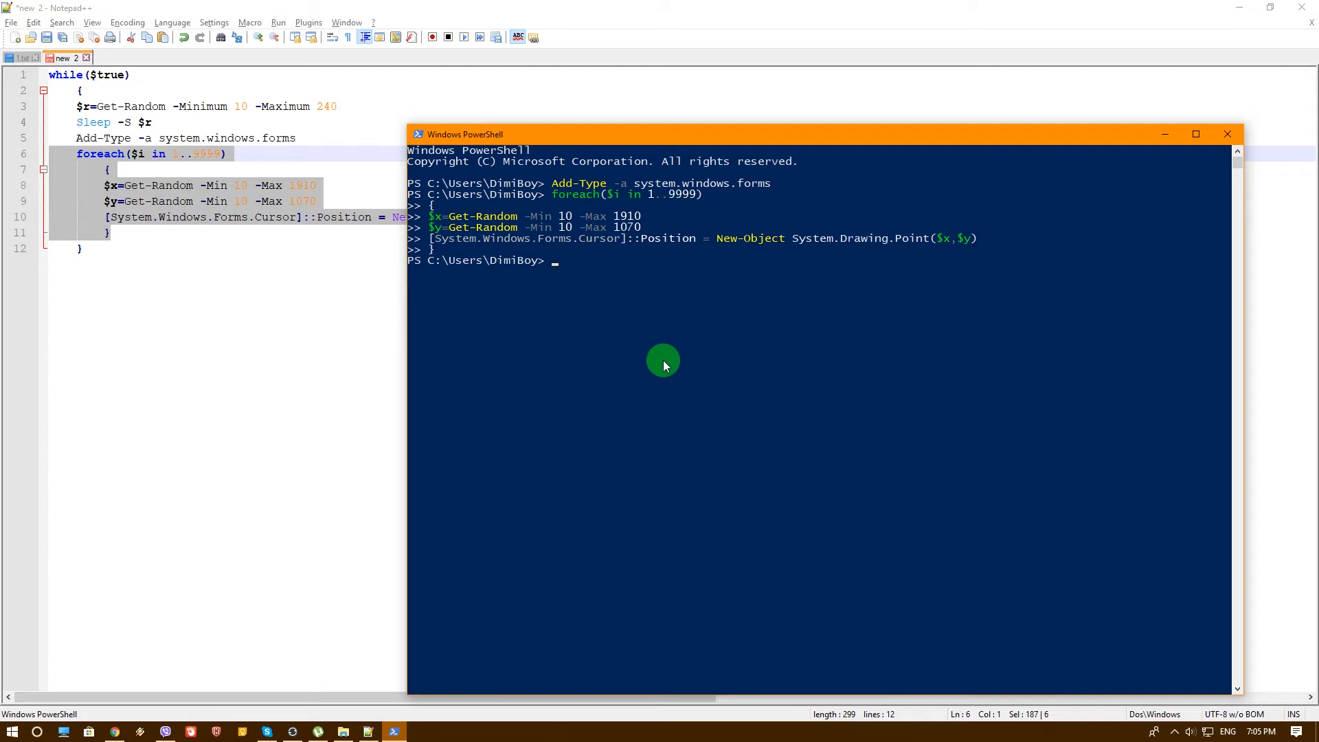
pyautogui.moveTo(625, 321)
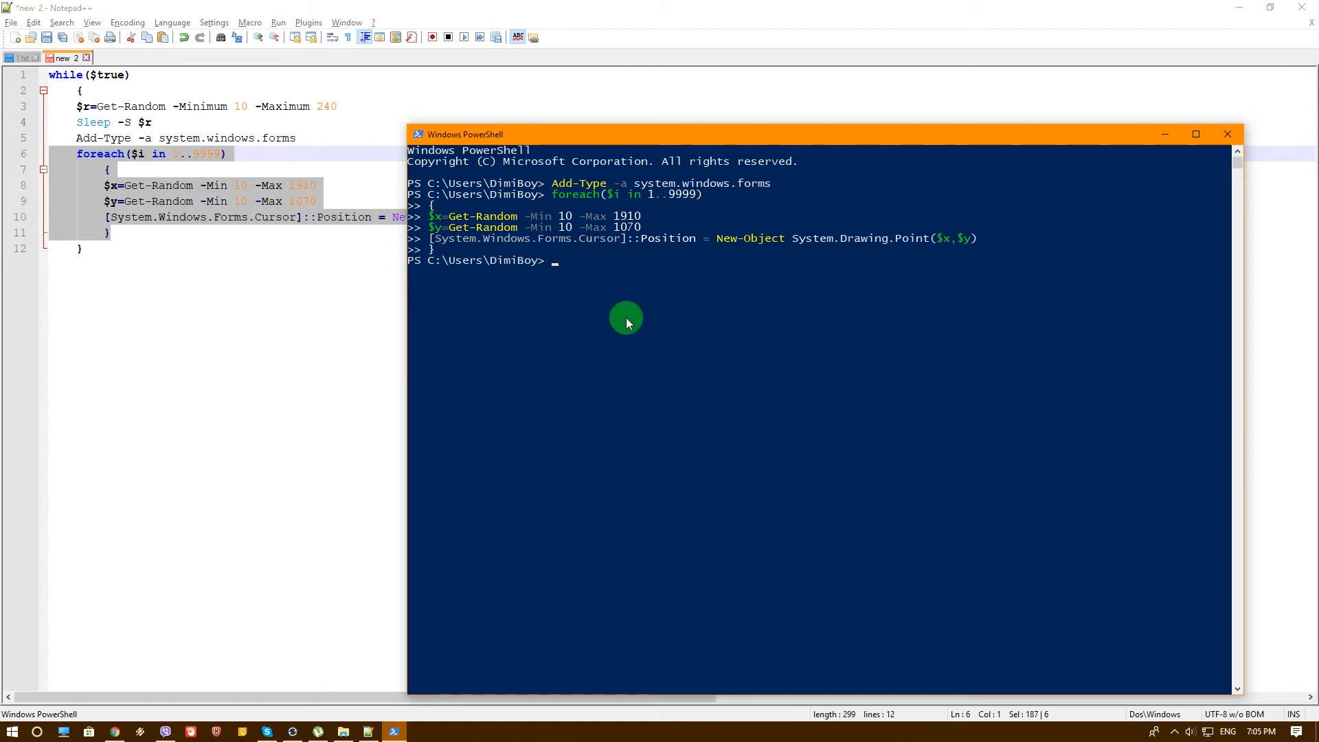
pyautogui.moveTo(749, 303)
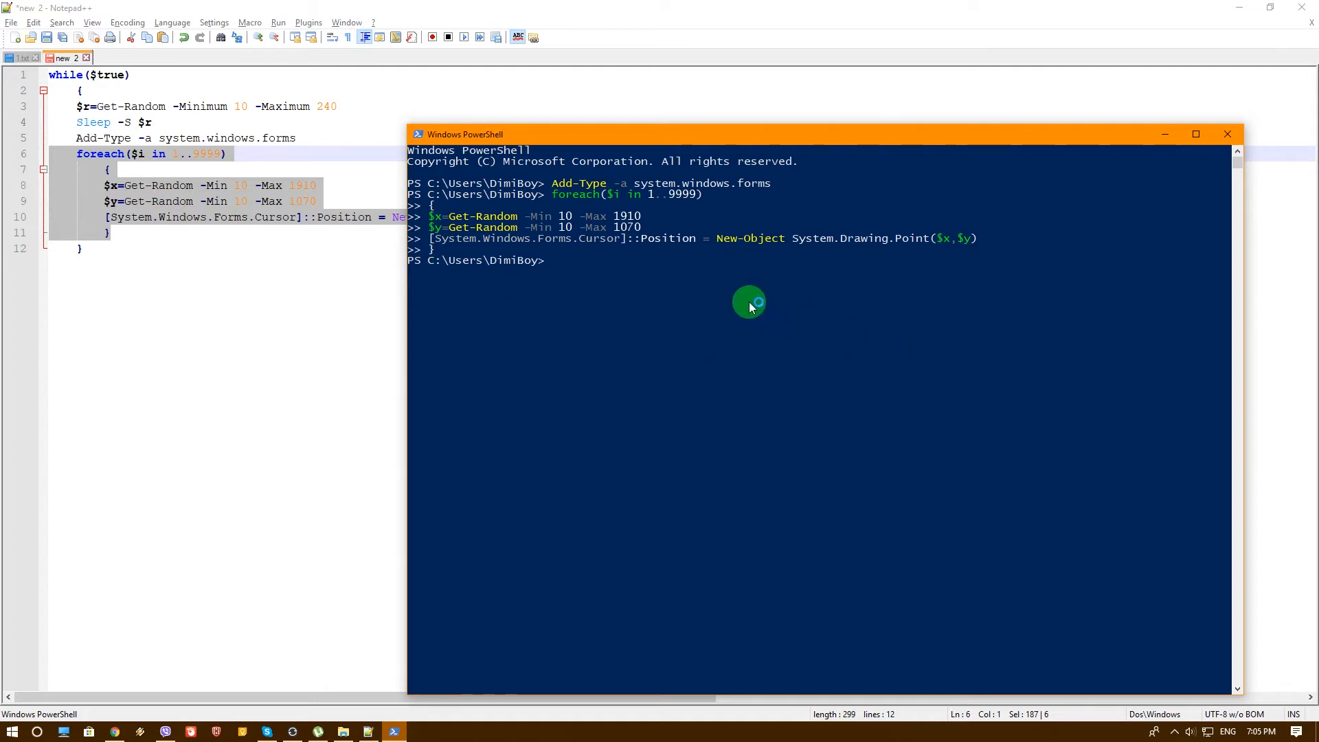
pyautogui.moveTo(771, 286)
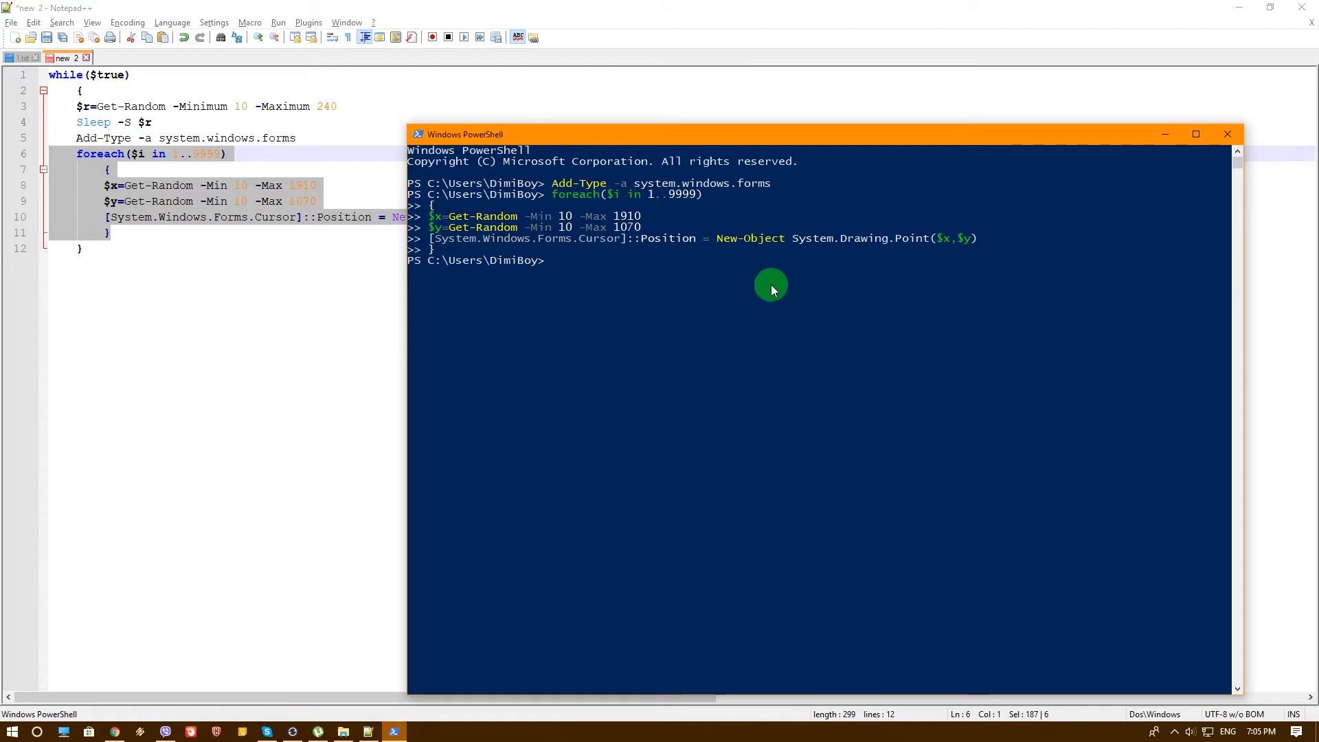
pyautogui.moveTo(764, 282)
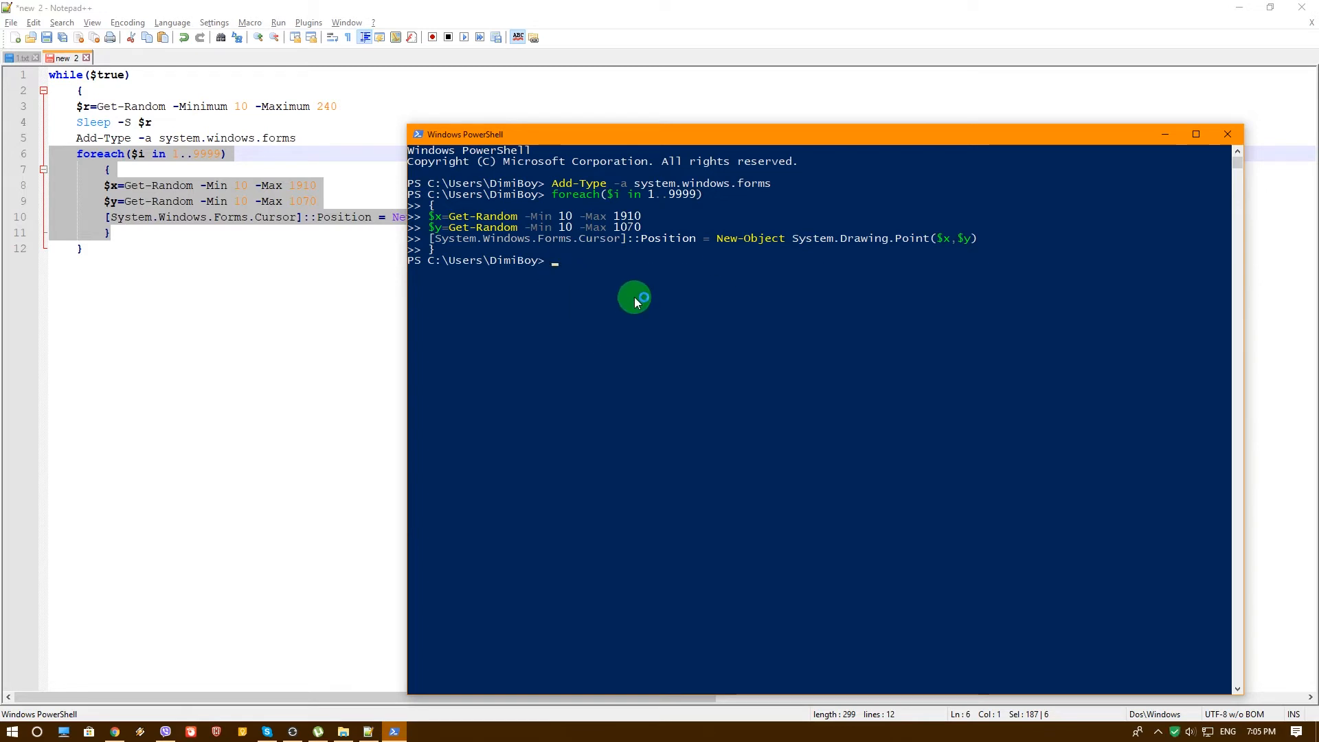
pyautogui.moveTo(688, 270)
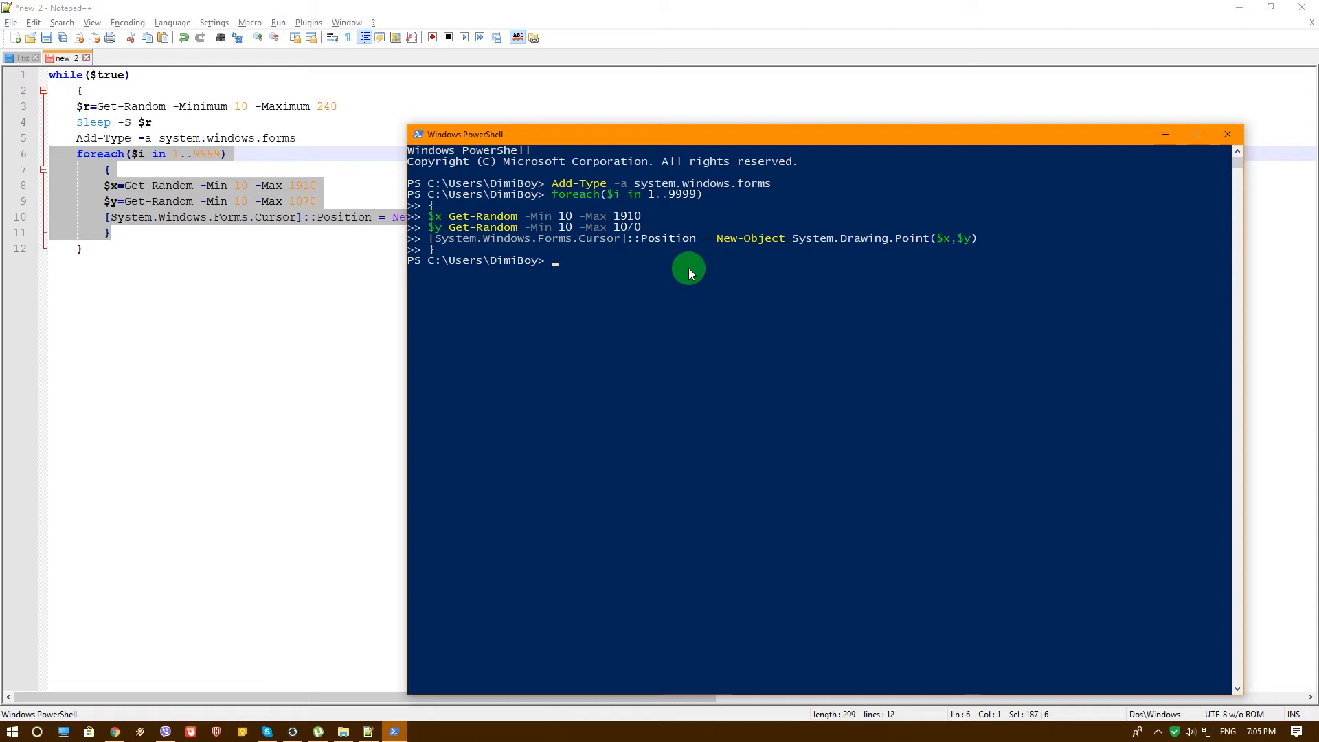
pyautogui.moveTo(836, 330)
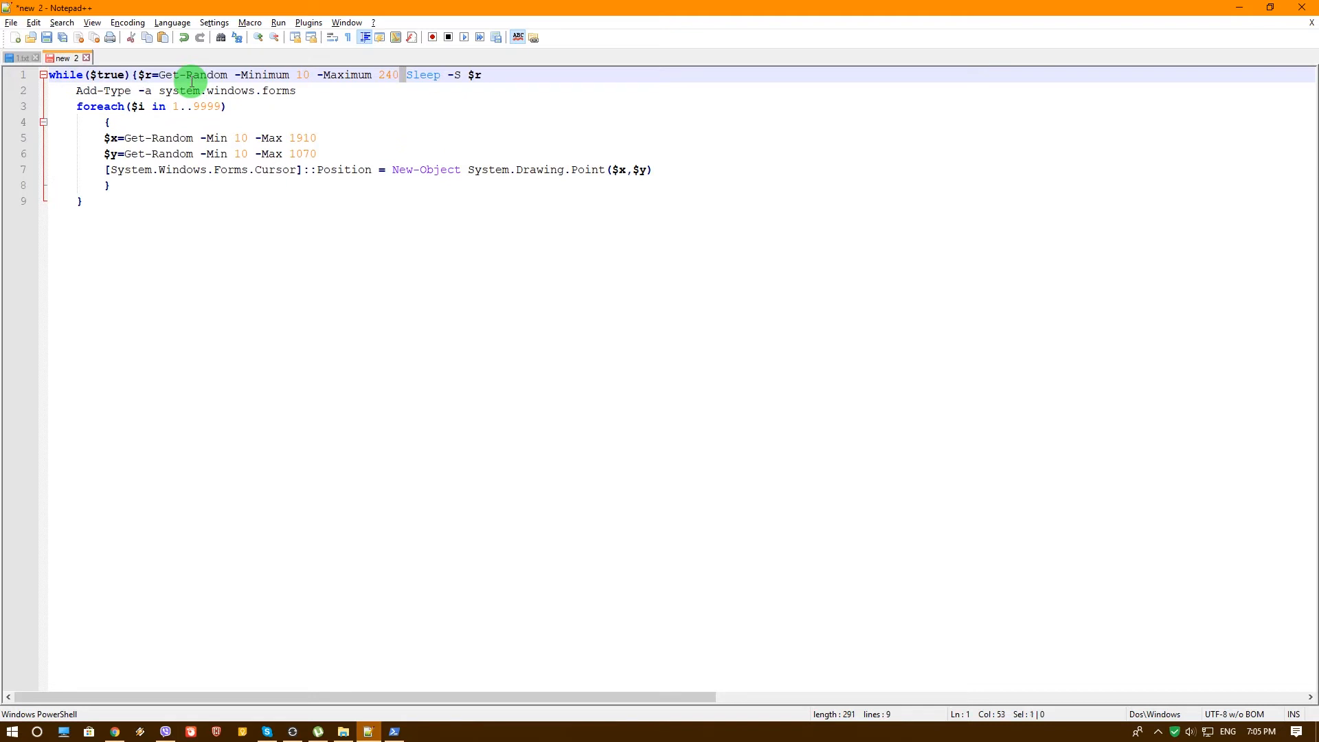
# - Join the Add-Type, foreach and closing-brace lines into one line separated by semicolons
pyautogui.write(';')
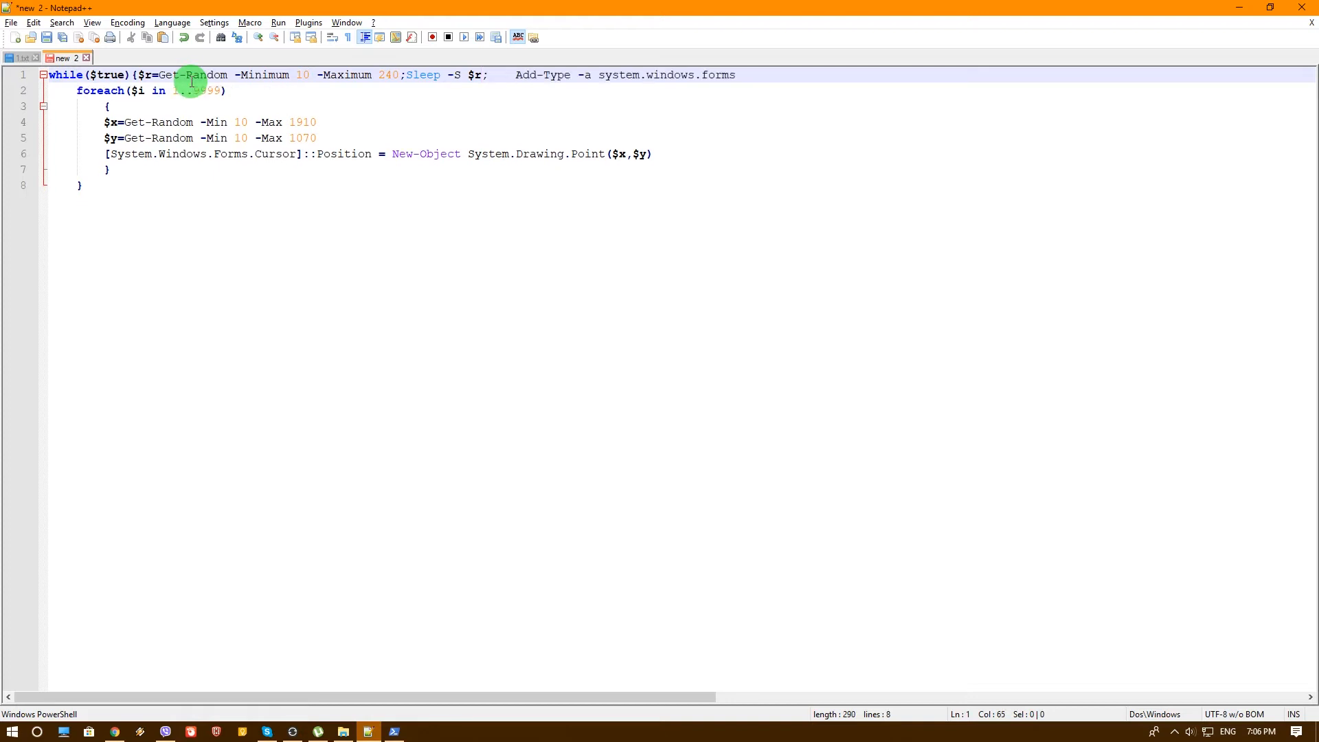
pyautogui.press('BackSpace')
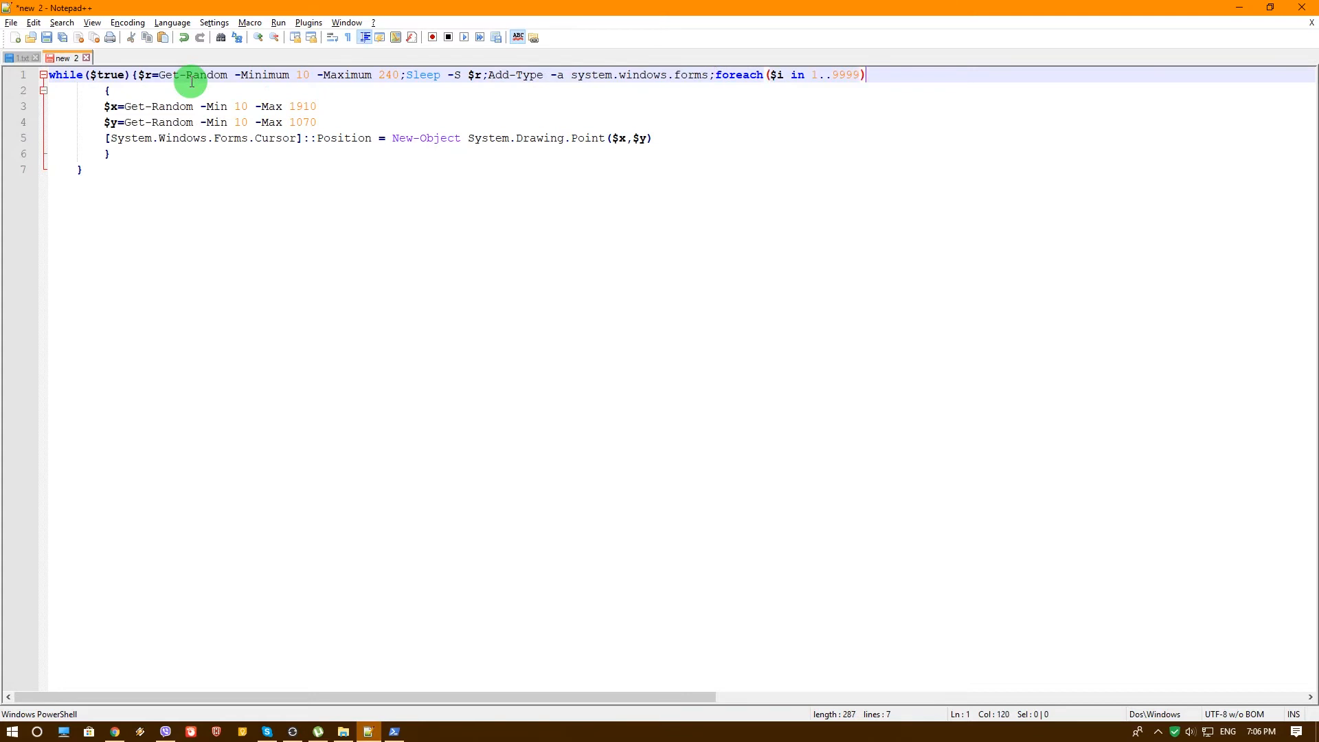
pyautogui.press('Backspace')
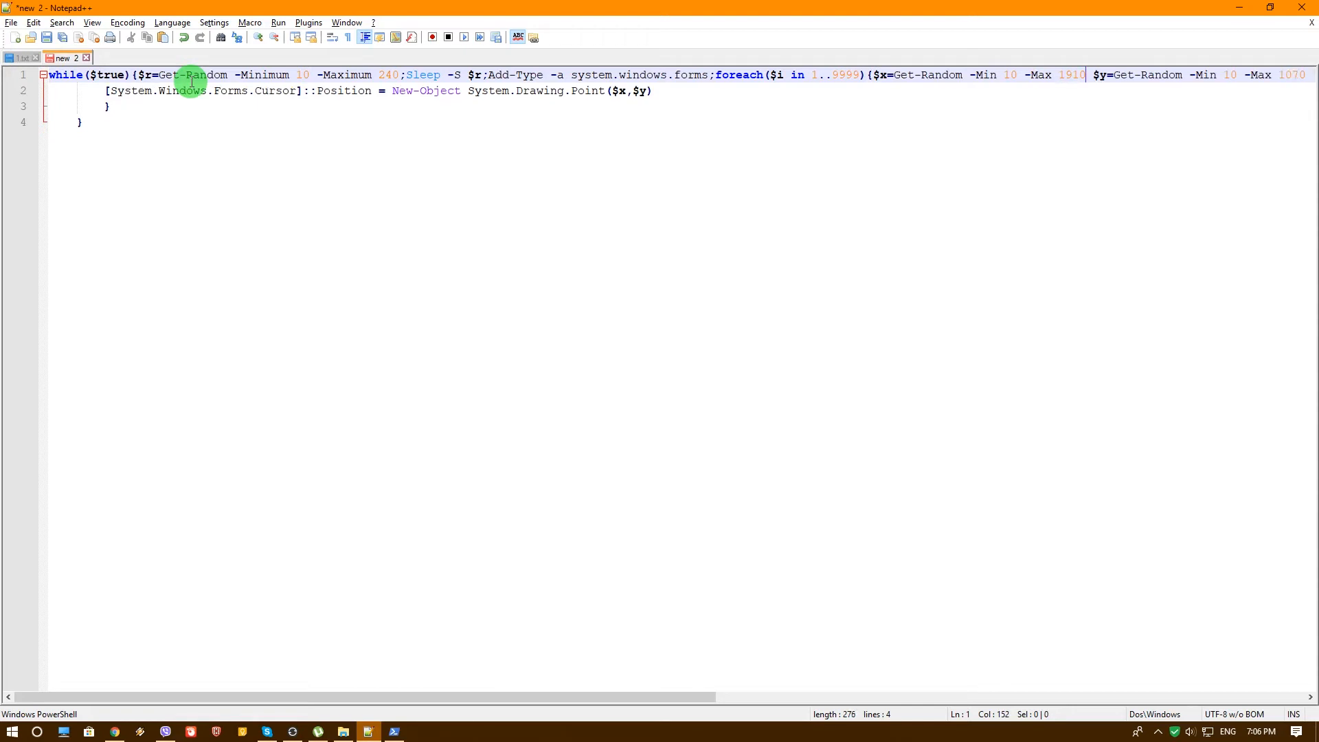
pyautogui.write(';')
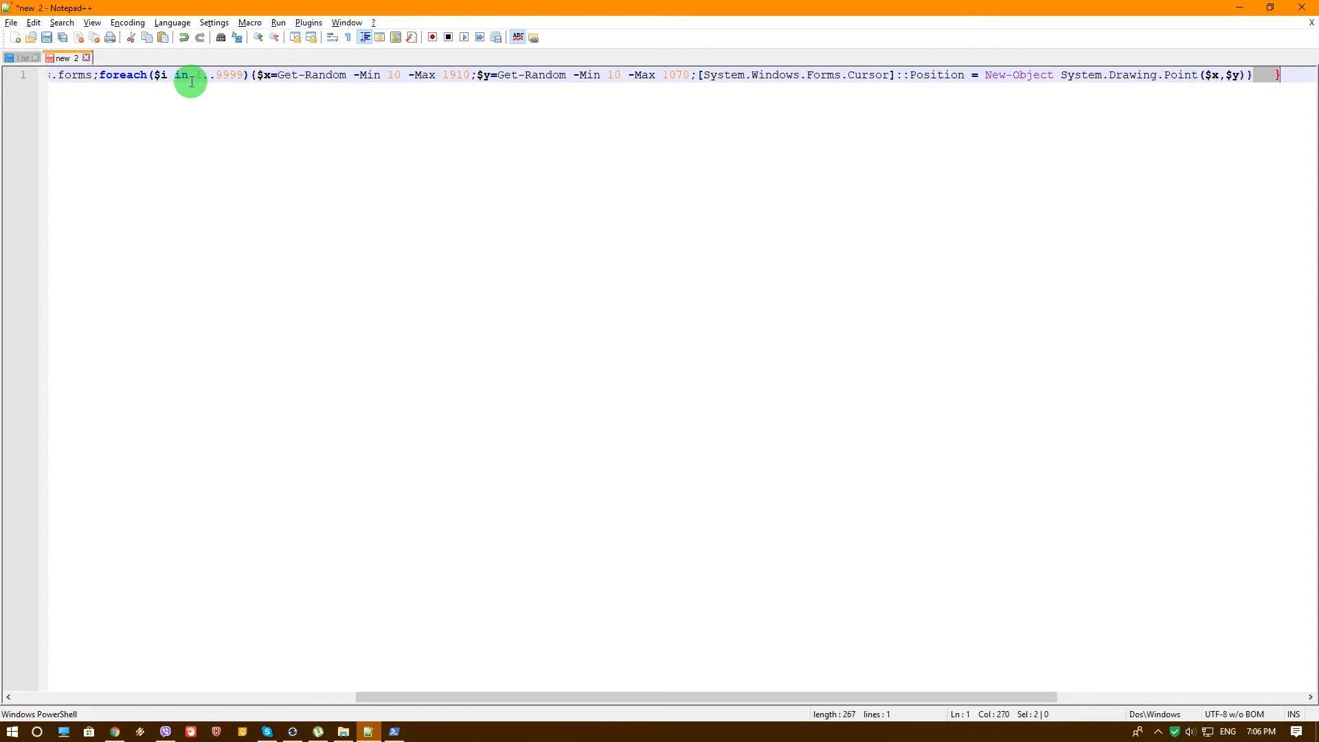
pyautogui.press('Backspace')
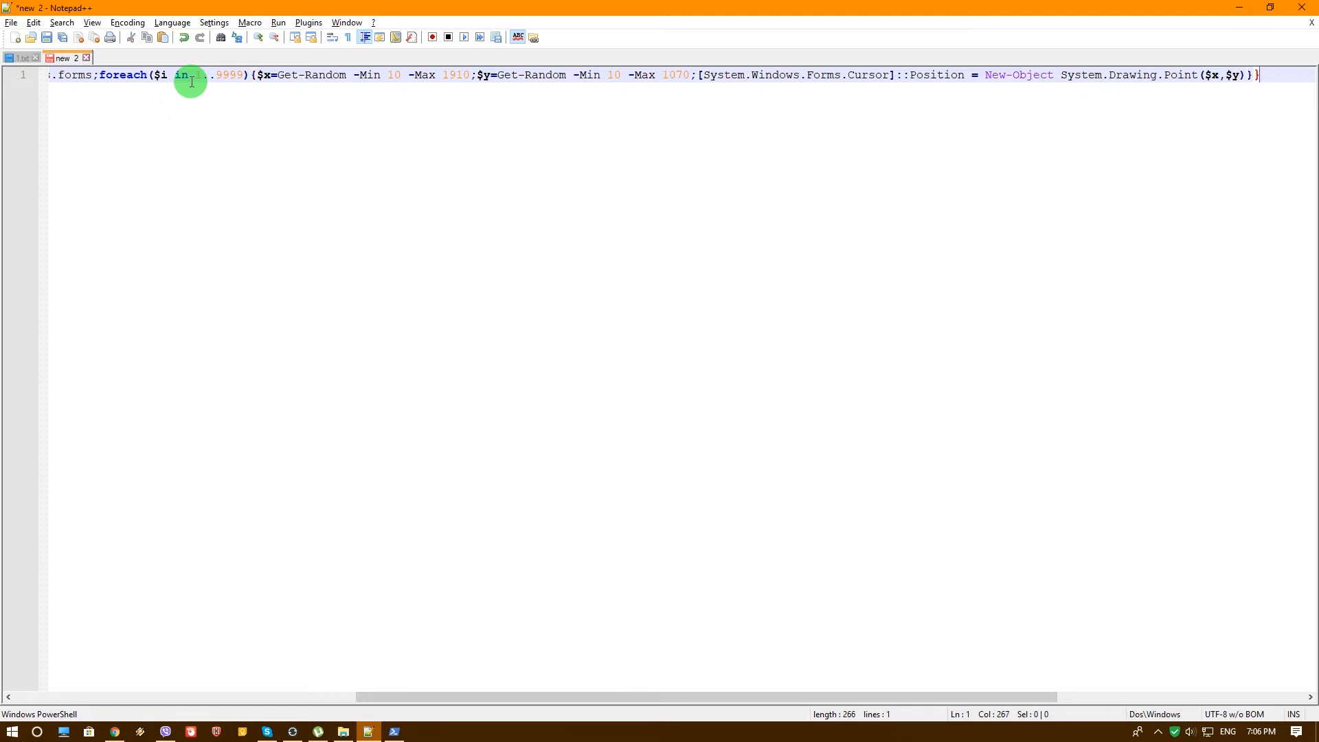
pyautogui.moveTo(188, 218)
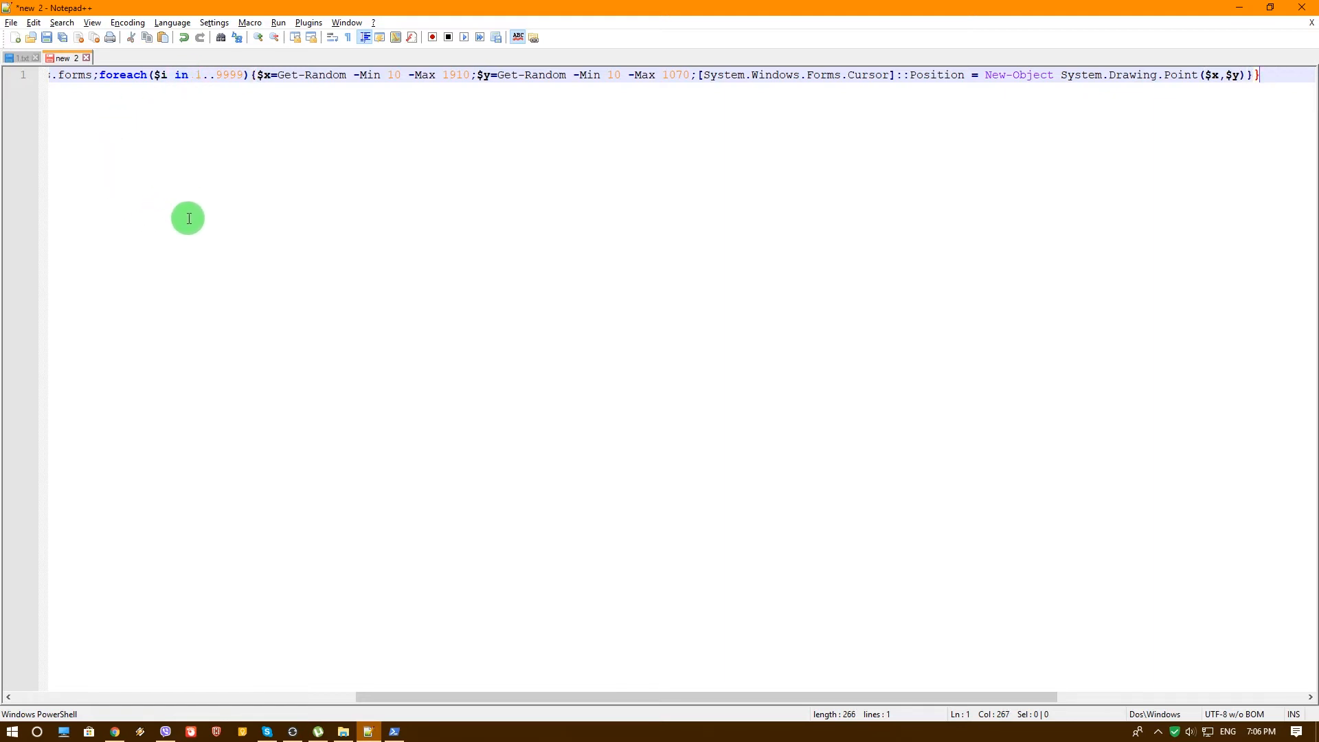
pyautogui.moveTo(228, 256)
pyautogui.write('p')
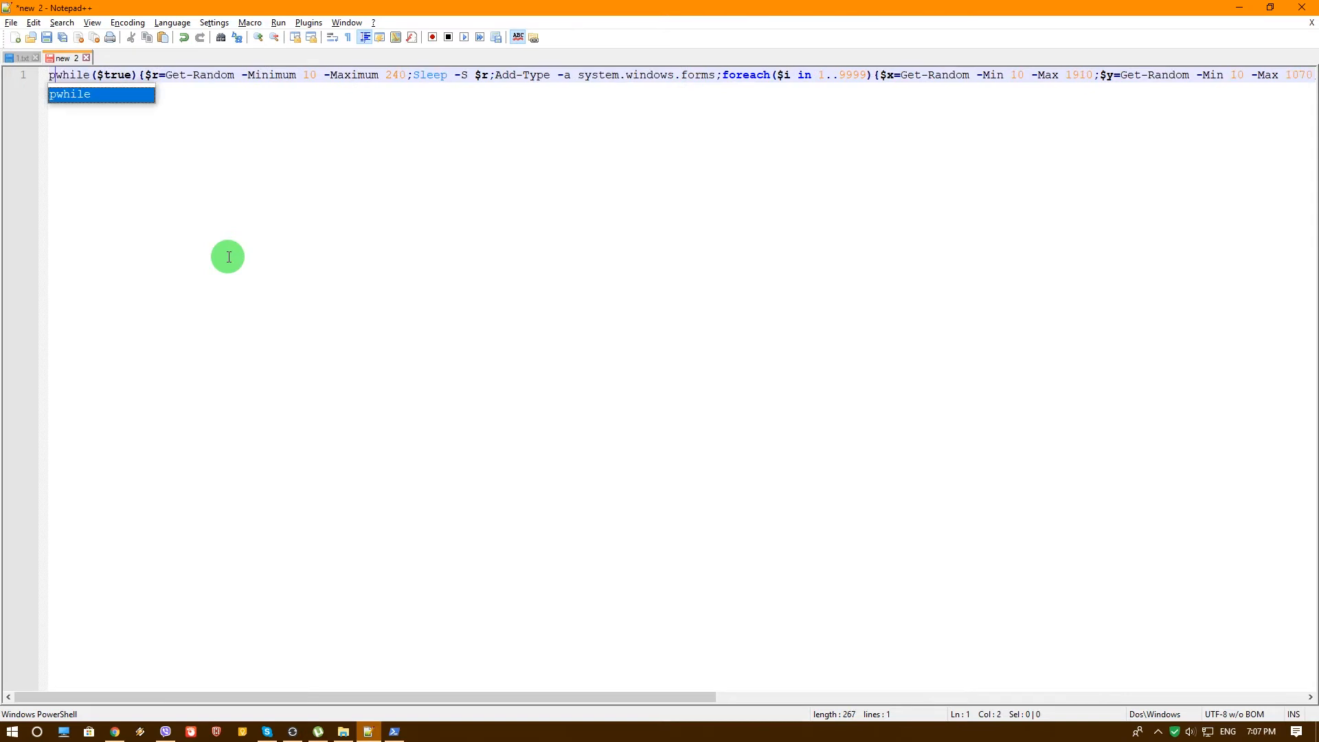
# - Prefix the loop with a hidden-window launcher, shortening windowstyle hidden to 'powershell -w h -c'
pyautogui.write('owershell -windowst')
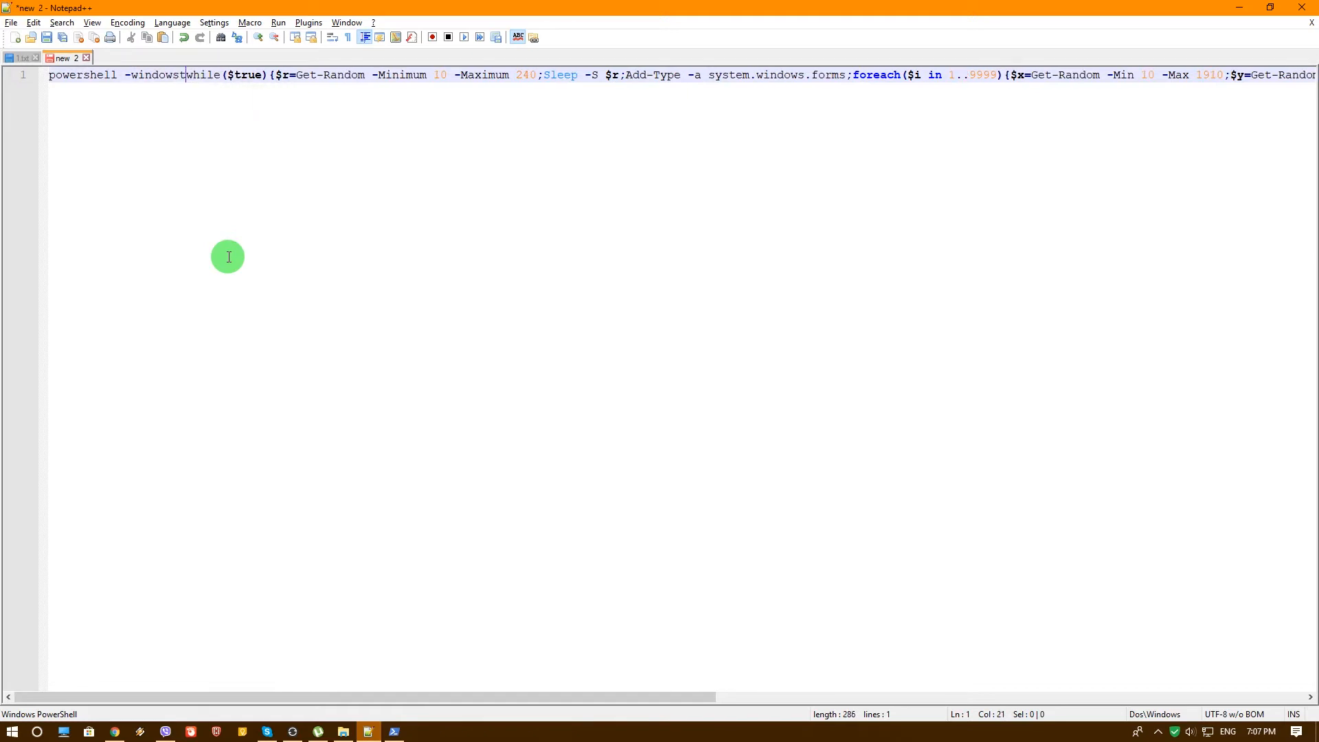
pyautogui.write('yle')
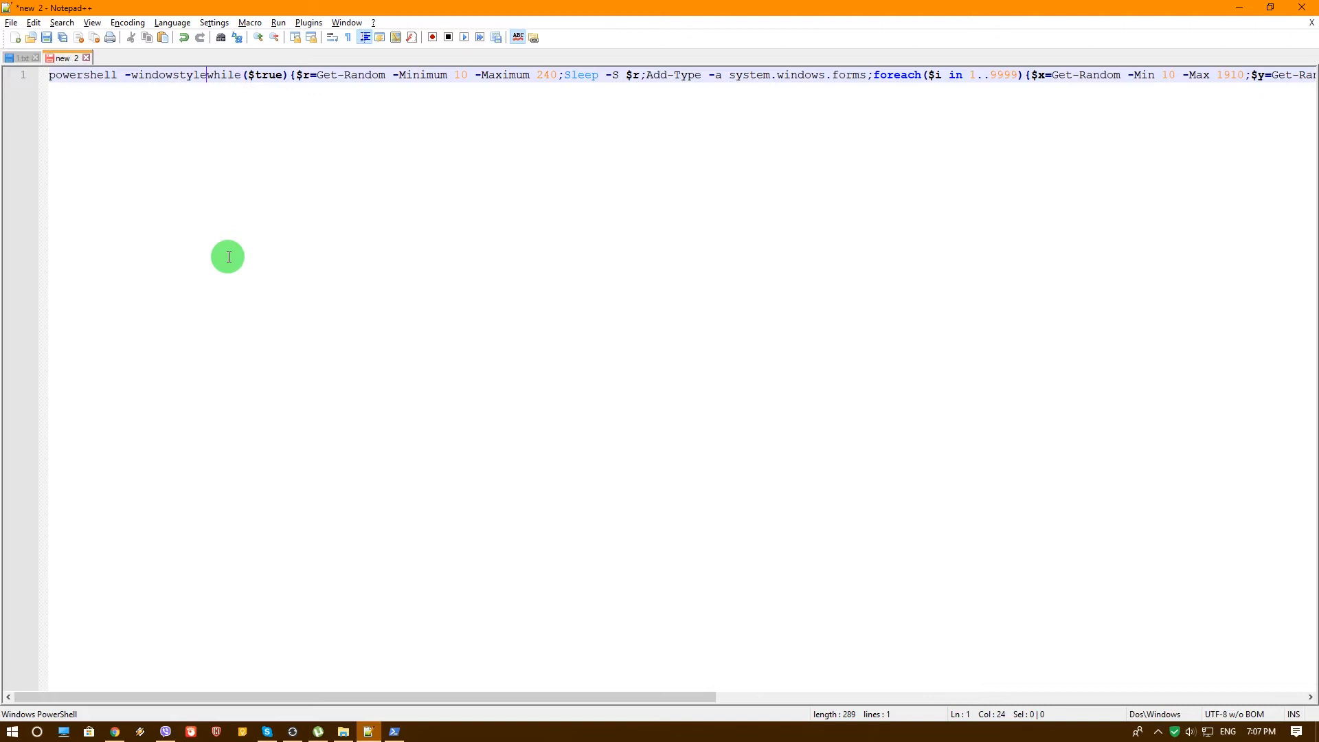
pyautogui.write('hi')
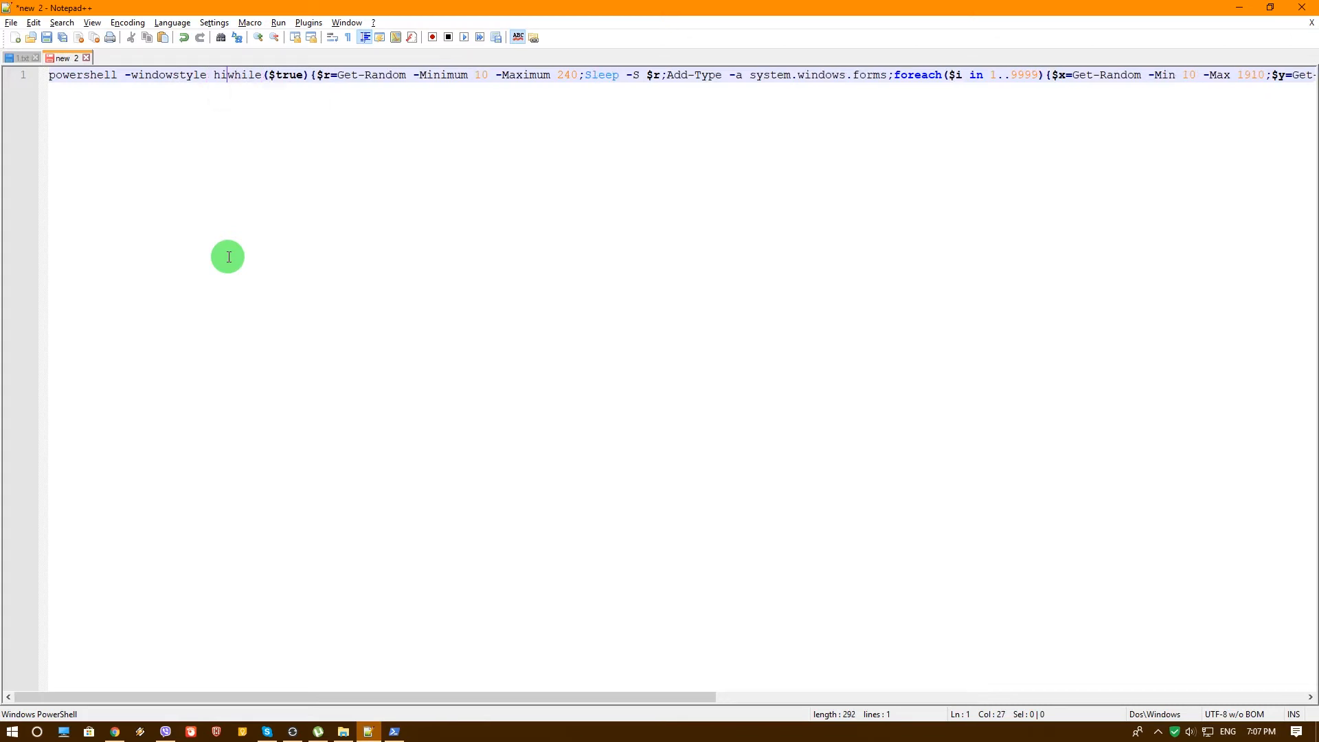
pyautogui.write('d')
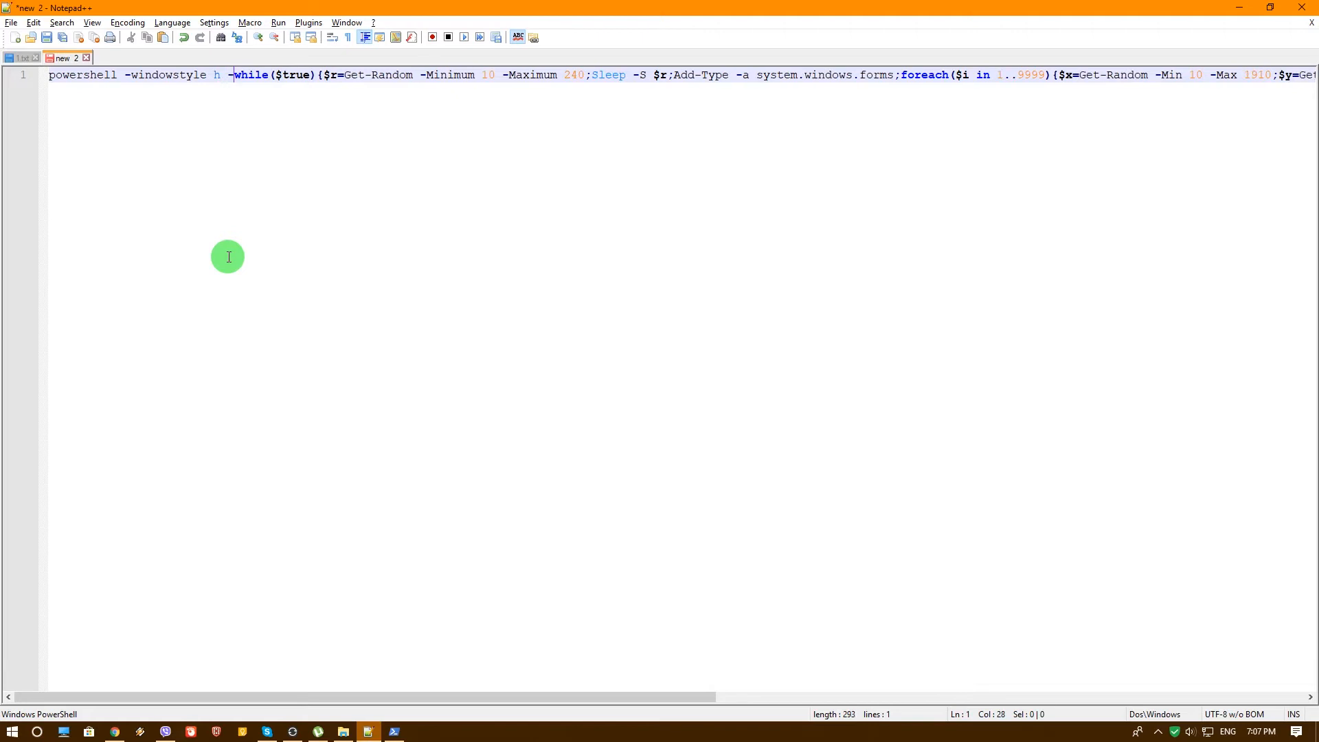
pyautogui.write("c '")
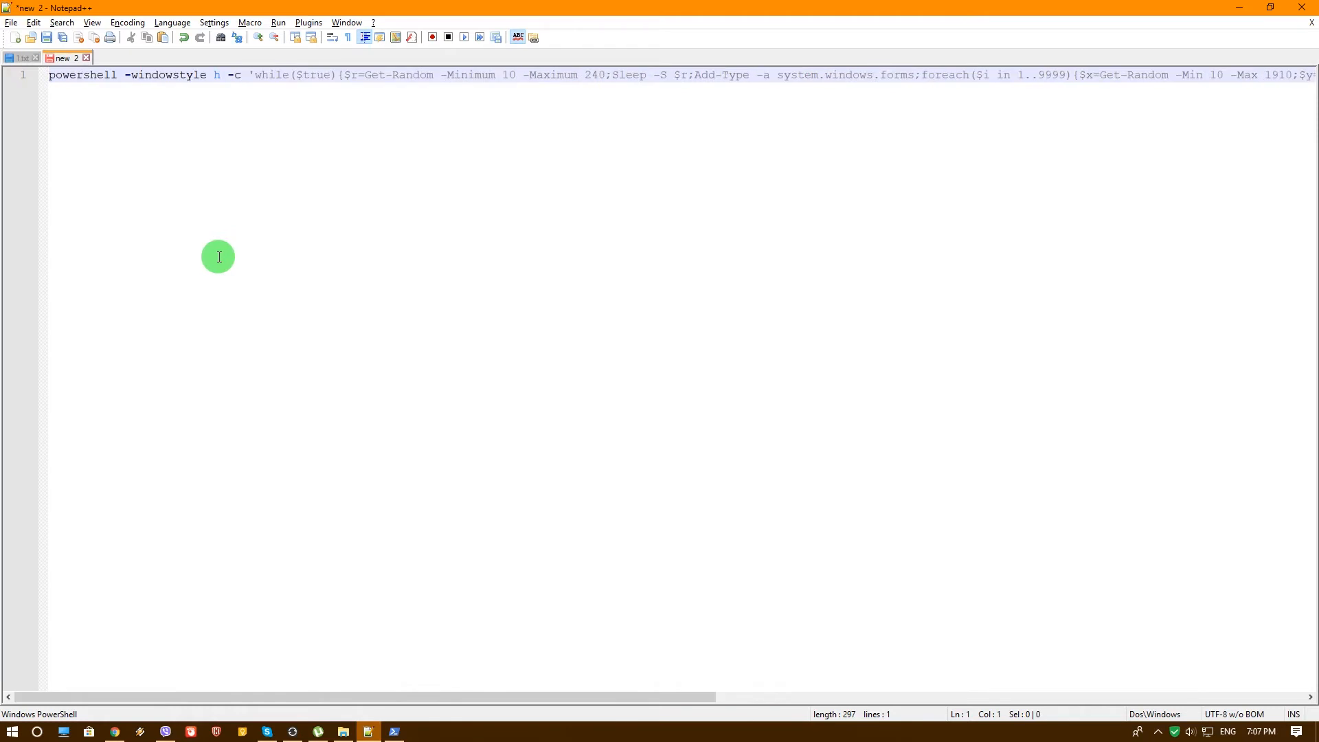
pyautogui.click(166, 75)
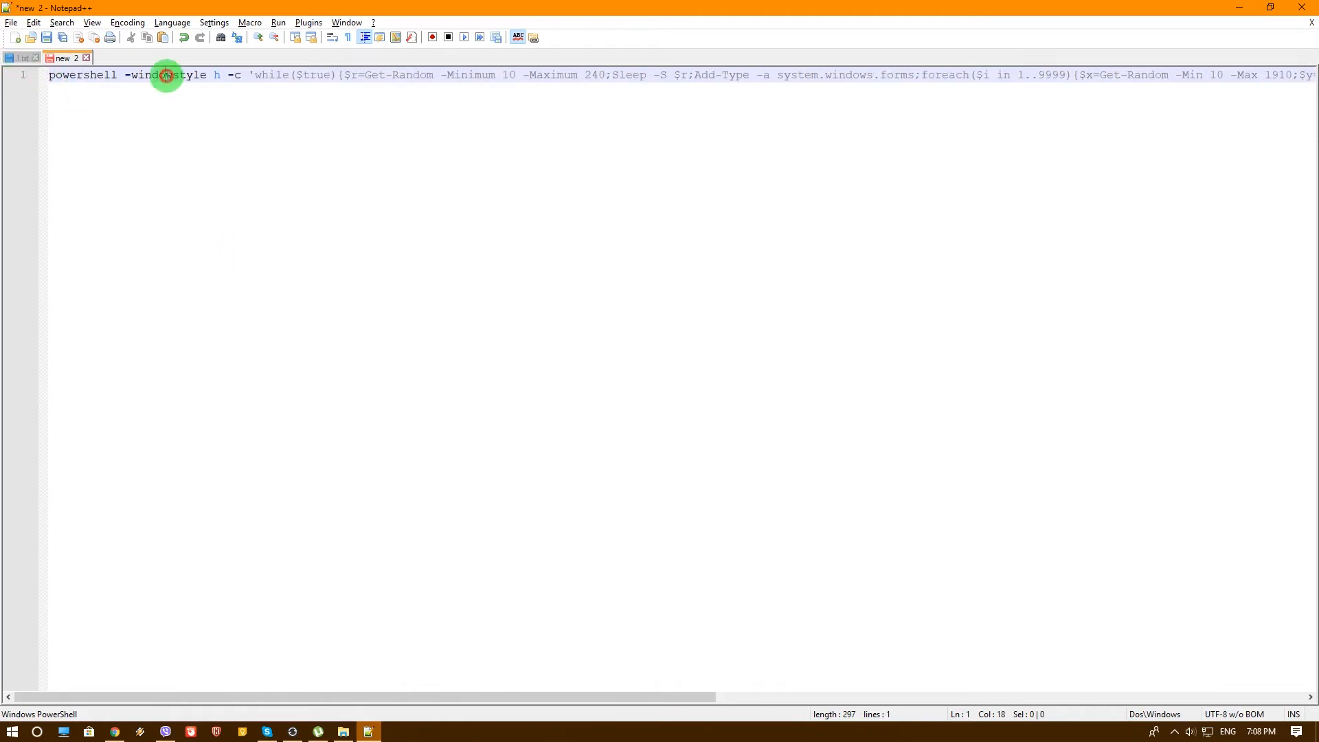
pyautogui.doubleClick(166, 75)
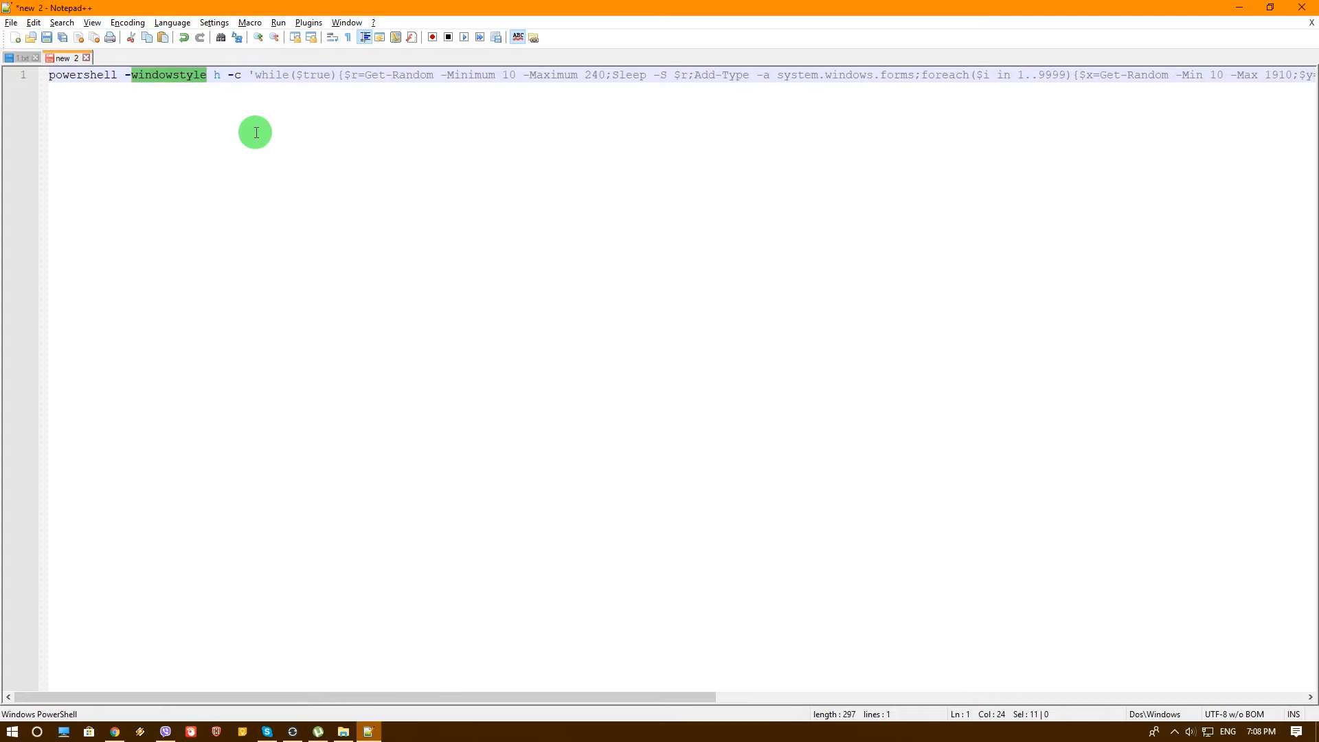
pyautogui.write('w')
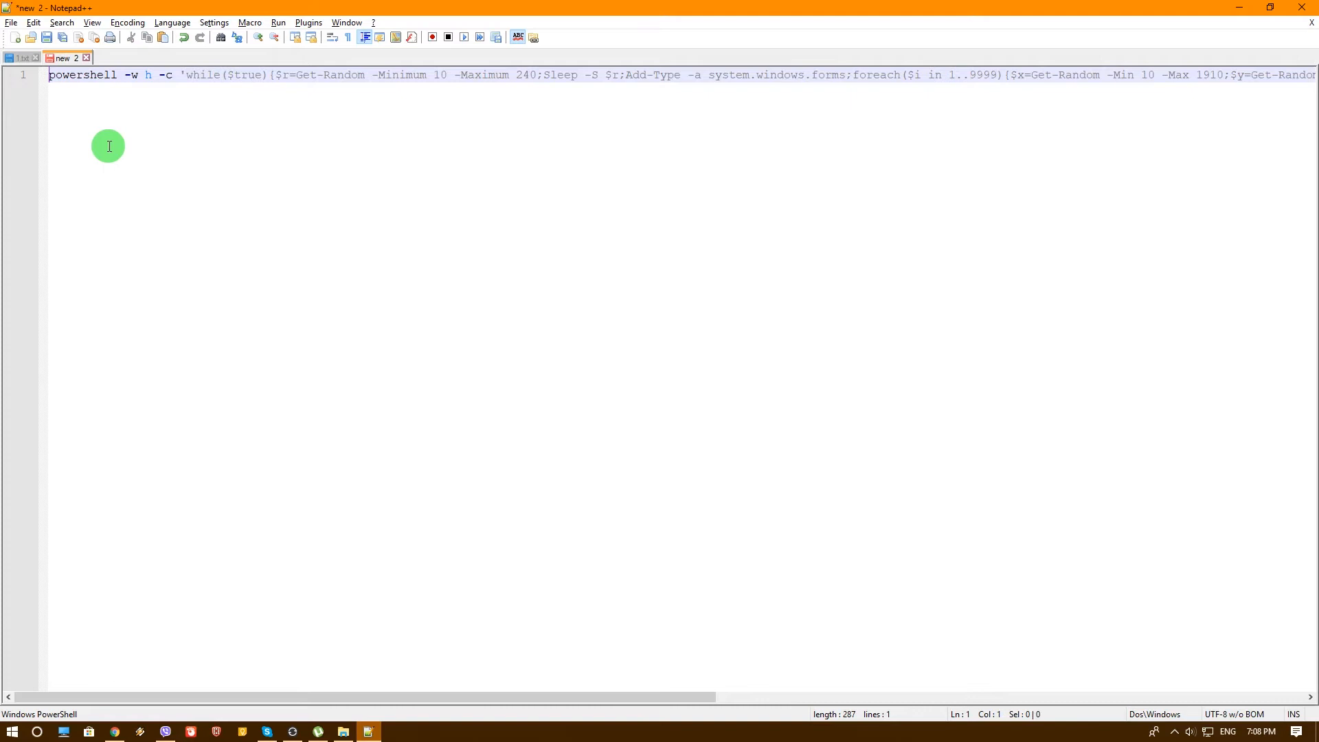
pyautogui.moveTo(220, 119)
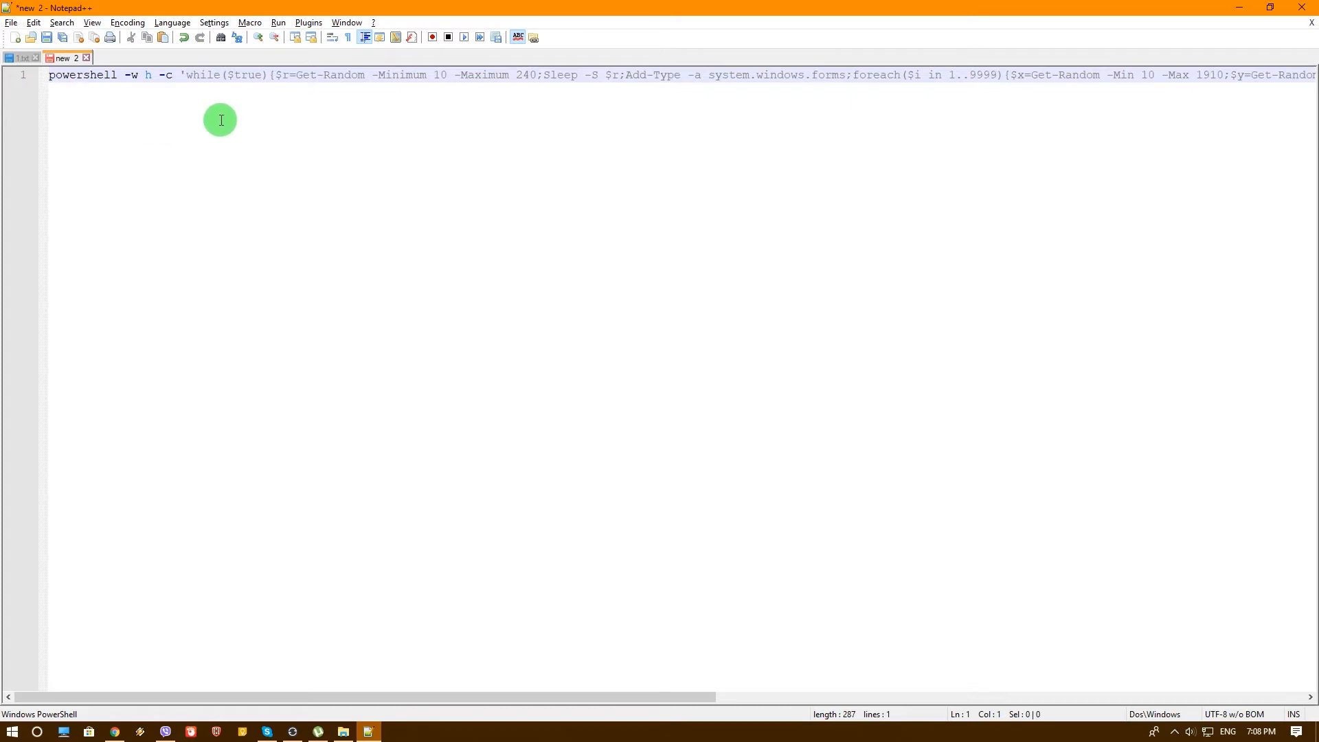
pyautogui.moveTo(248, 180)
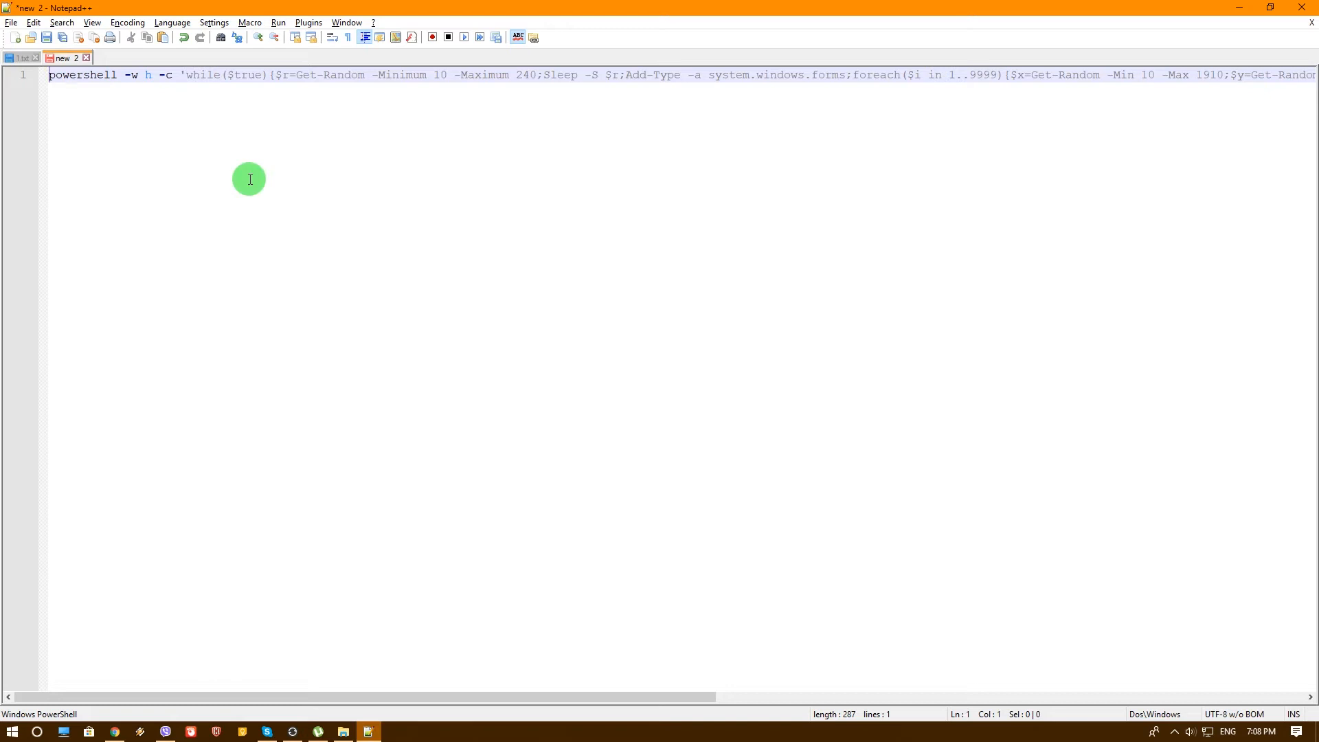
pyautogui.moveTo(136, 113)
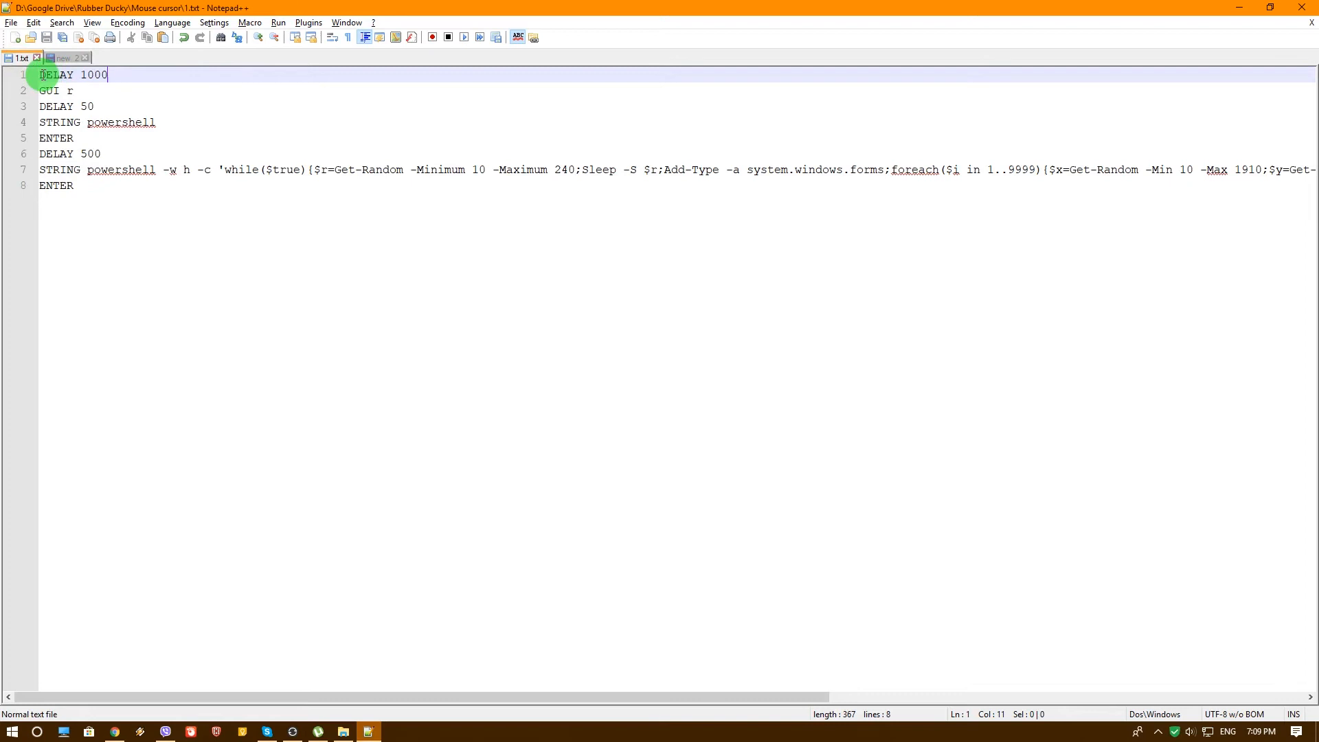
pyautogui.moveTo(39, 75); pyautogui.dragTo(105, 75)
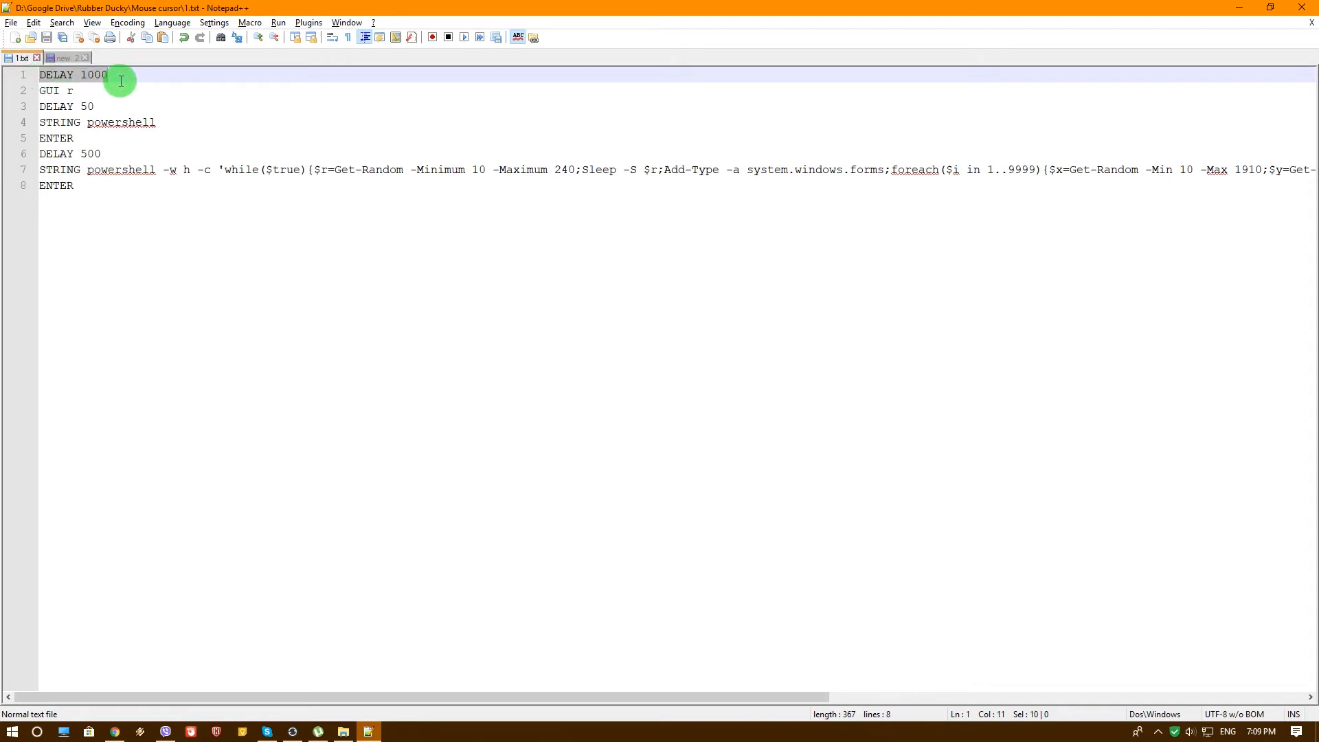
pyautogui.moveTo(100, 91)
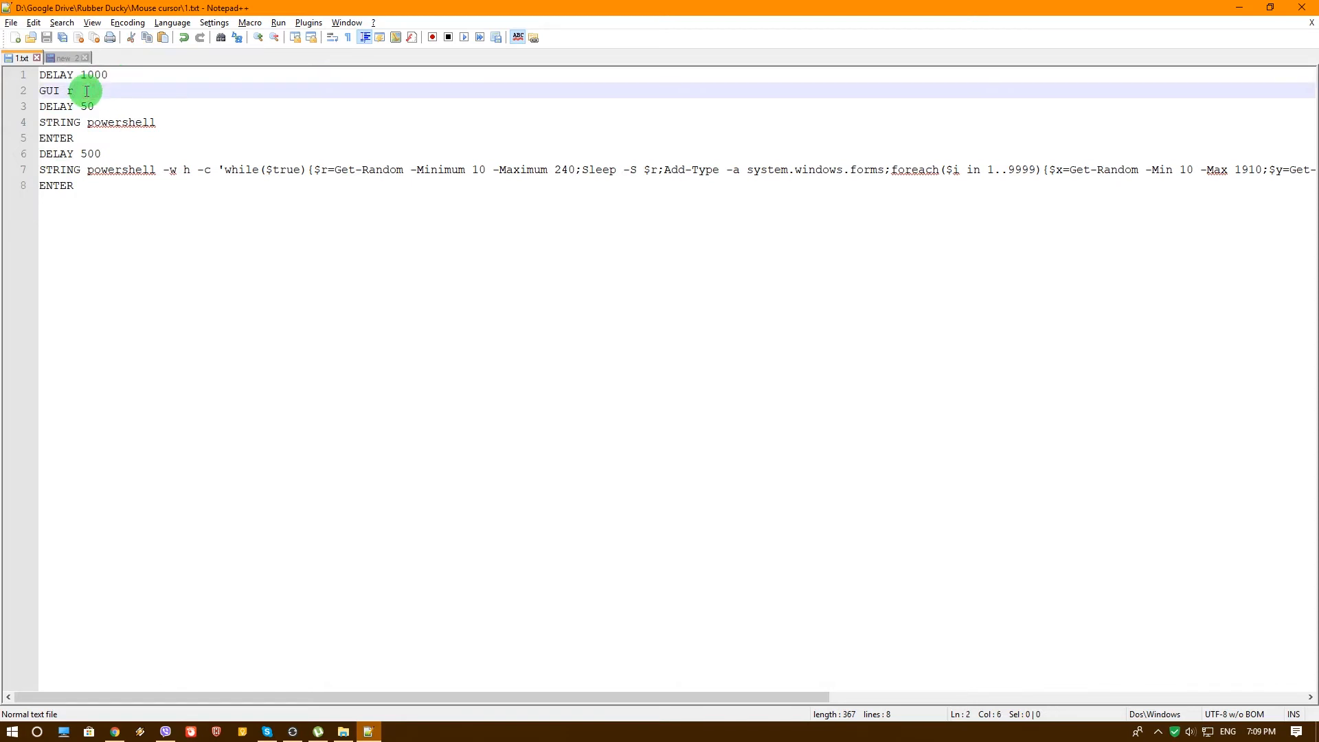
pyautogui.press('win+r')
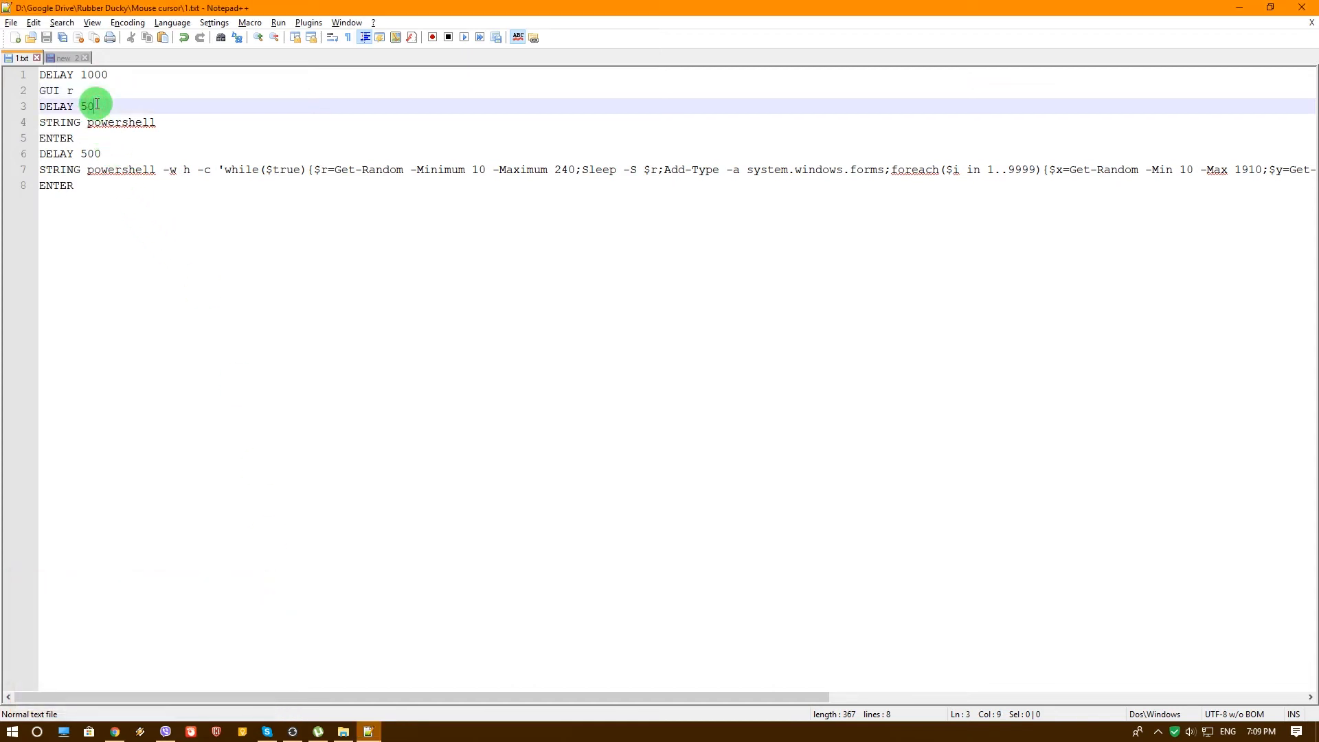
pyautogui.click(83, 138)
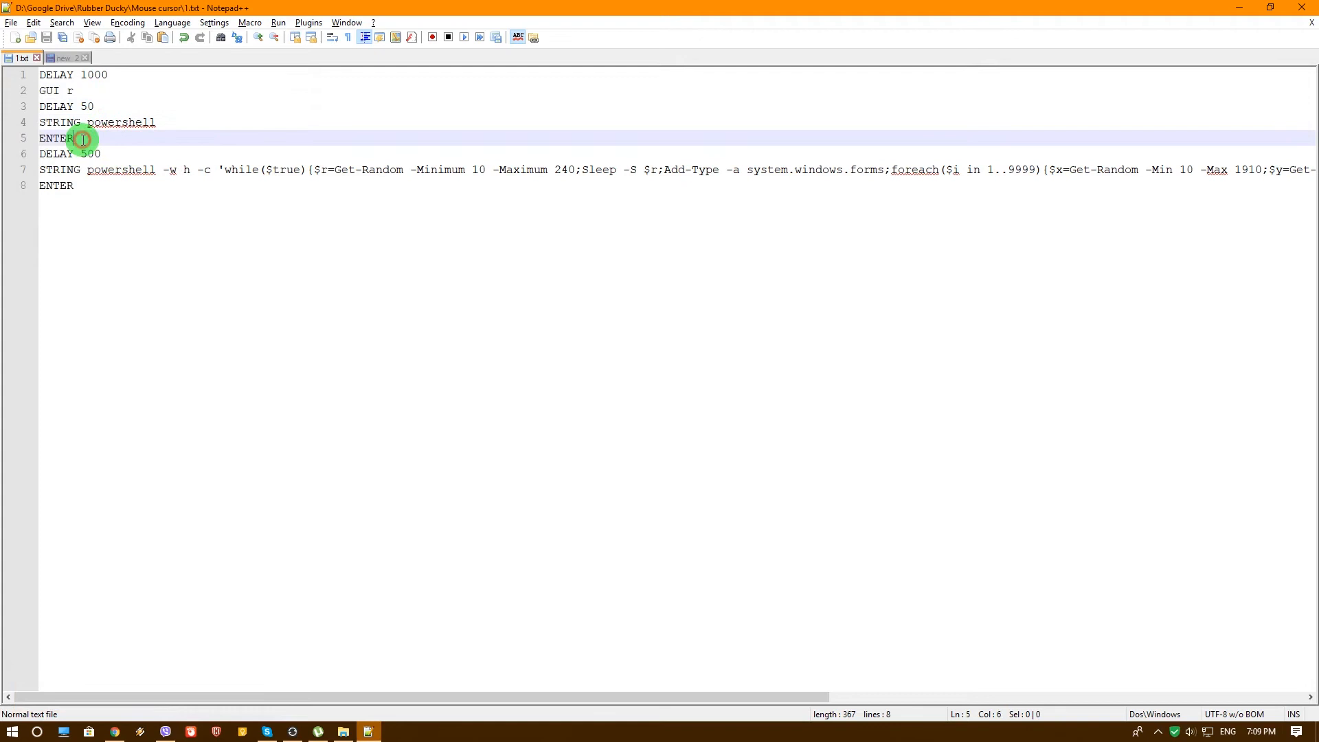
pyautogui.moveTo(123, 140)
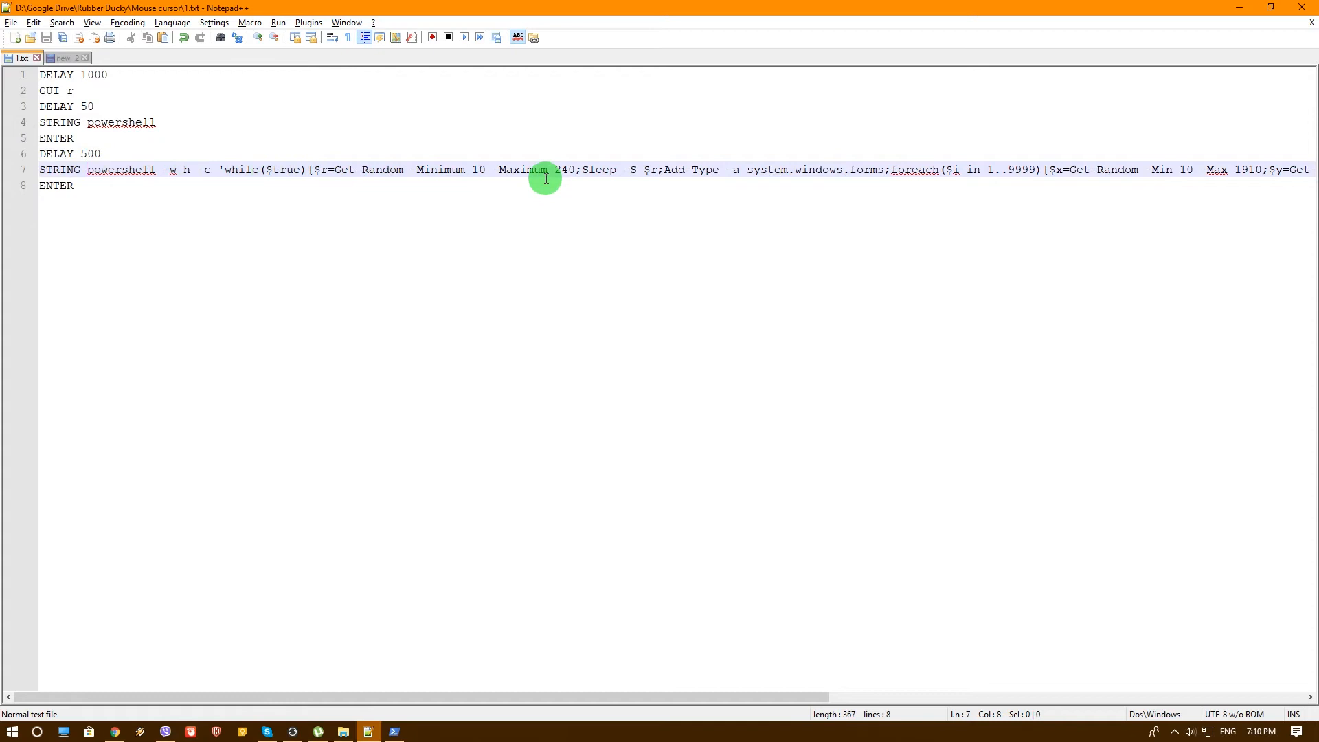
pyautogui.click(104, 185)
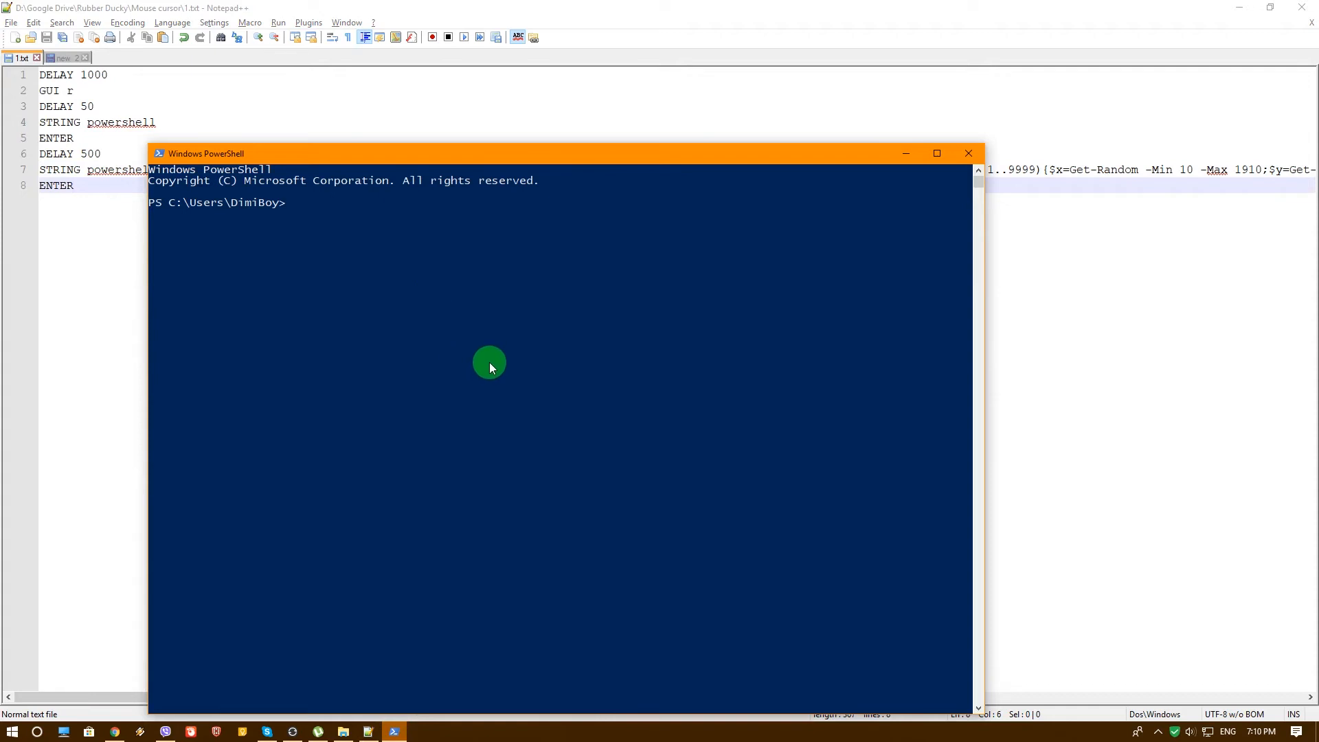
pyautogui.moveTo(607, 228)
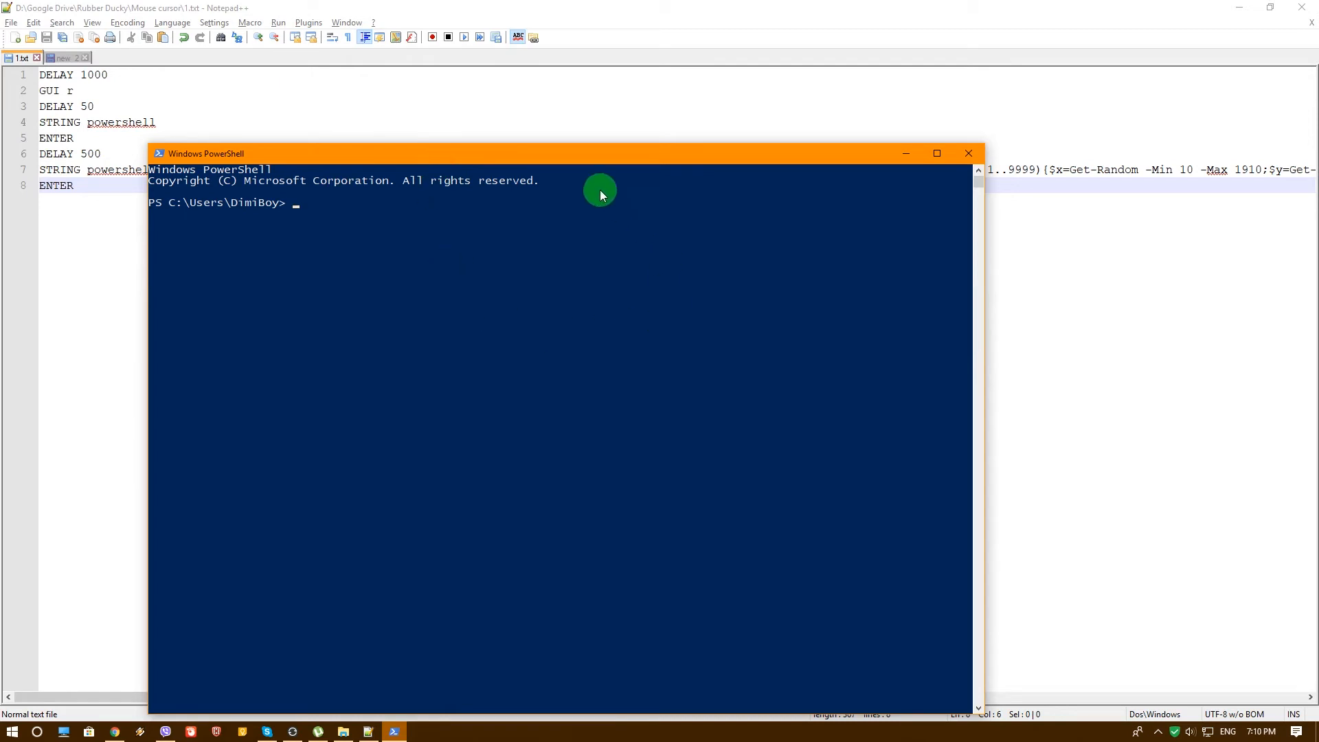
pyautogui.moveTo(382, 200)
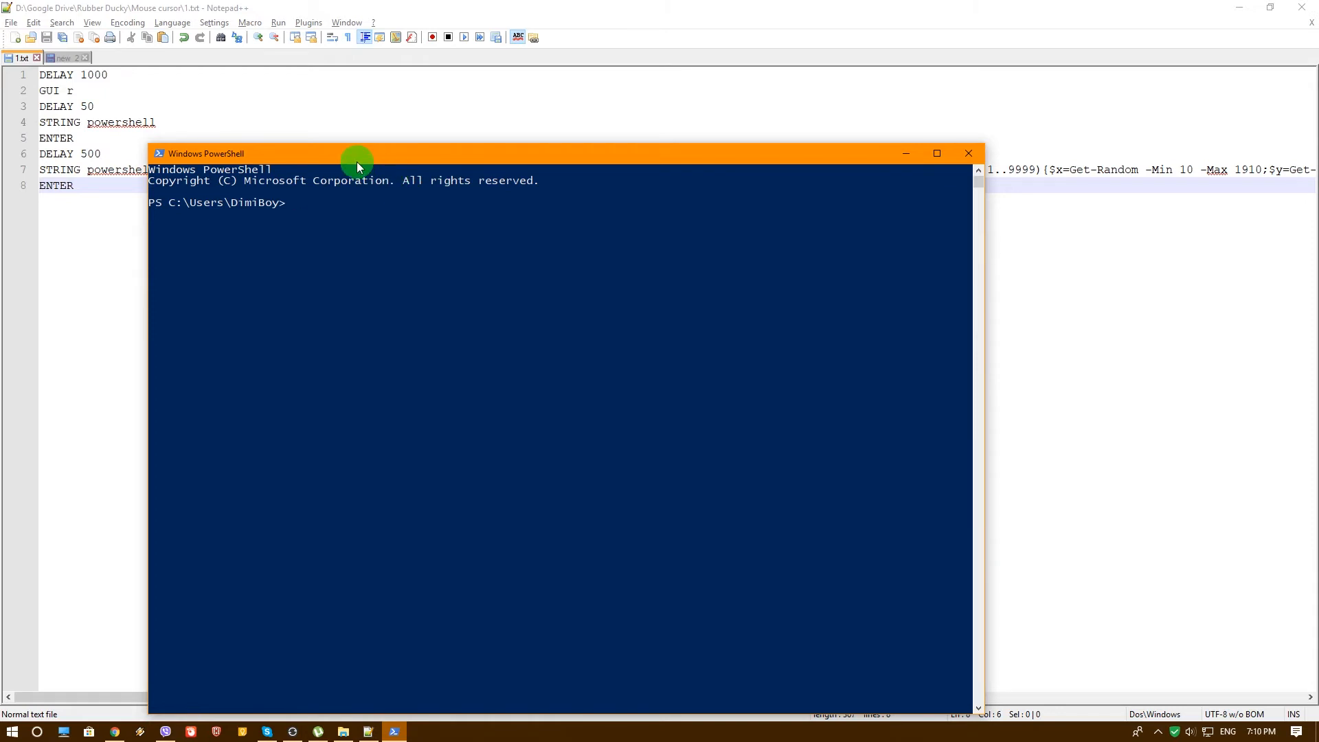
pyautogui.moveTo(140, 215)
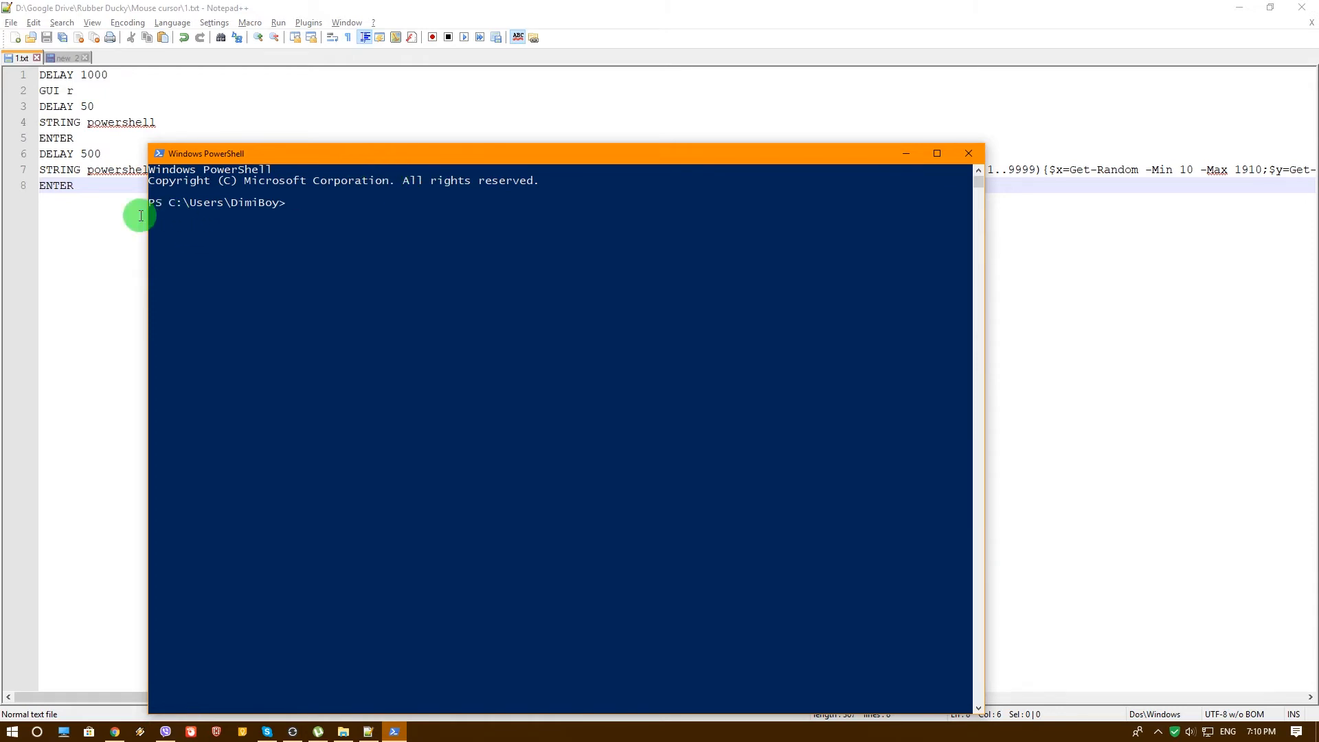
# - Bring the script document back to the front after the PowerShell test
pyautogui.click(967, 153)
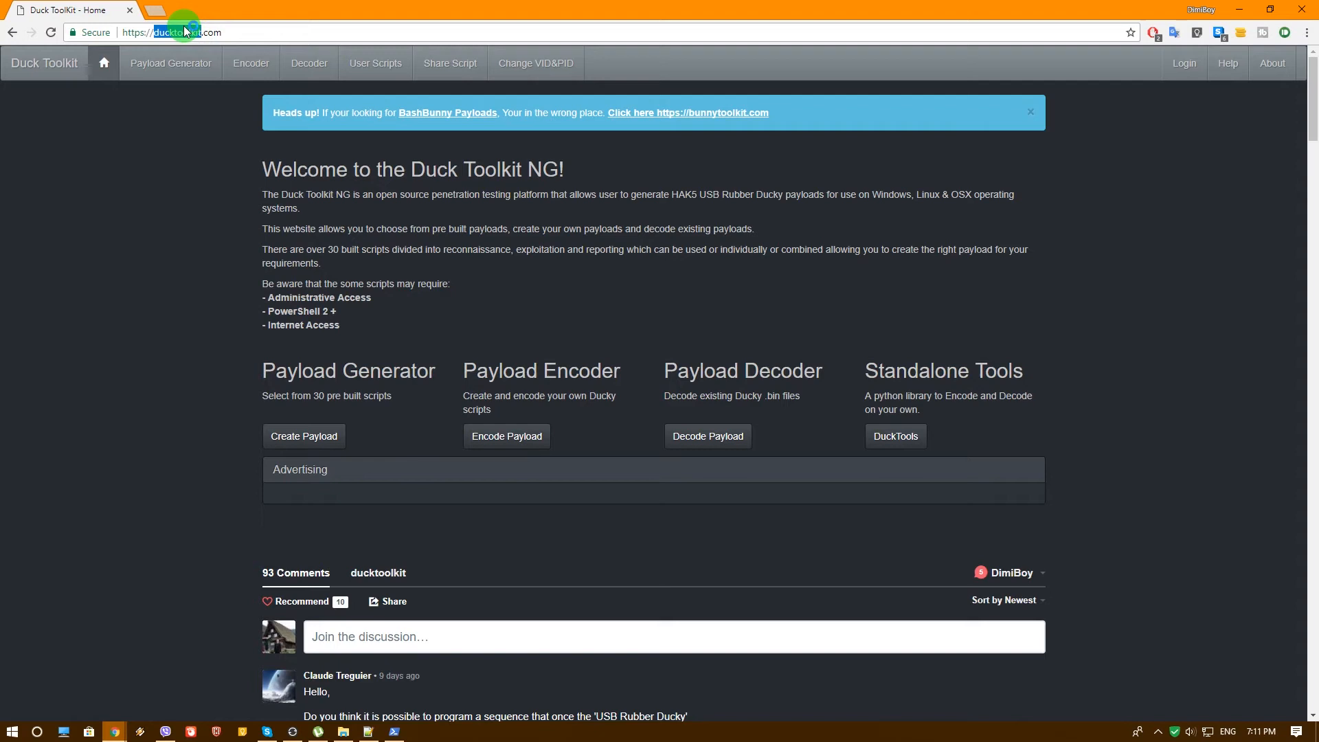
pyautogui.moveTo(411, 454)
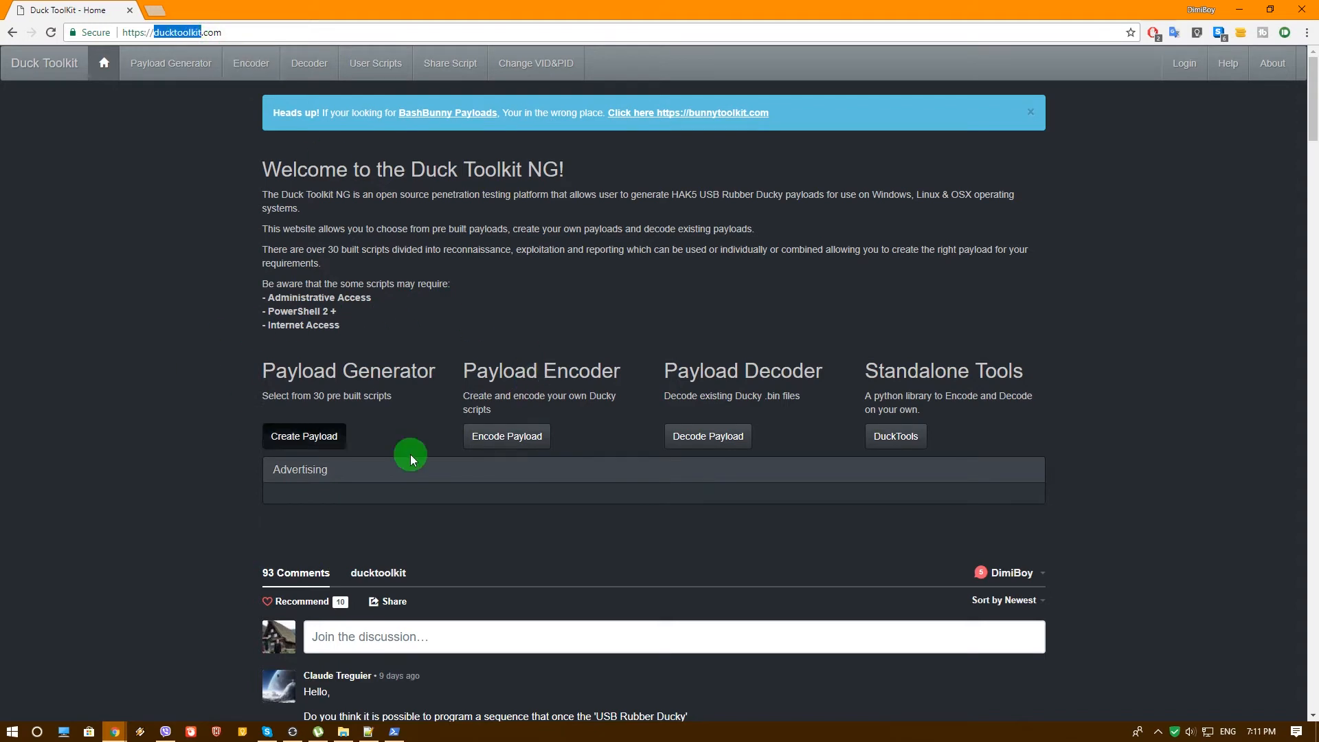
pyautogui.moveTo(636, 399)
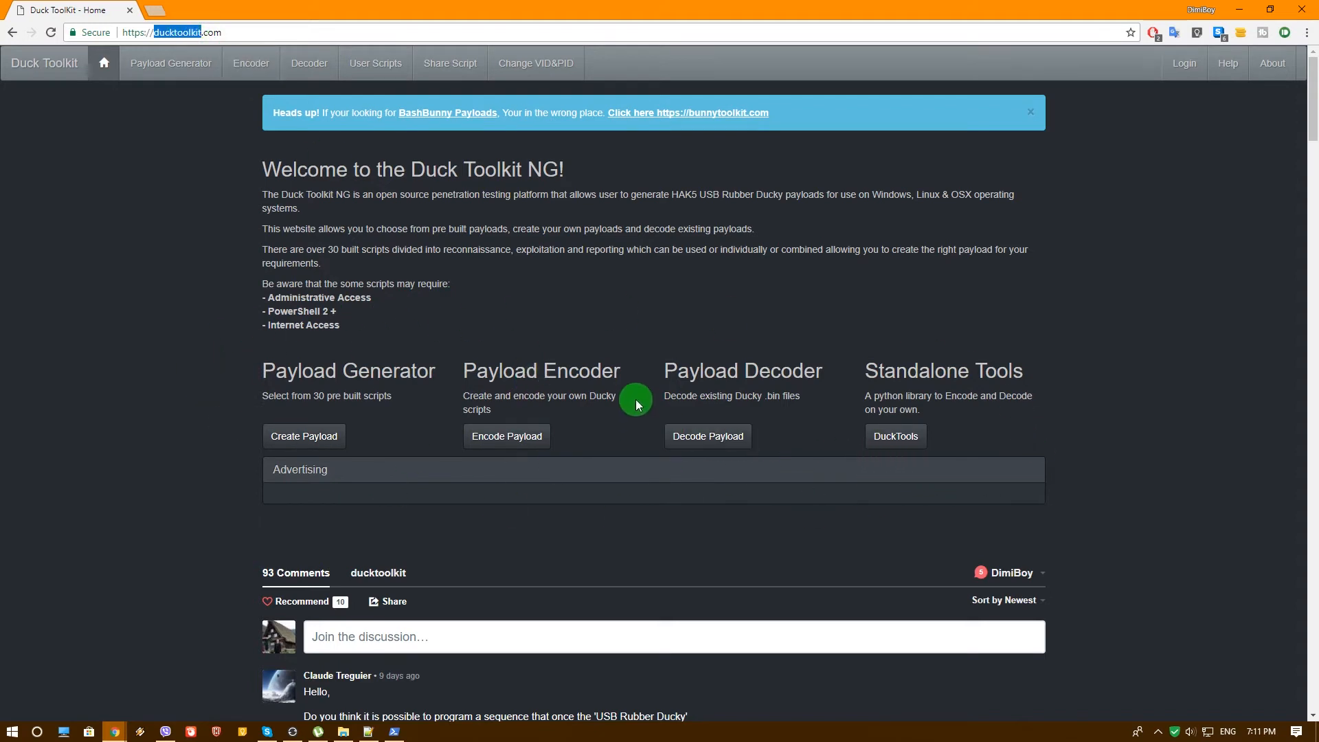
pyautogui.moveTo(1000, 448)
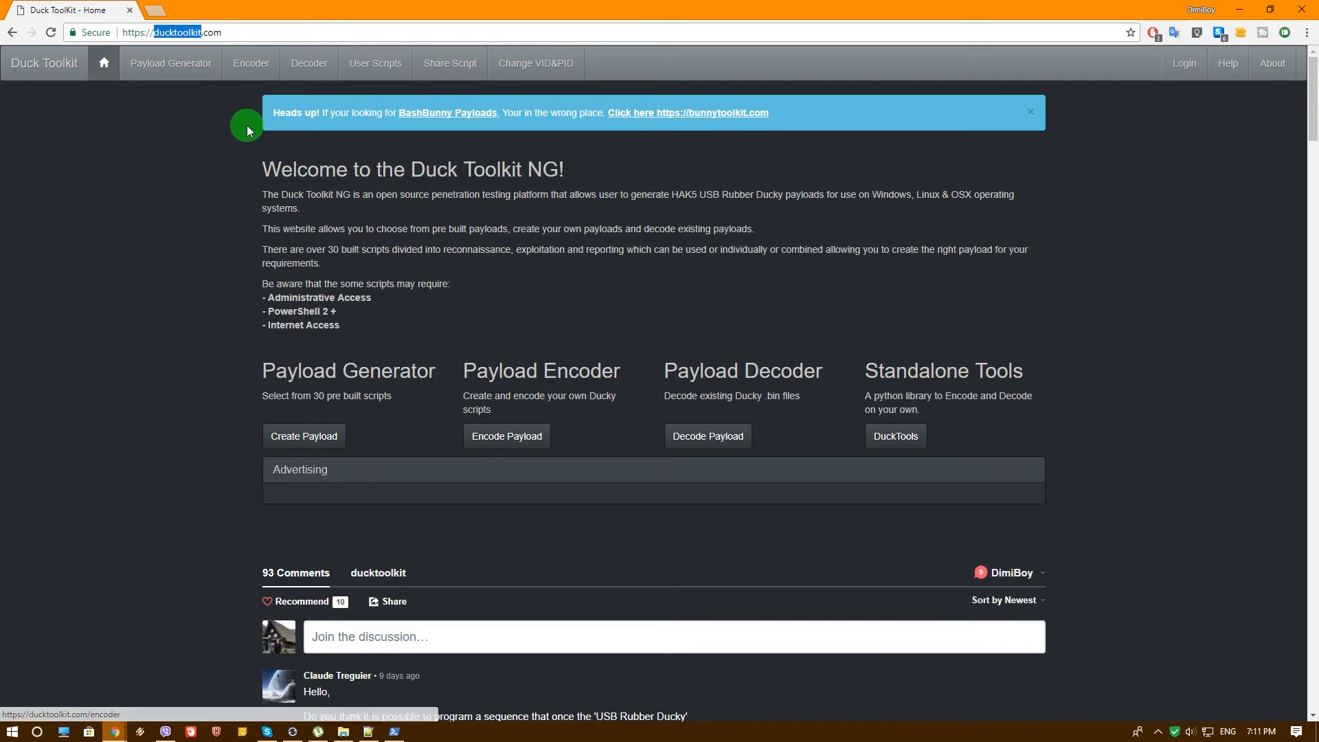
# - Go to the Encoder page from the ducktoolkit.com navigation bar
pyautogui.click(250, 63)
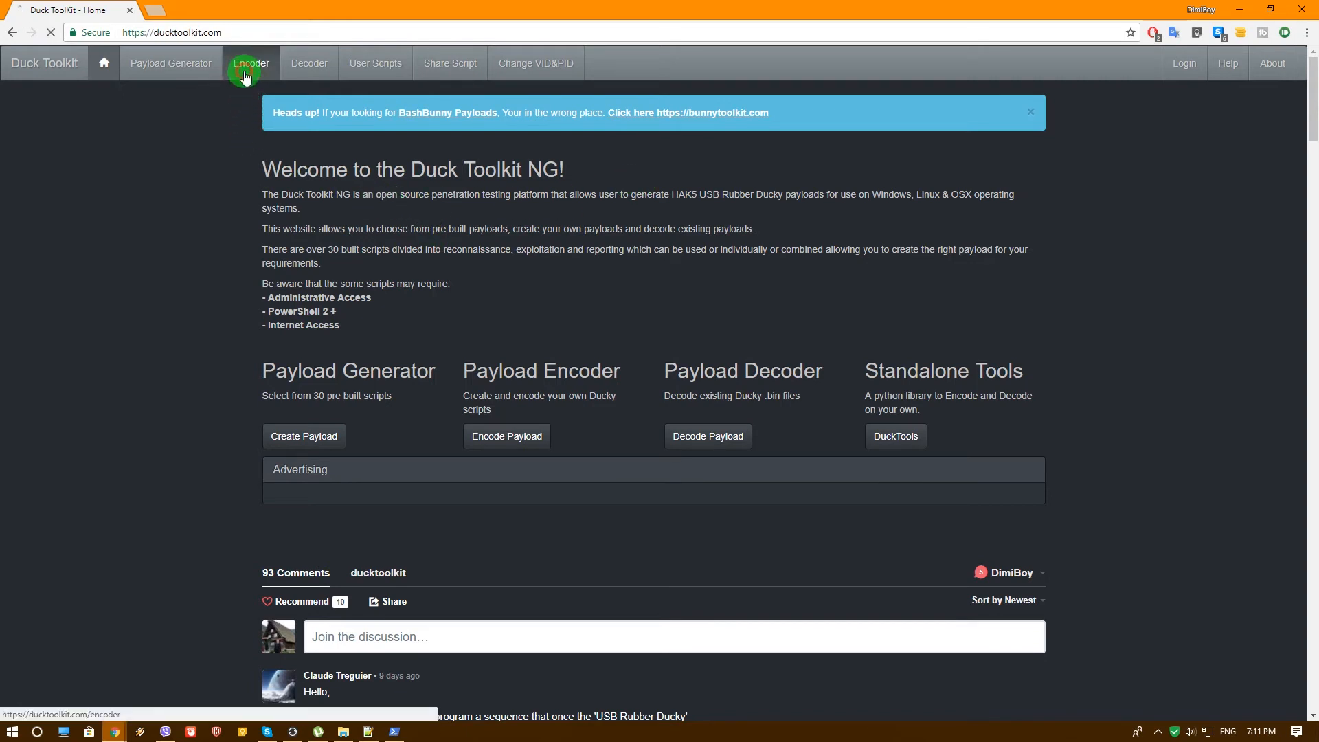
pyautogui.click(250, 63)
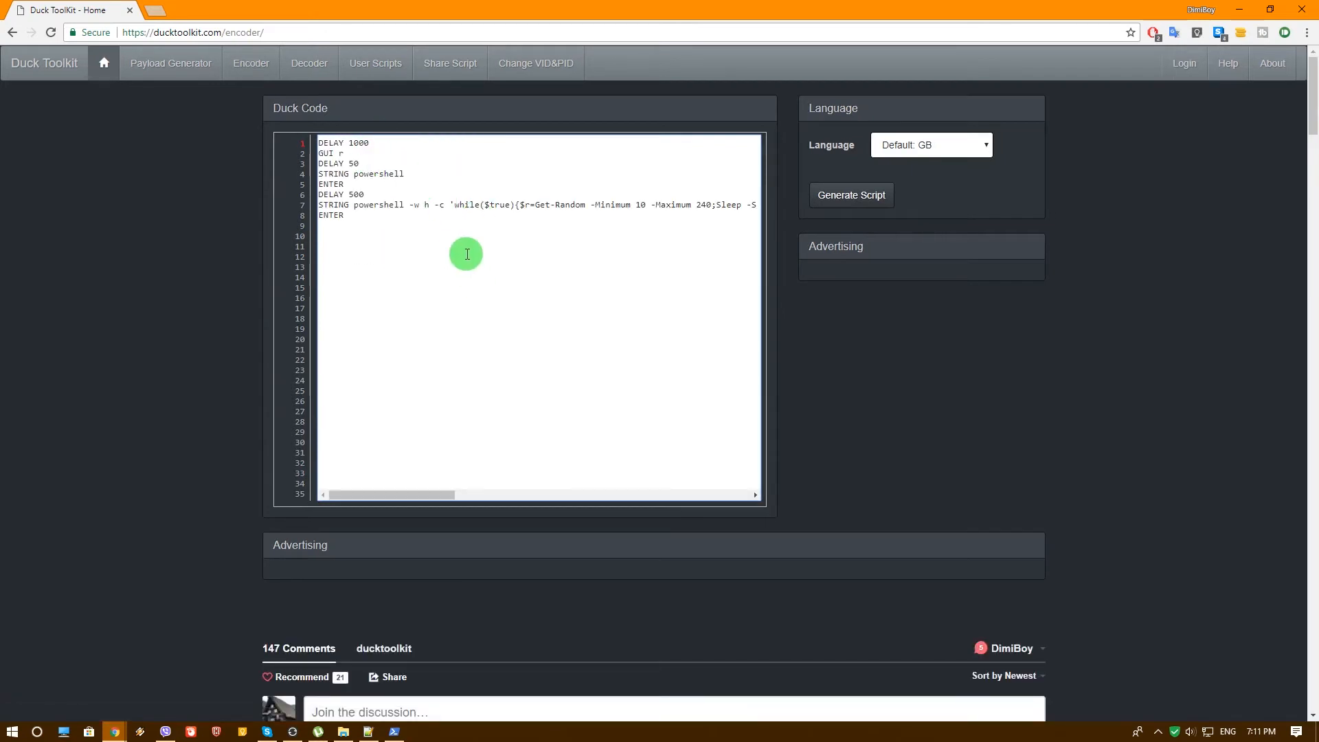
pyautogui.moveTo(914, 251)
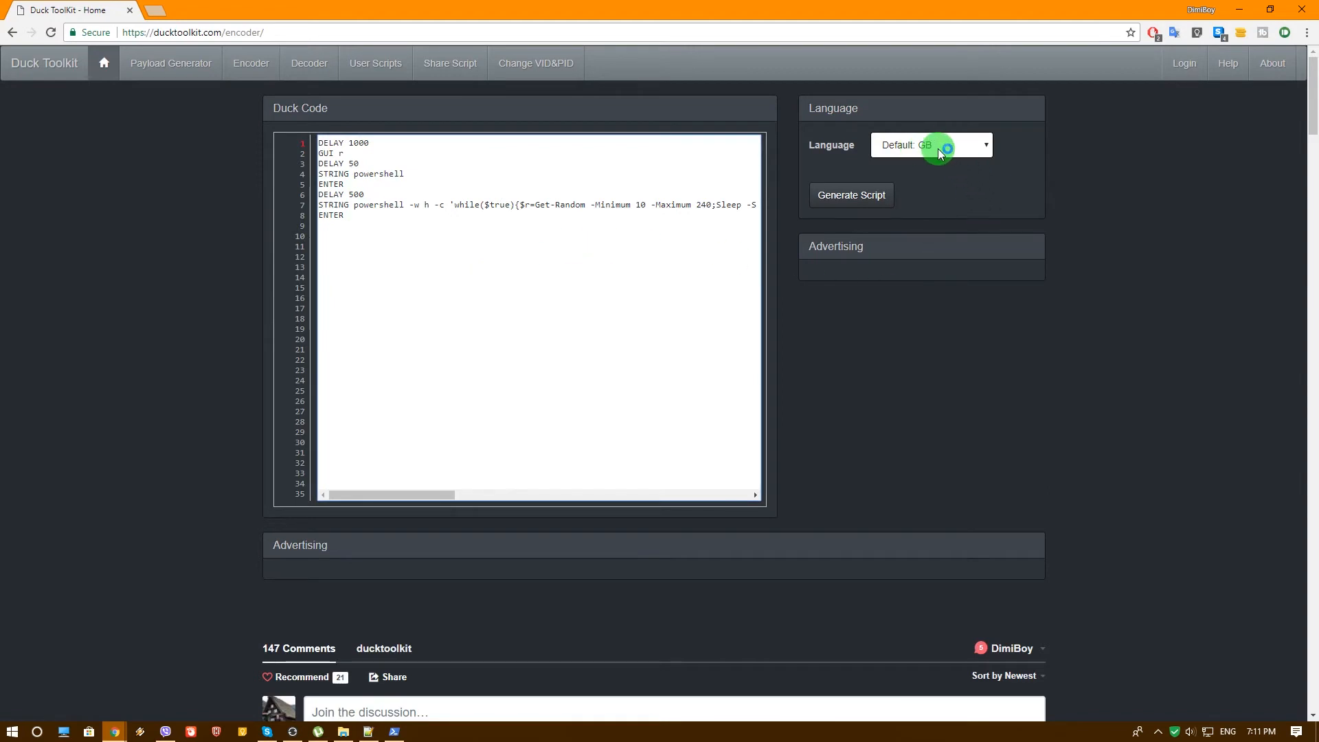
pyautogui.moveTo(940, 145)
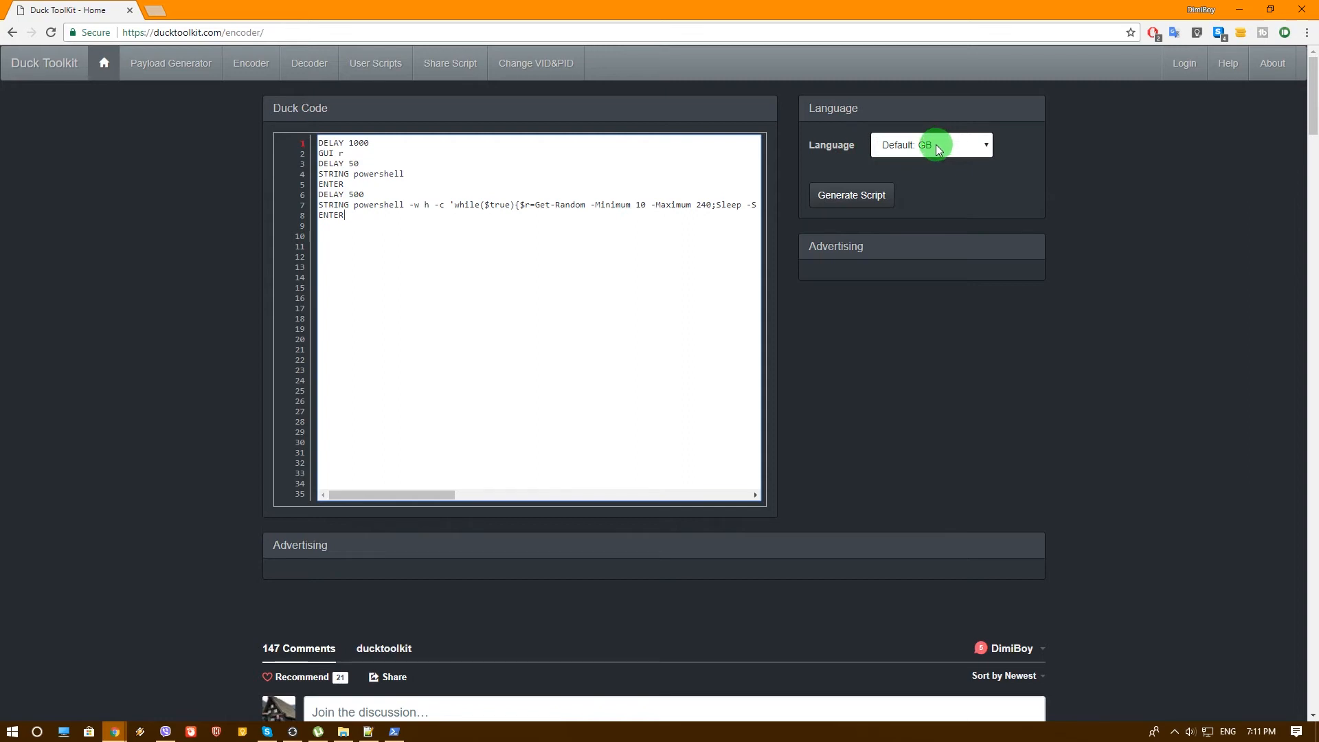
# - Check the Language setting and keep the Default: GB keyboard layout
pyautogui.click(850, 194)
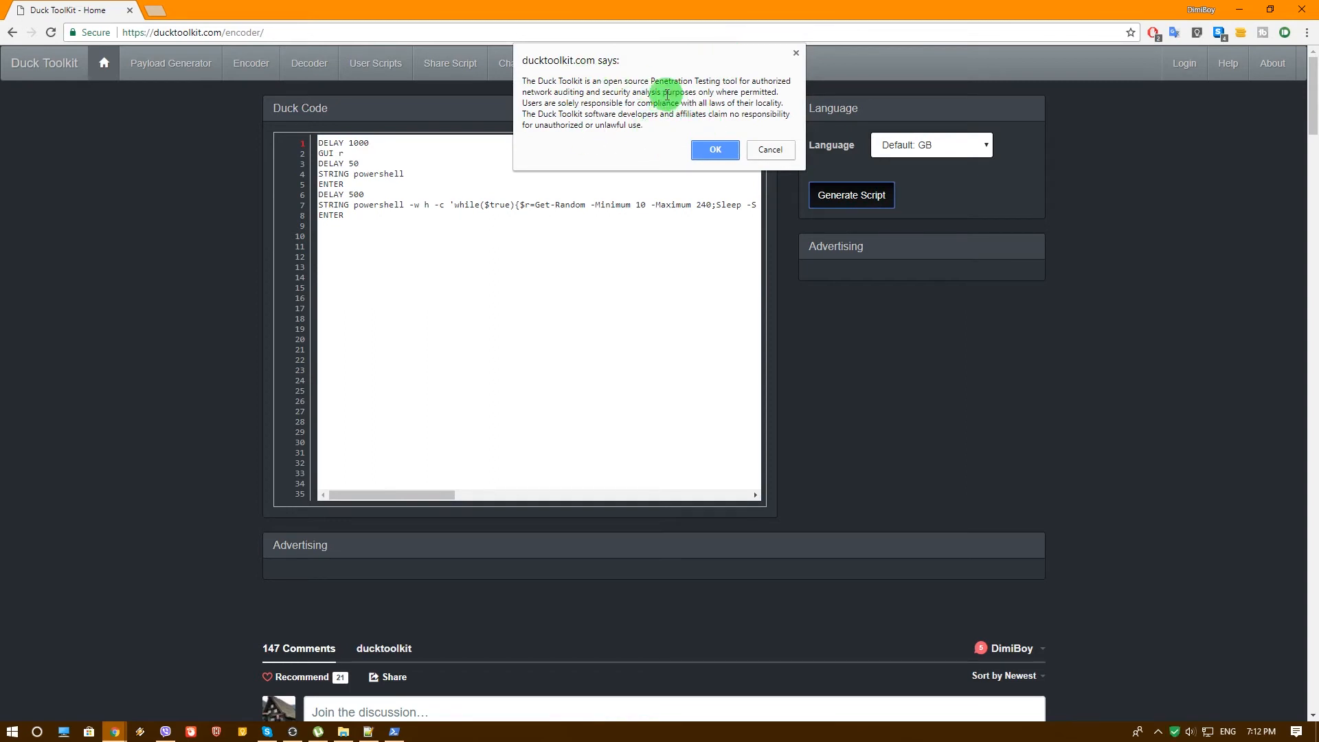
pyautogui.moveTo(660, 136)
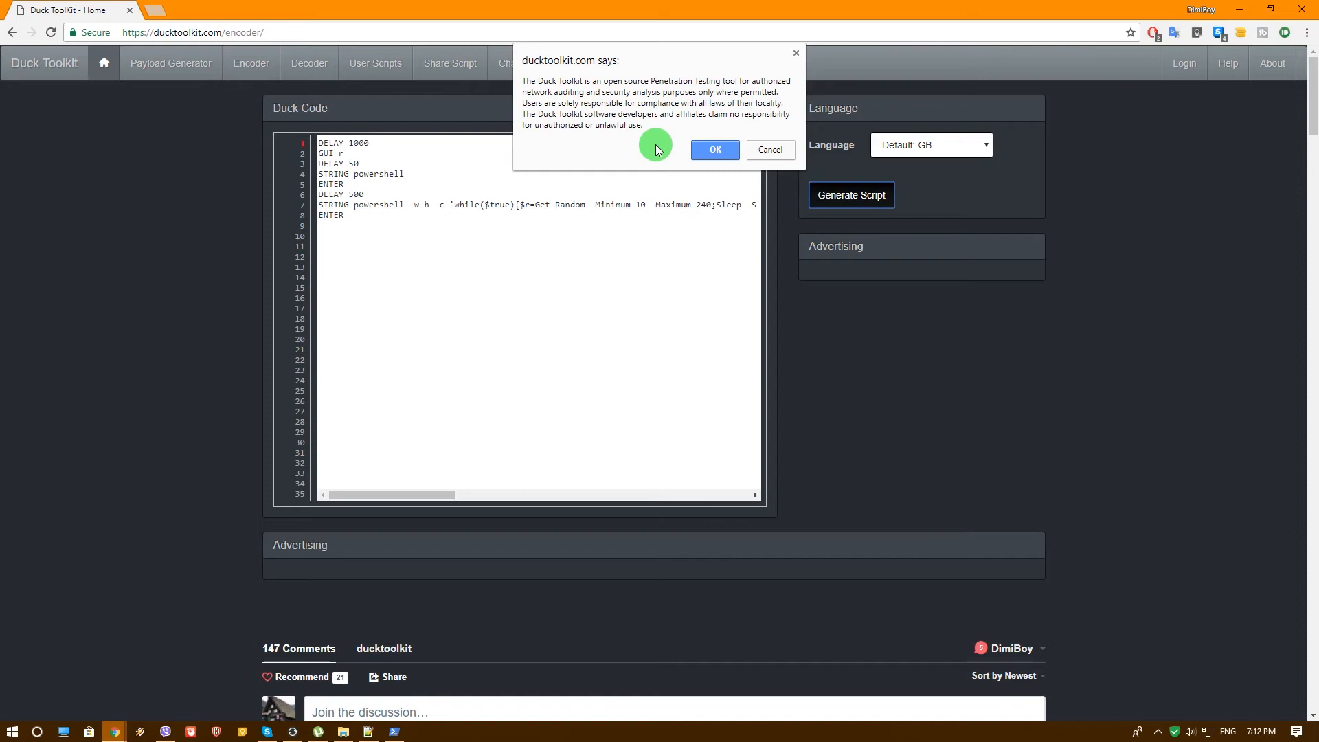
# - Accept the penetration-testing disclaimer and choose Inject.bin under Inject Files
pyautogui.click(713, 149)
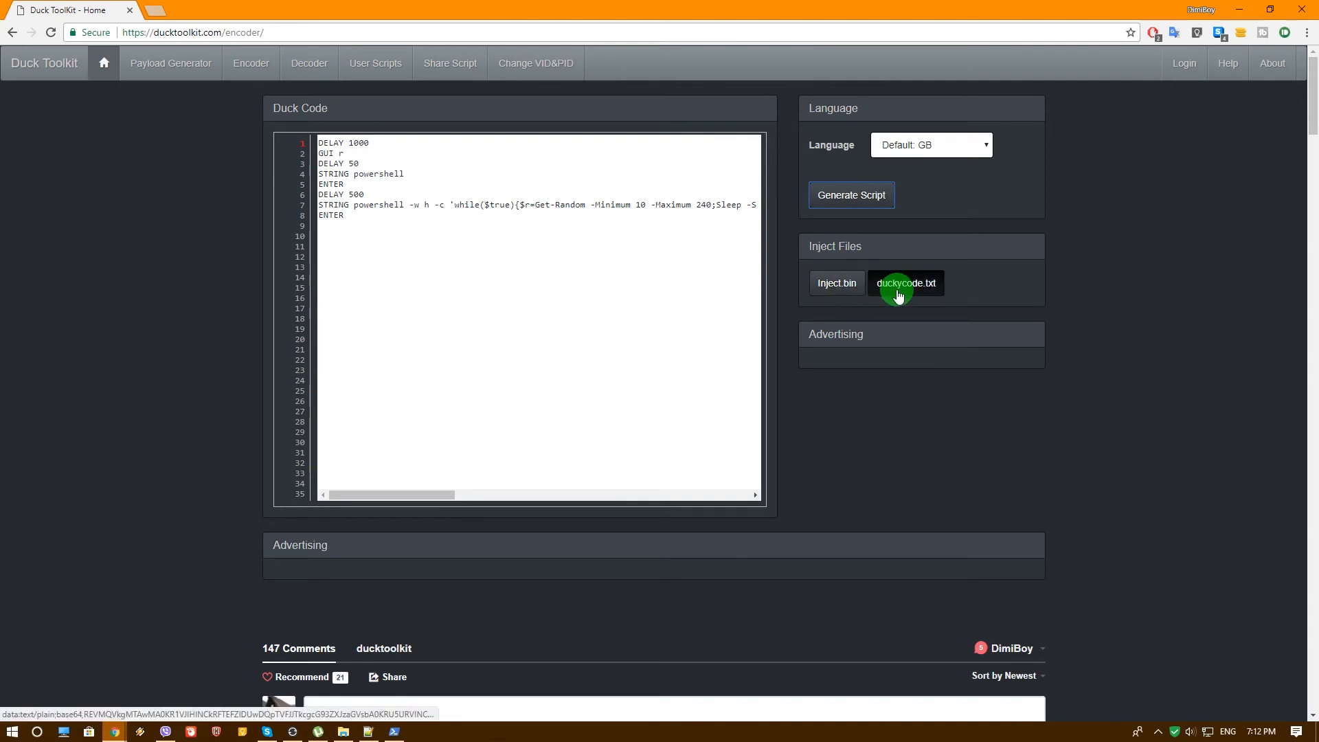
pyautogui.click(835, 283)
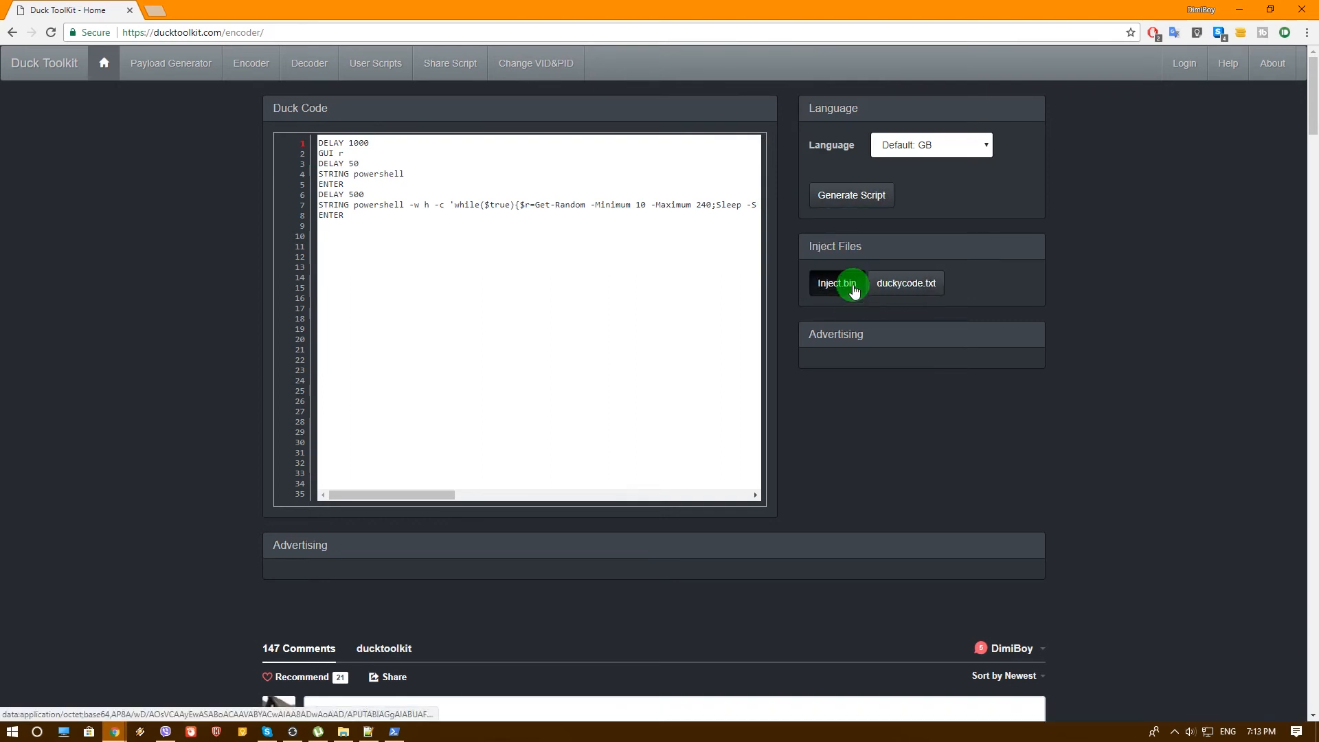
# - Download the payload, selecting the existing inject.bin as the file name to overwrite
pyautogui.click(835, 282)
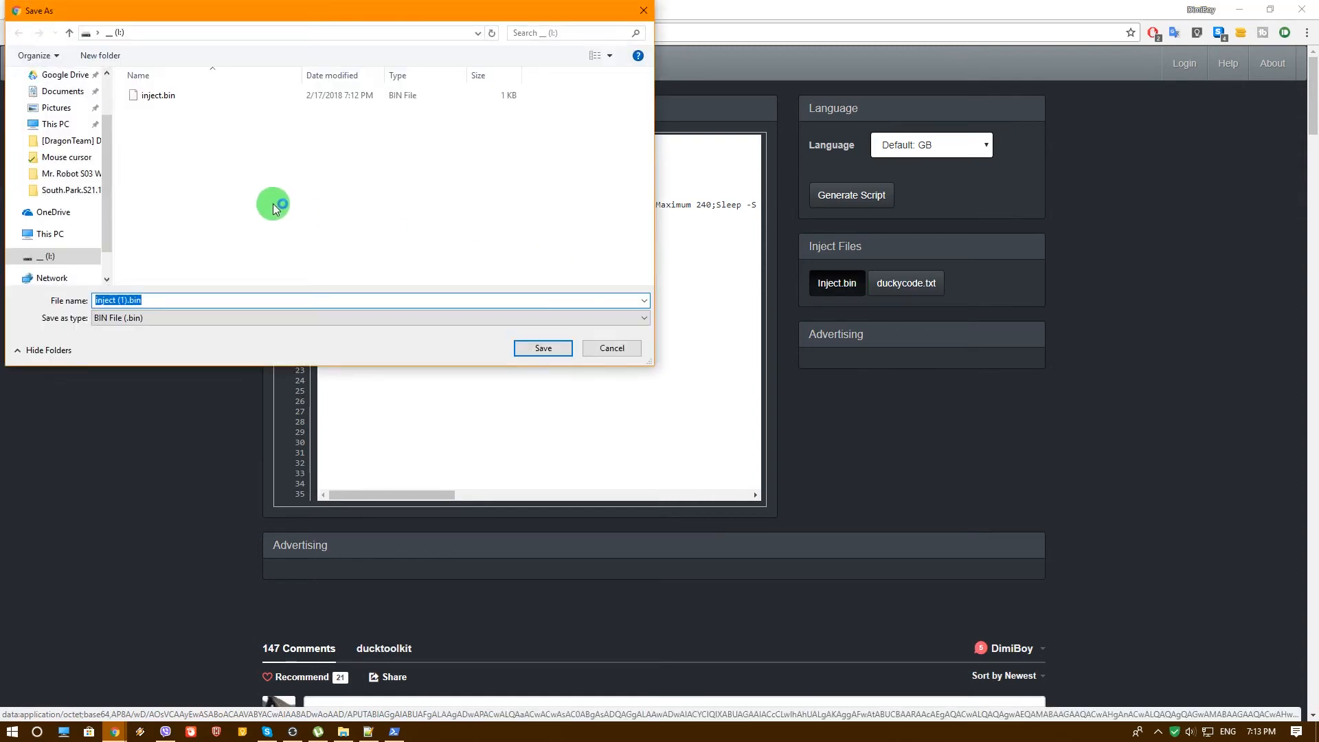
pyautogui.moveTo(252, 206)
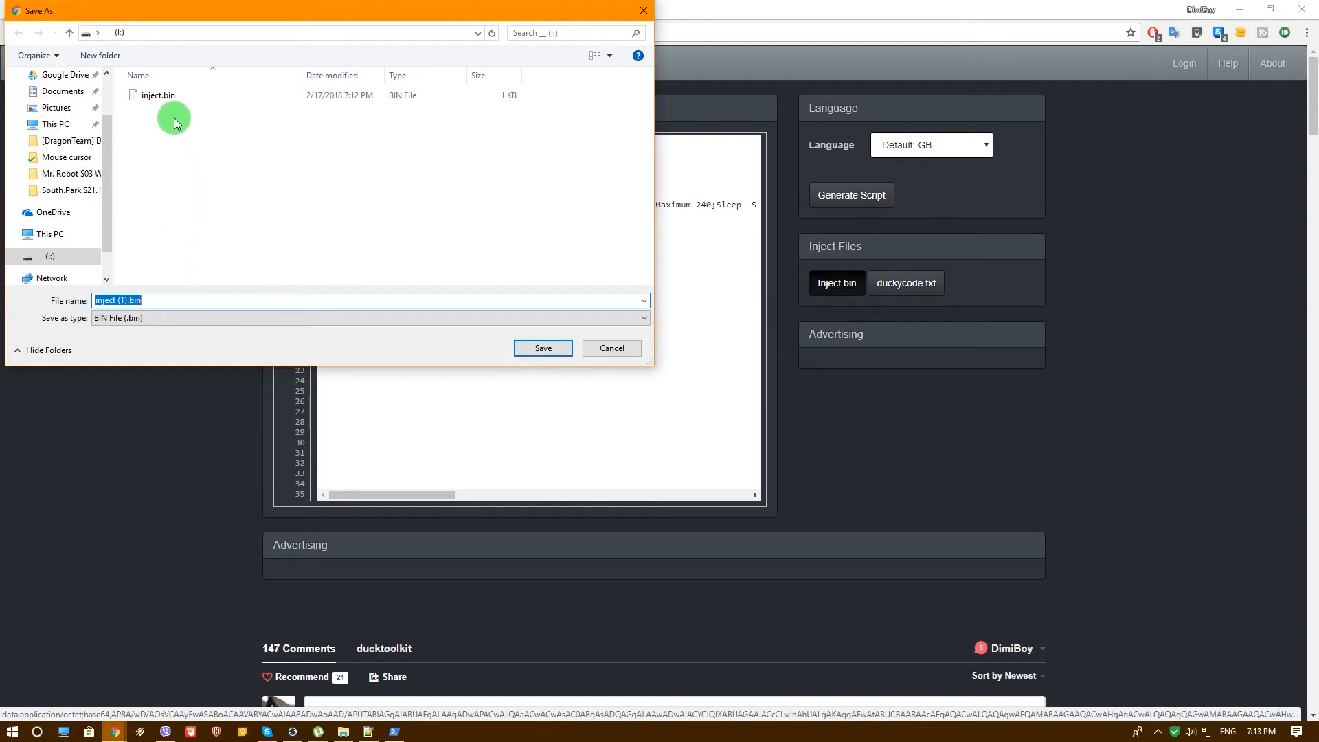
pyautogui.click(157, 95)
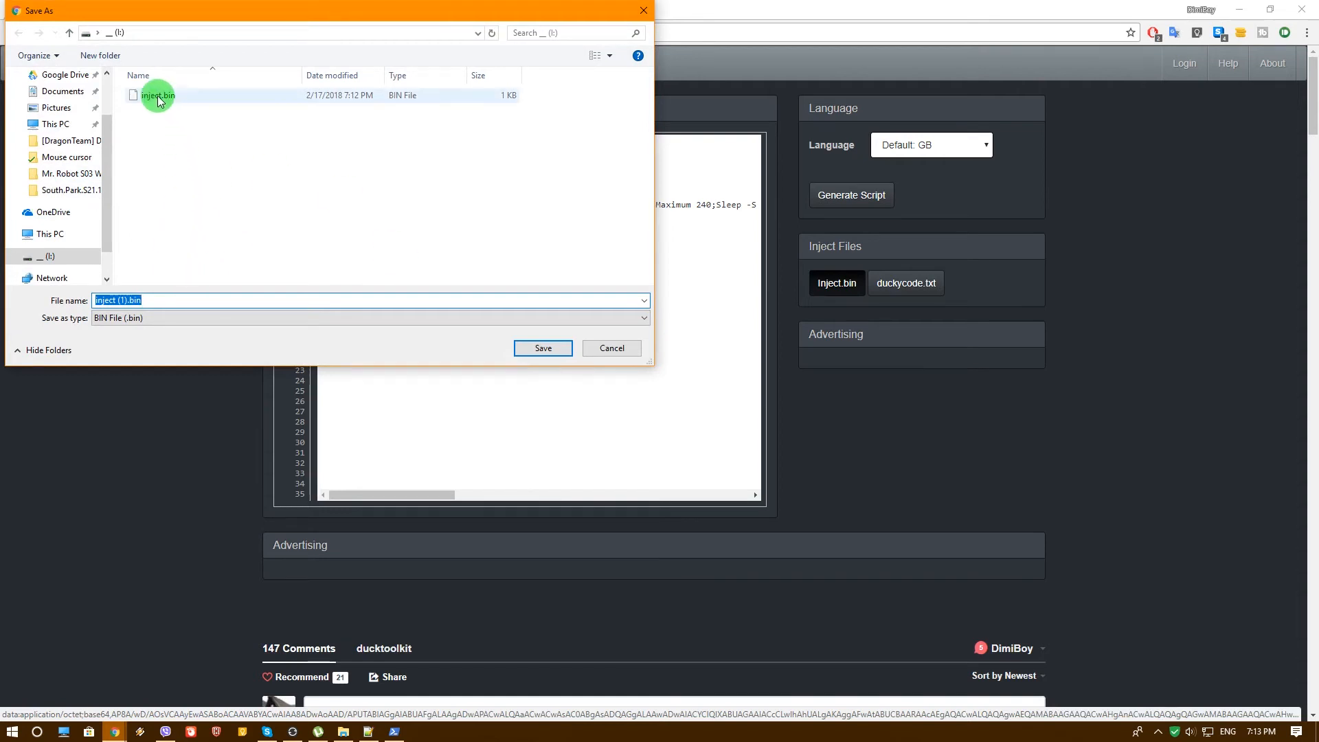
pyautogui.click(156, 95)
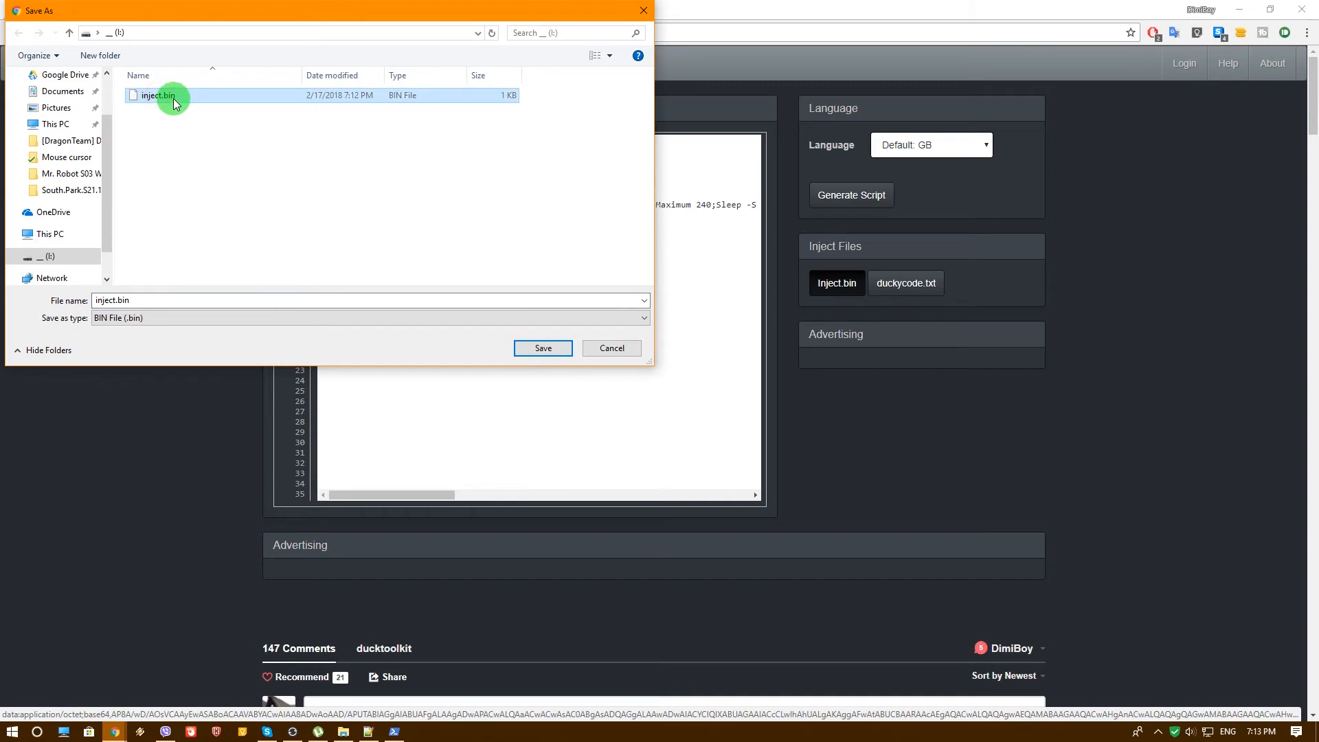